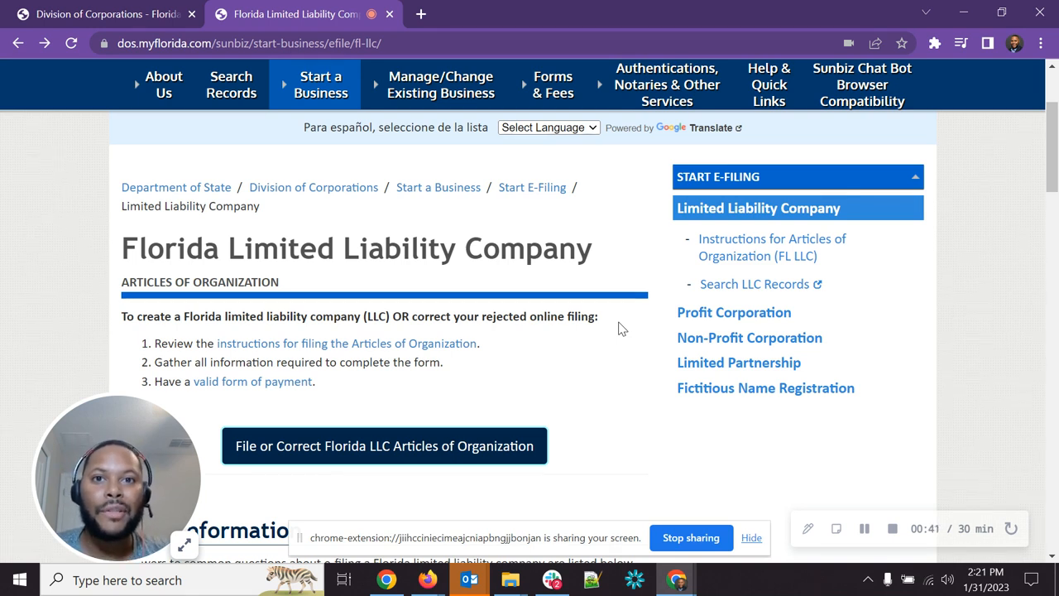
pyautogui.moveTo(488, 284)
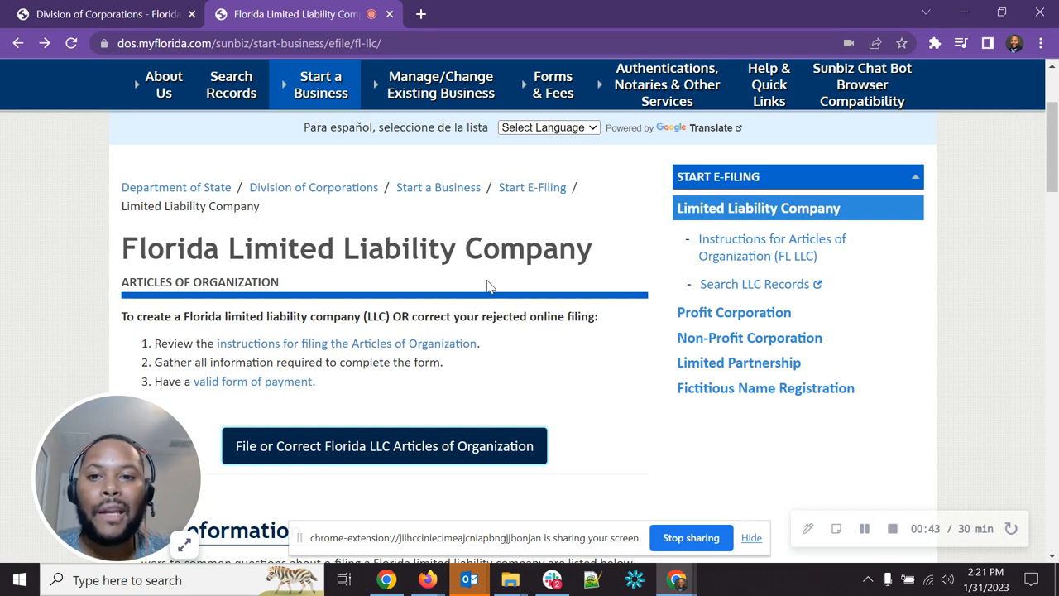
# Navigate from the Sunbiz home page via Start a Business to the Limited Liability Company e-filing page.
pyautogui.scroll(3)
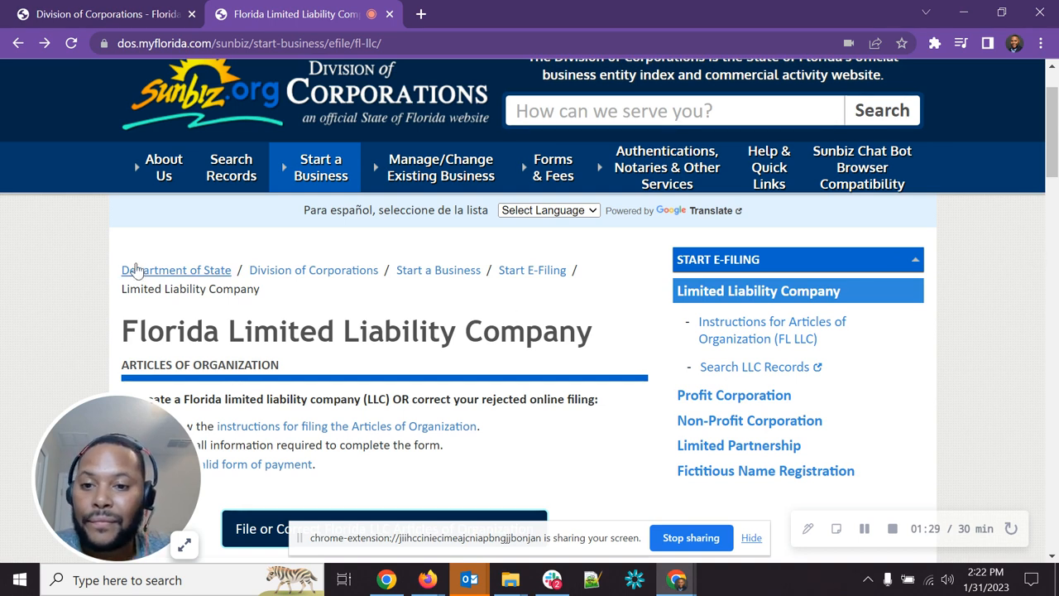
pyautogui.scroll(3)
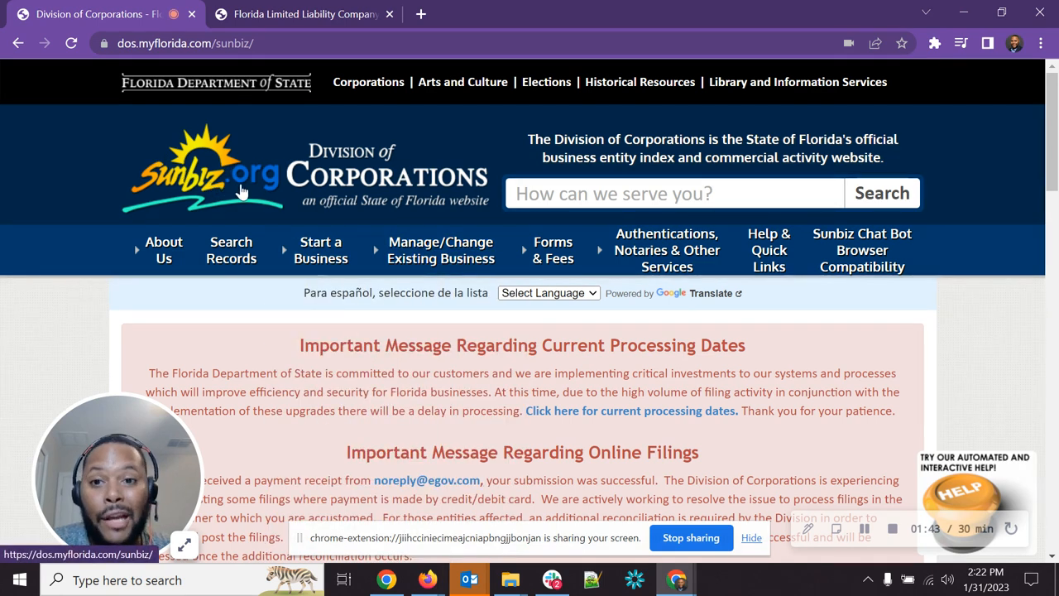
pyautogui.moveTo(169, 108)
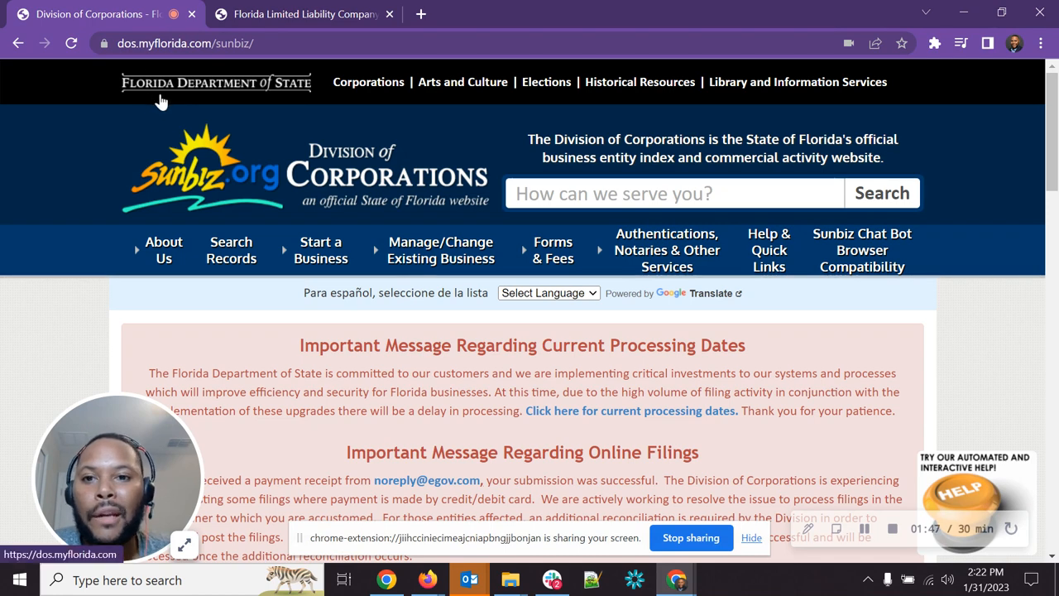
pyautogui.click(162, 250)
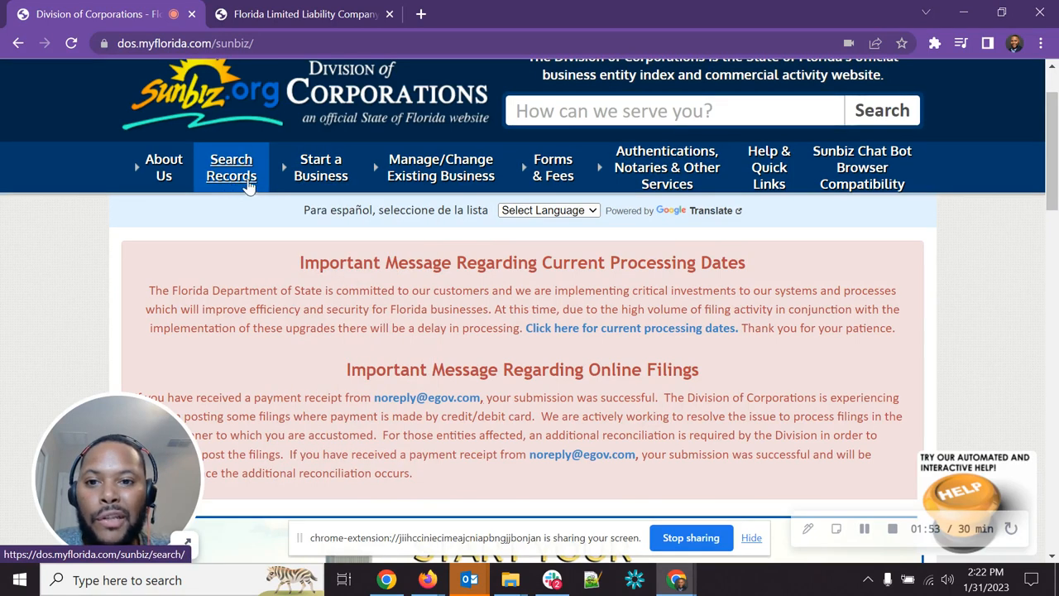
pyautogui.click(321, 166)
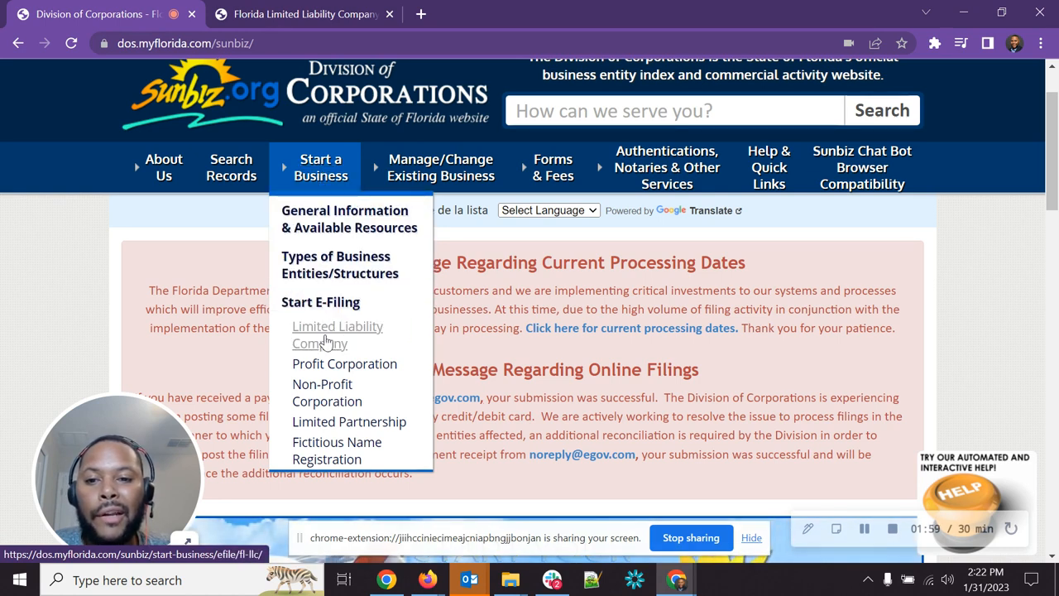
pyautogui.moveTo(321, 301)
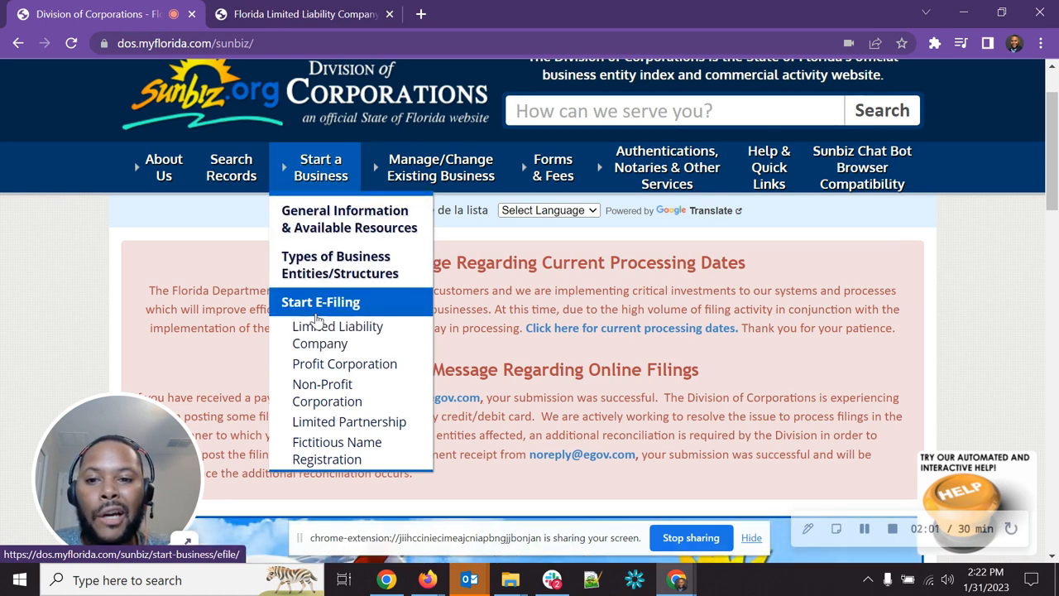
pyautogui.click(337, 335)
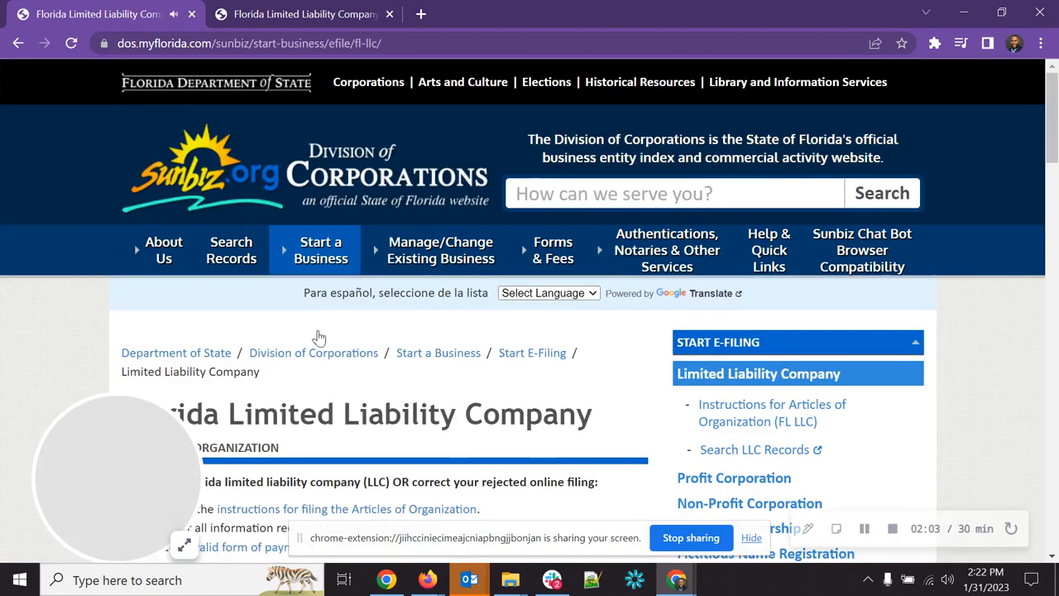
pyautogui.scroll(-3)
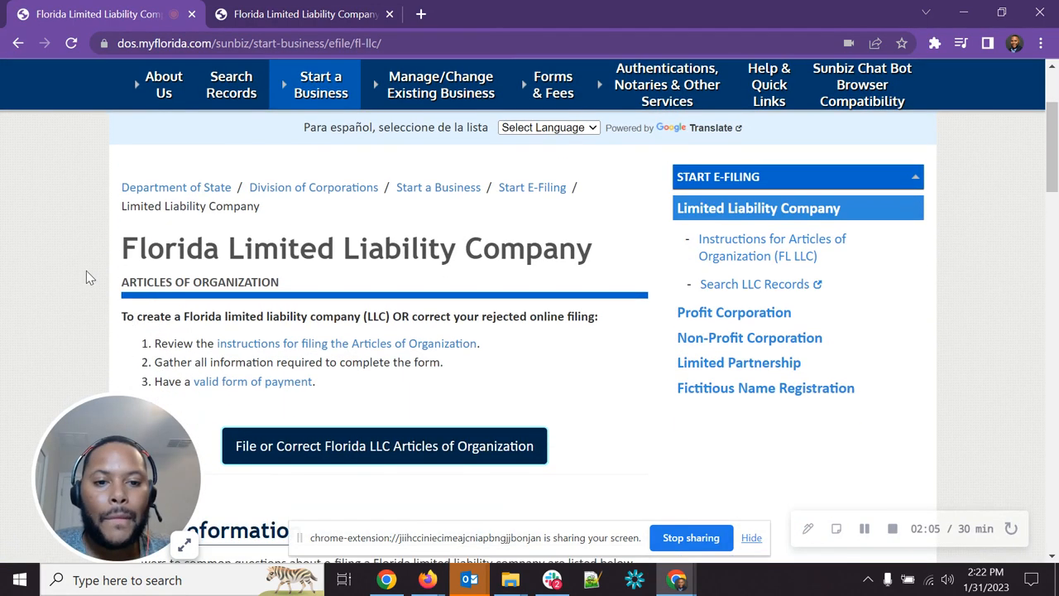
# Open the Search LLC Records link in a new browser tab.
pyautogui.scroll(-3)
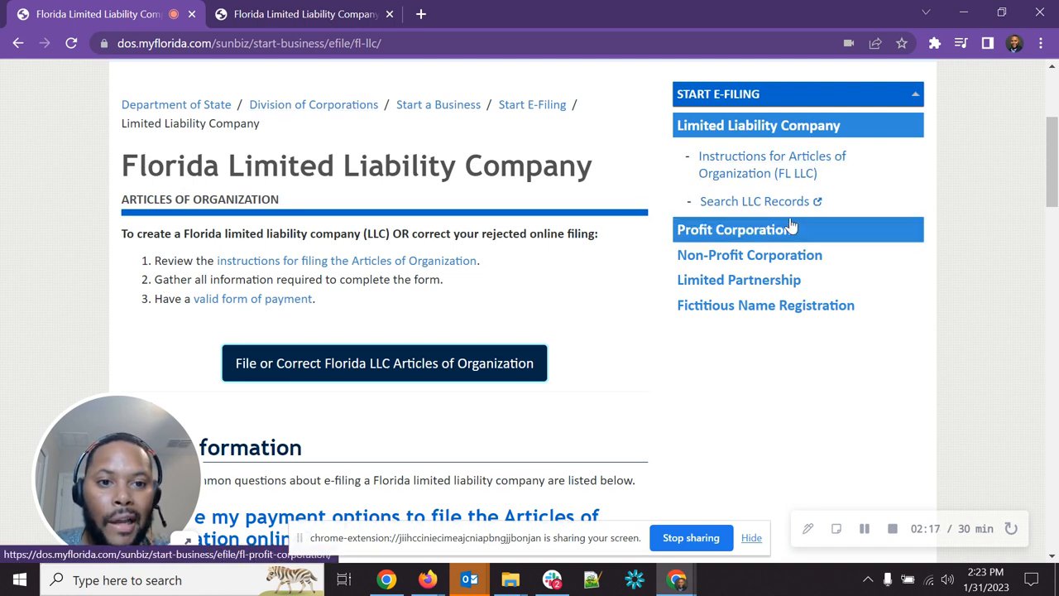
pyautogui.rightClick(753, 202)
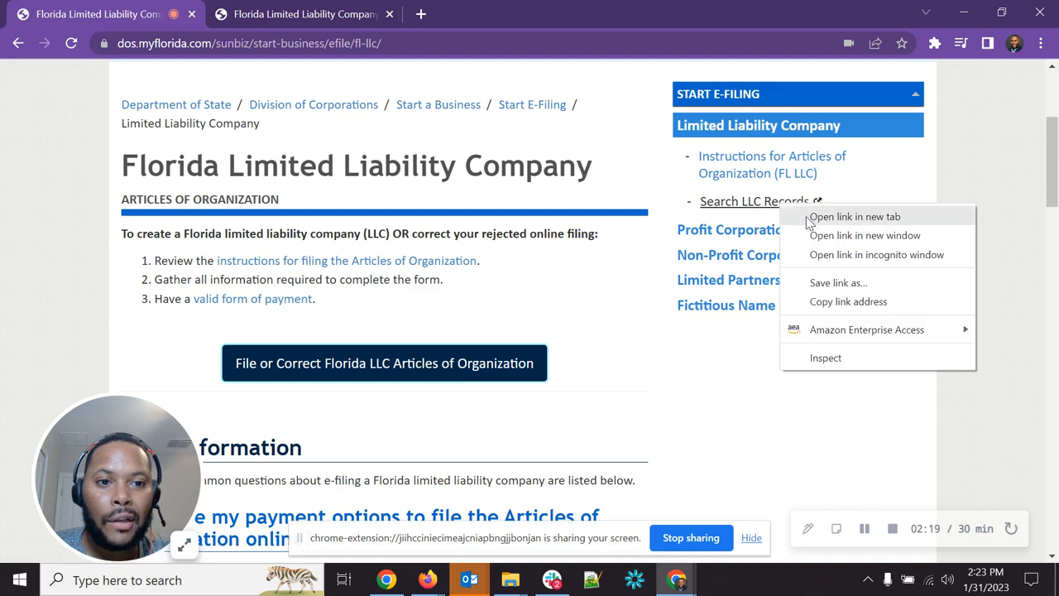
pyautogui.click(854, 216)
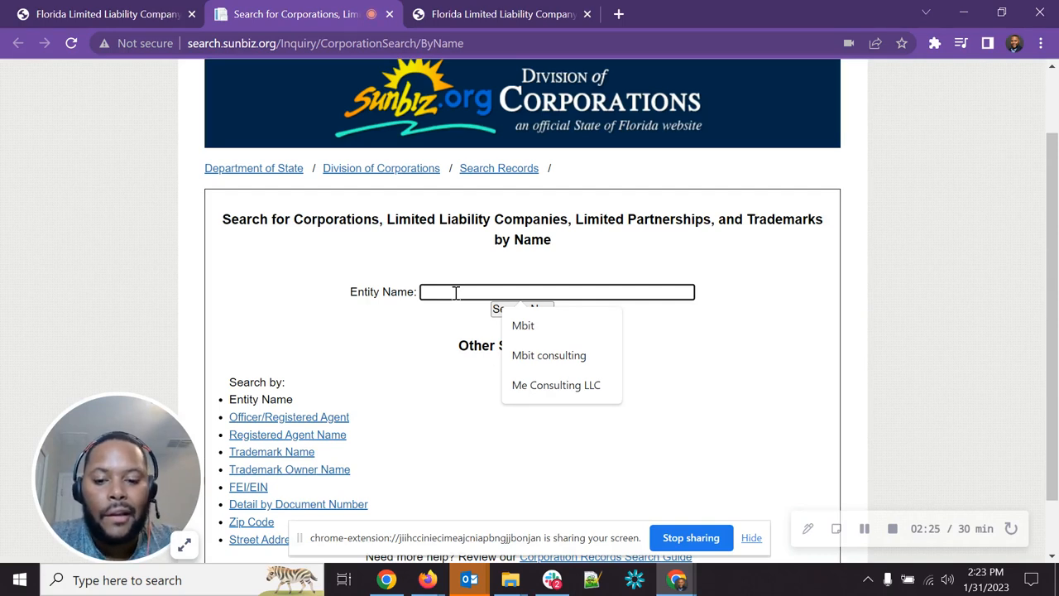
# Search Sunbiz records for the entity name Me Consulting LLC and show the results list.
pyautogui.write('Me Con')
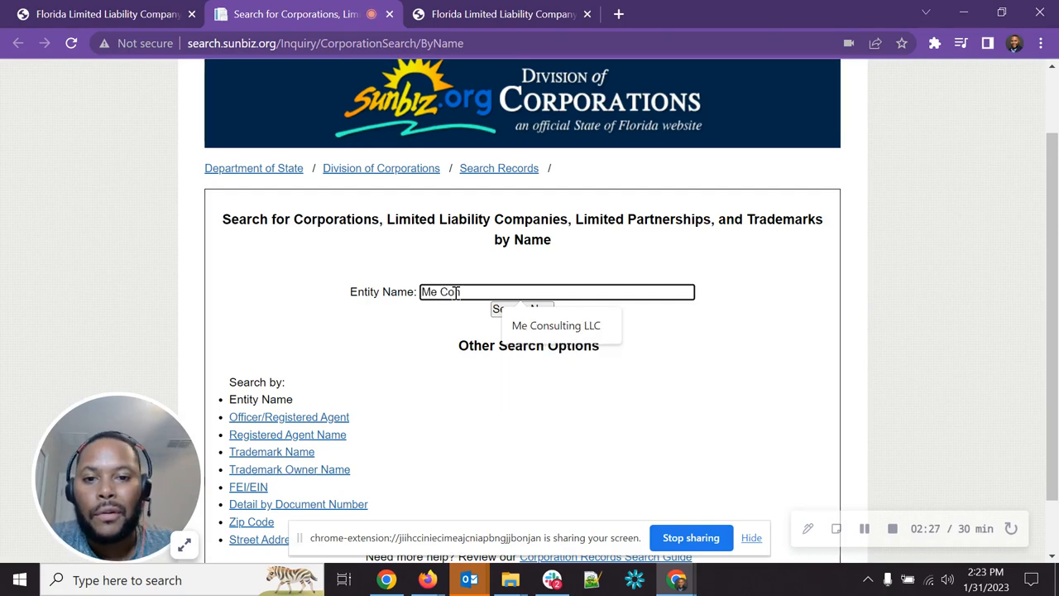
pyautogui.click(557, 324)
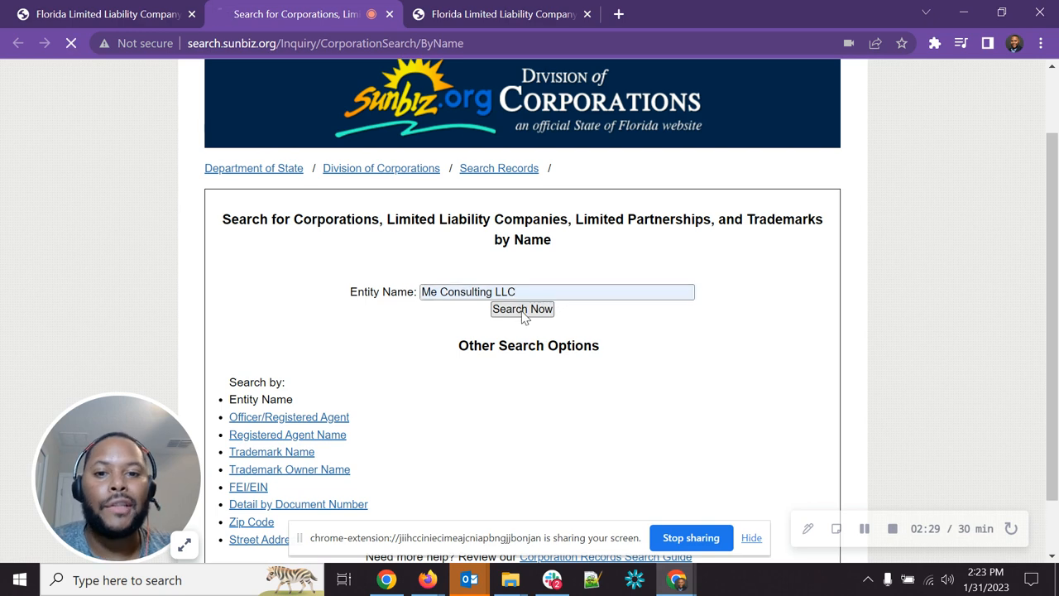
pyautogui.click(522, 310)
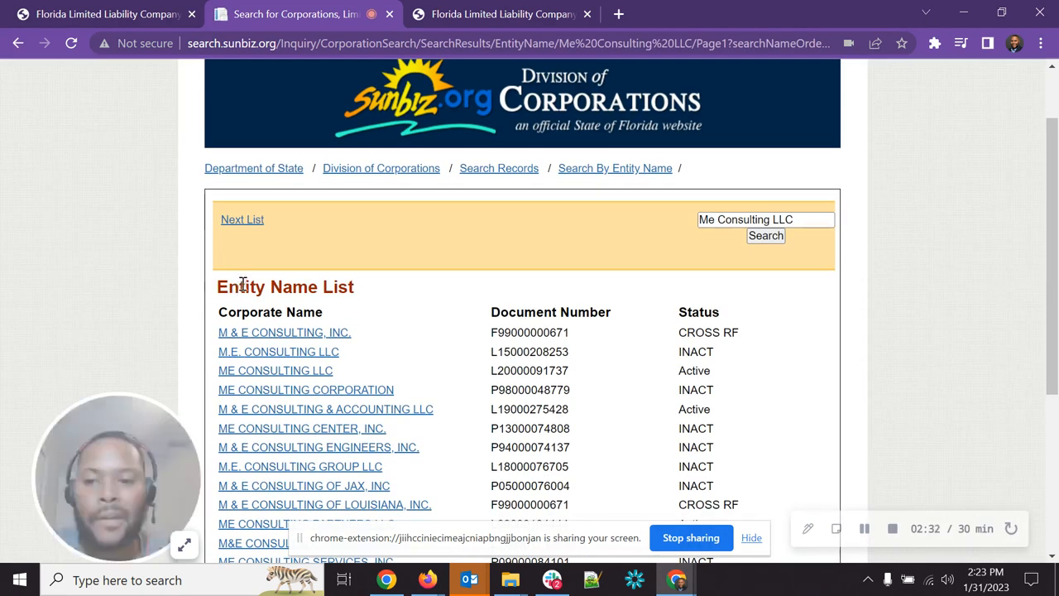
pyautogui.moveTo(256, 251)
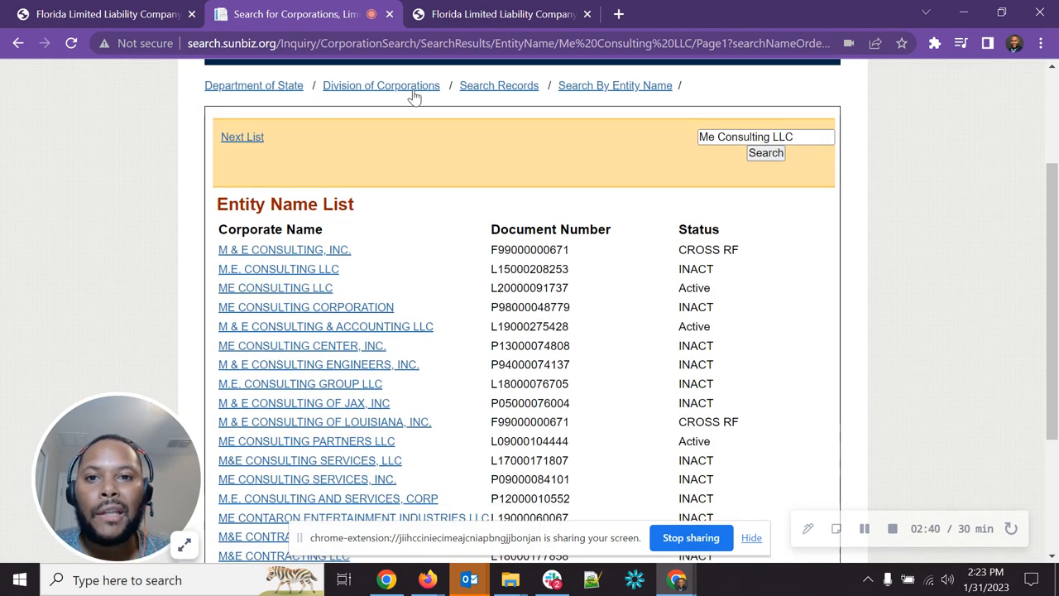
pyautogui.moveTo(361, 122)
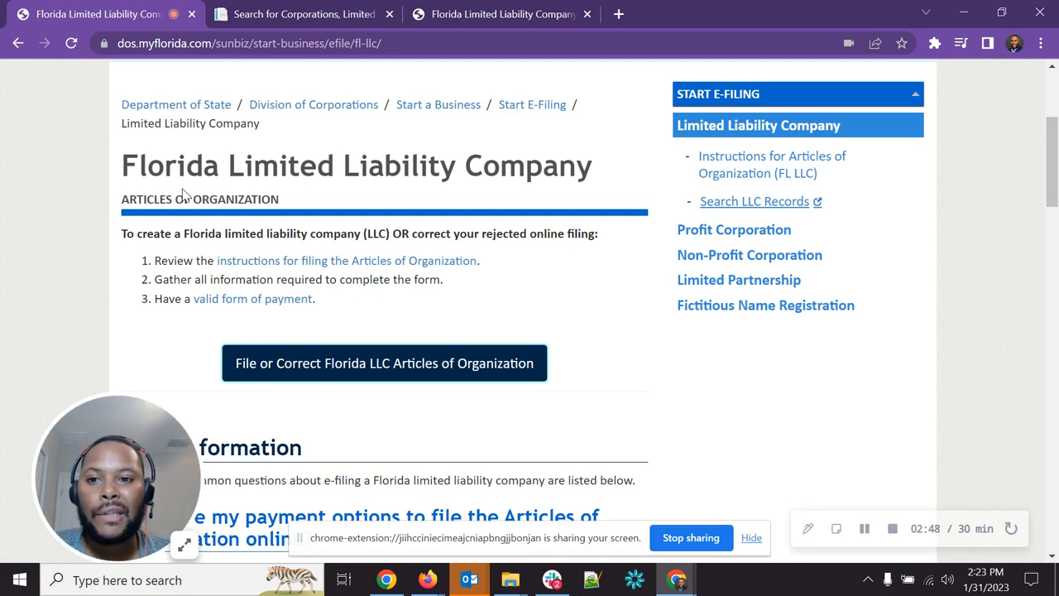
pyautogui.moveTo(132, 192)
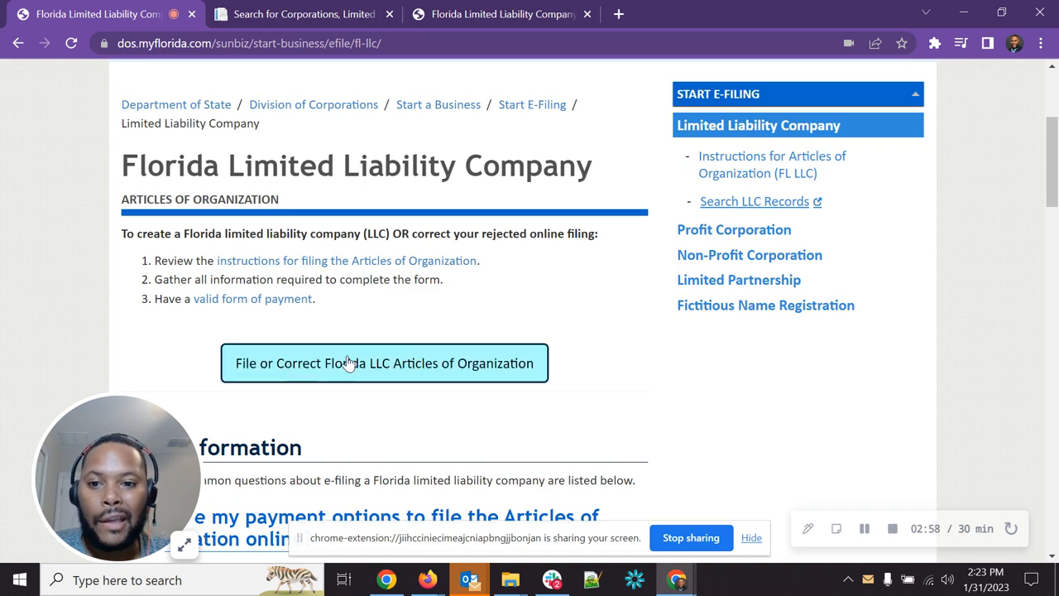
# Accept the Articles of Organization disclaimer and start a new blank Florida LLC filing.
pyautogui.click(384, 363)
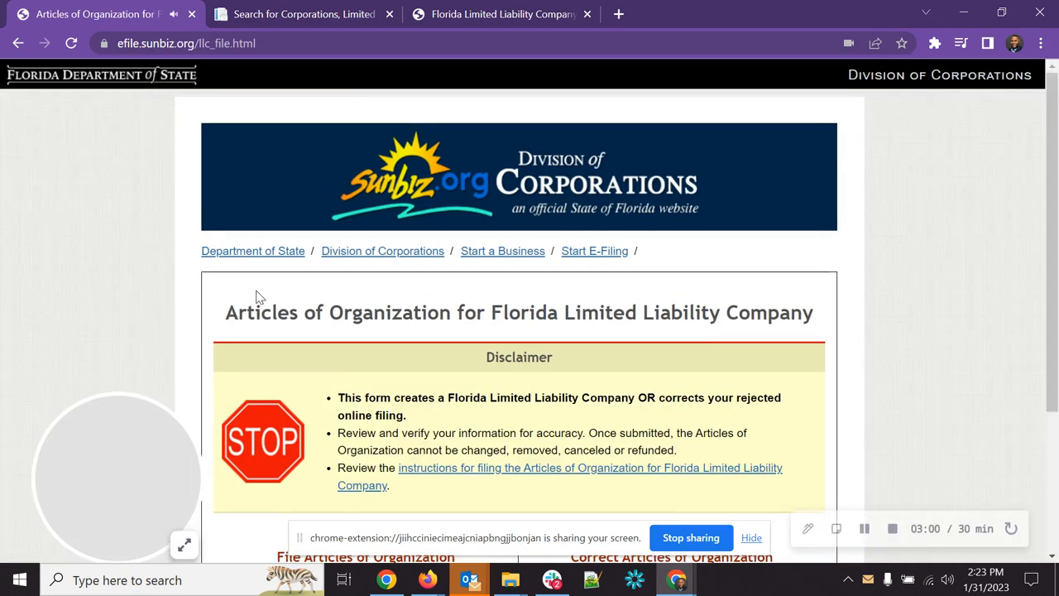
pyautogui.scroll(-3)
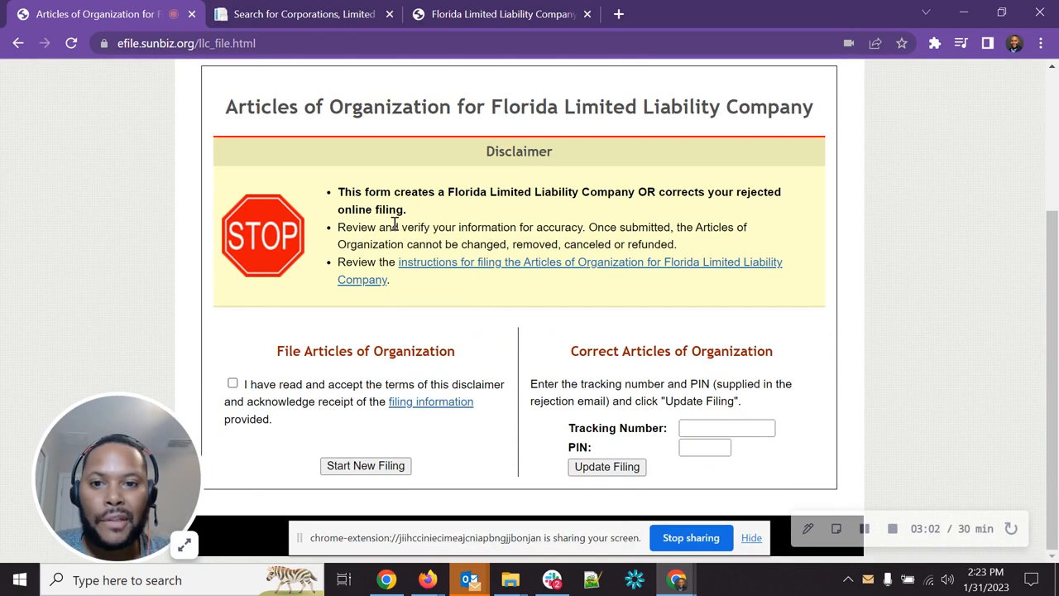
pyautogui.moveTo(374, 197)
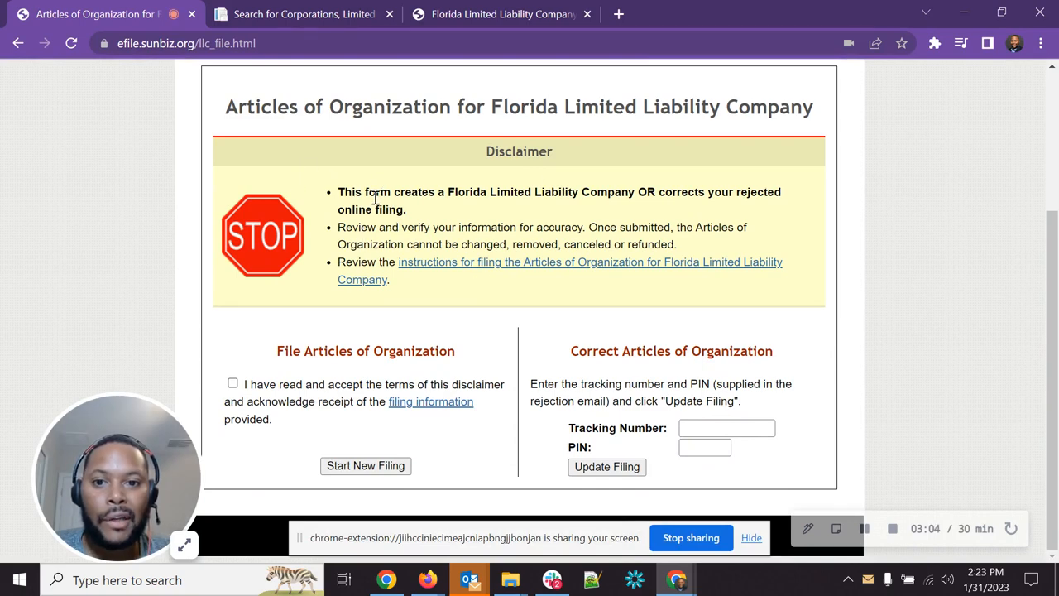
pyautogui.moveTo(476, 205)
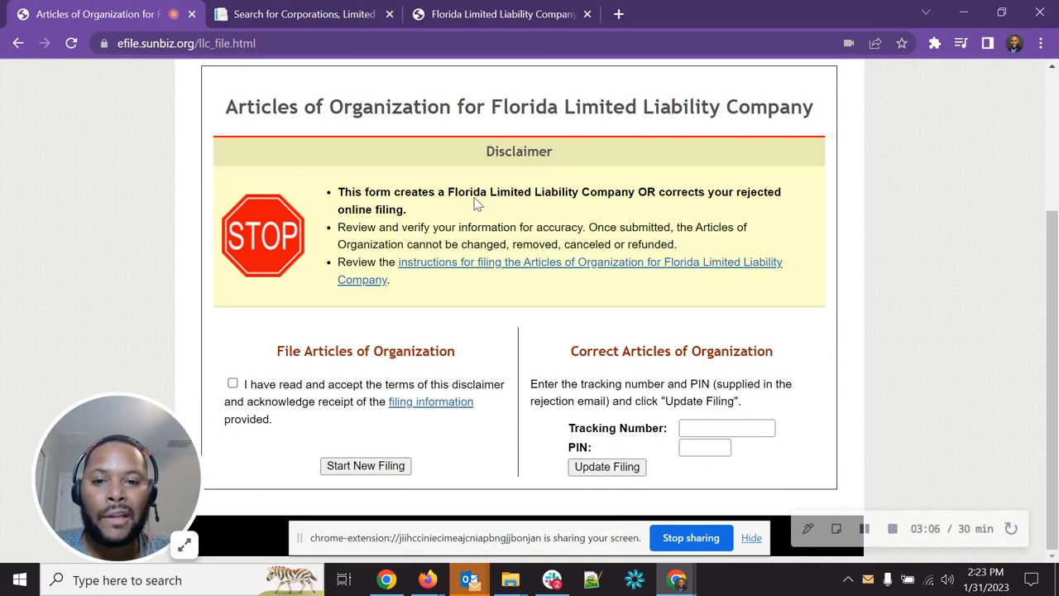
pyautogui.moveTo(248, 394)
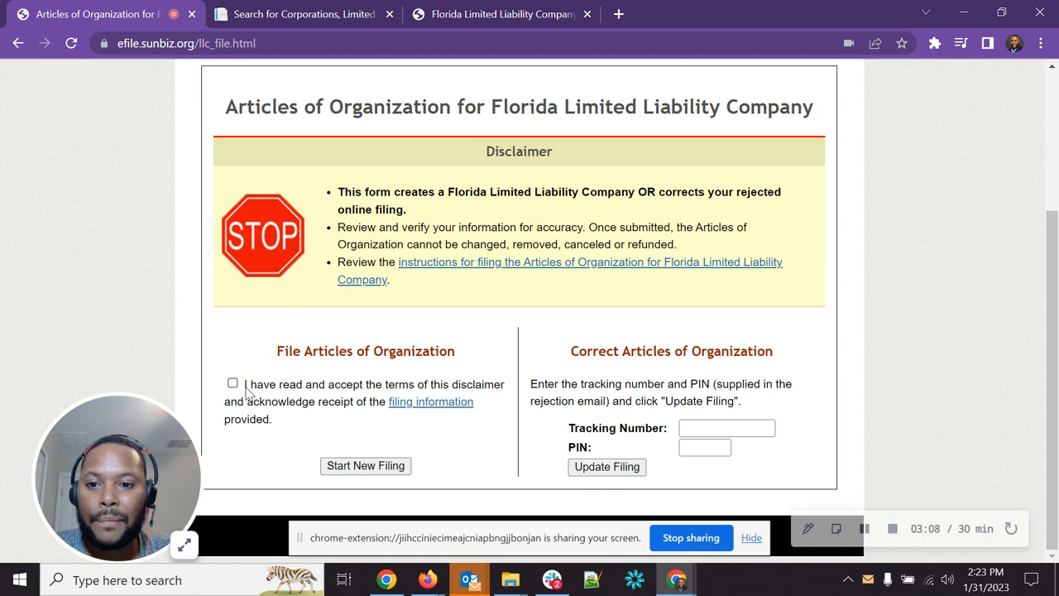
pyautogui.moveTo(265, 396)
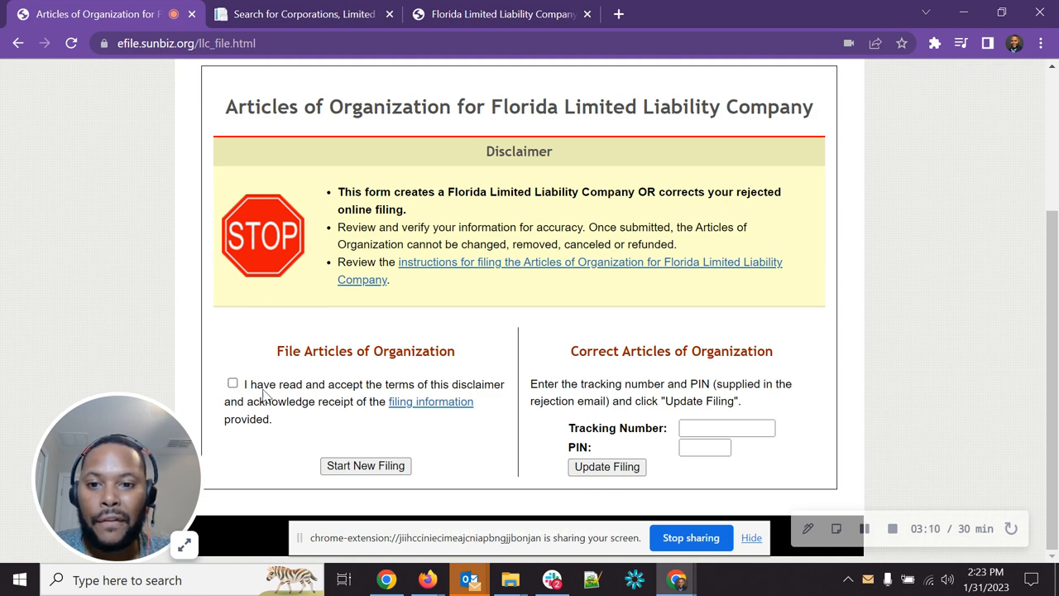
pyautogui.click(232, 382)
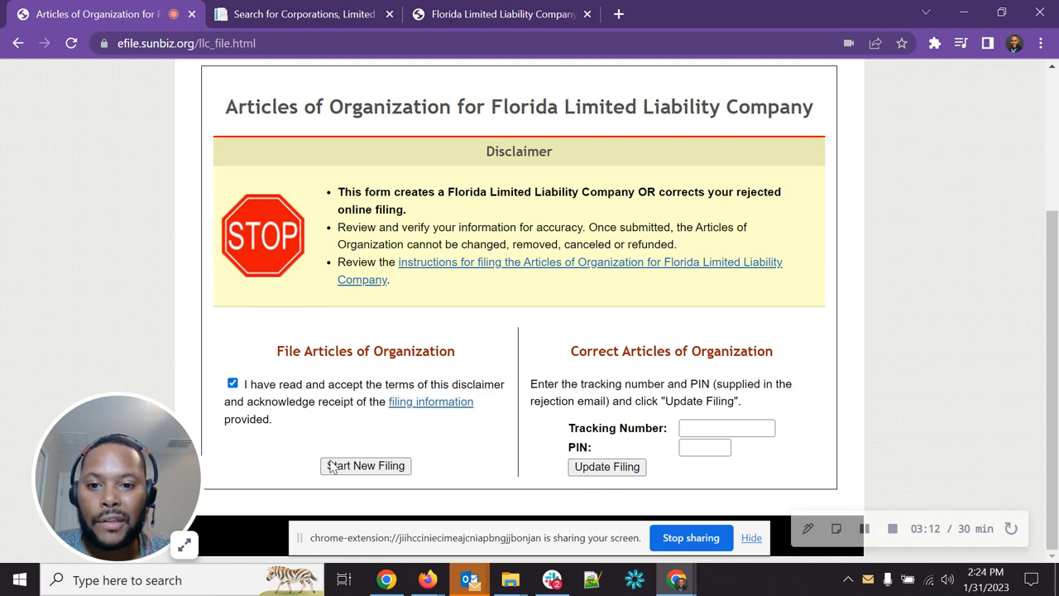
pyautogui.click(364, 465)
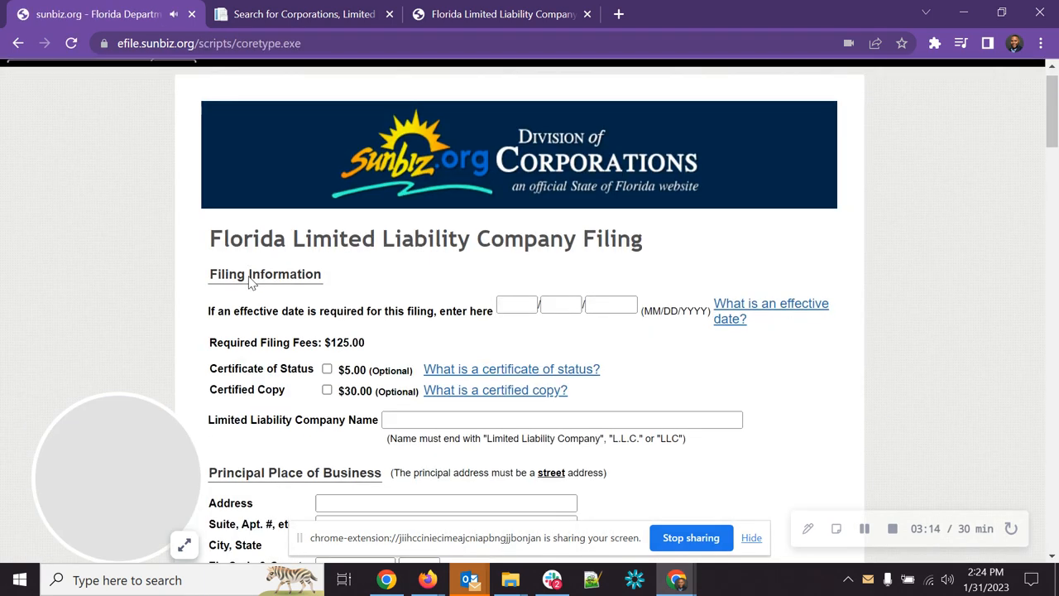
pyautogui.scroll(-3)
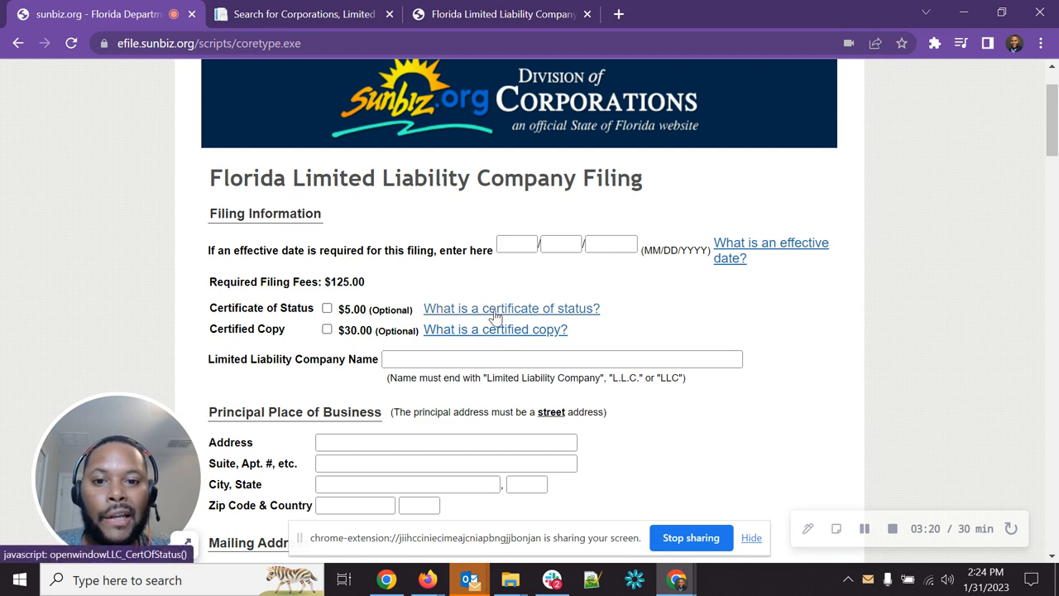
pyautogui.moveTo(732, 250)
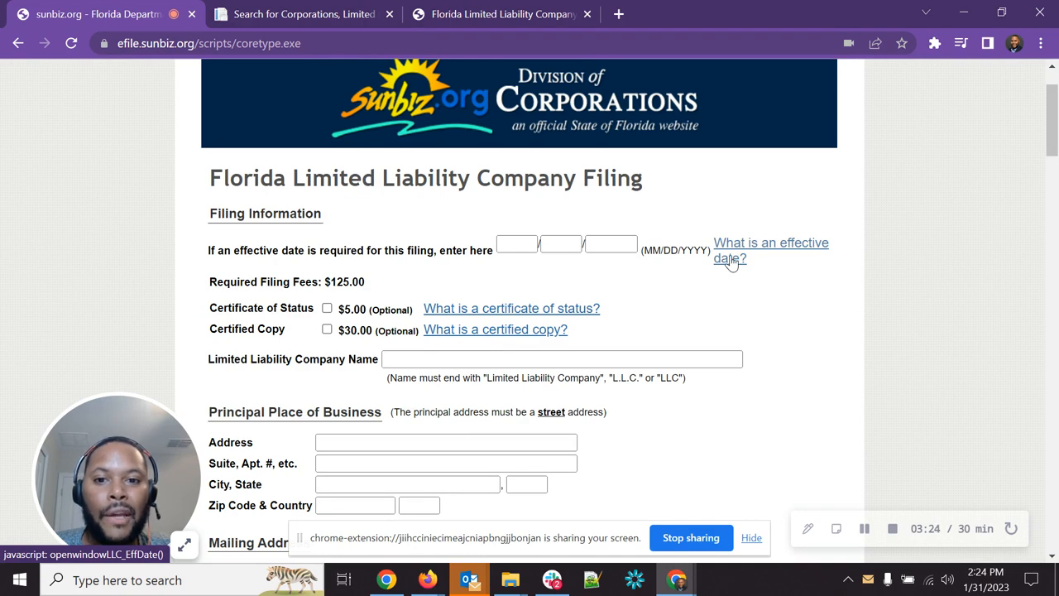
pyautogui.click(771, 249)
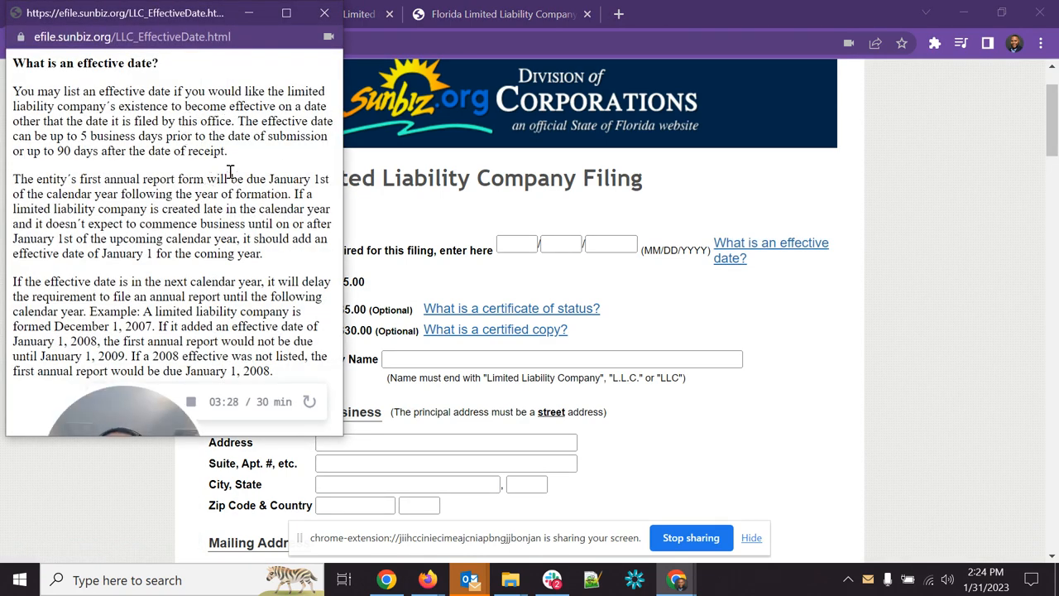
pyautogui.moveTo(276, 69)
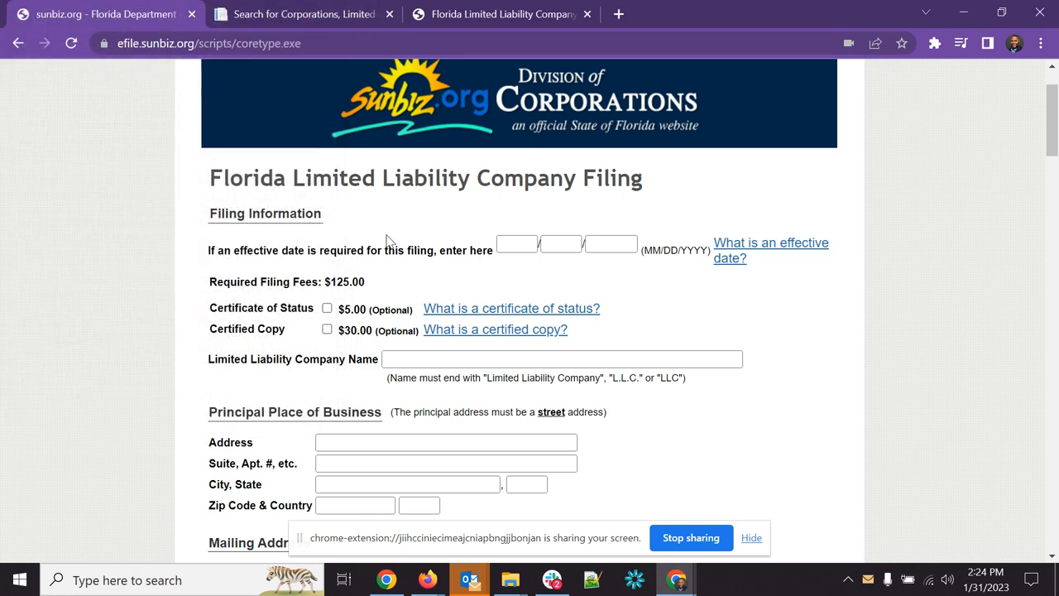
pyautogui.moveTo(351, 278)
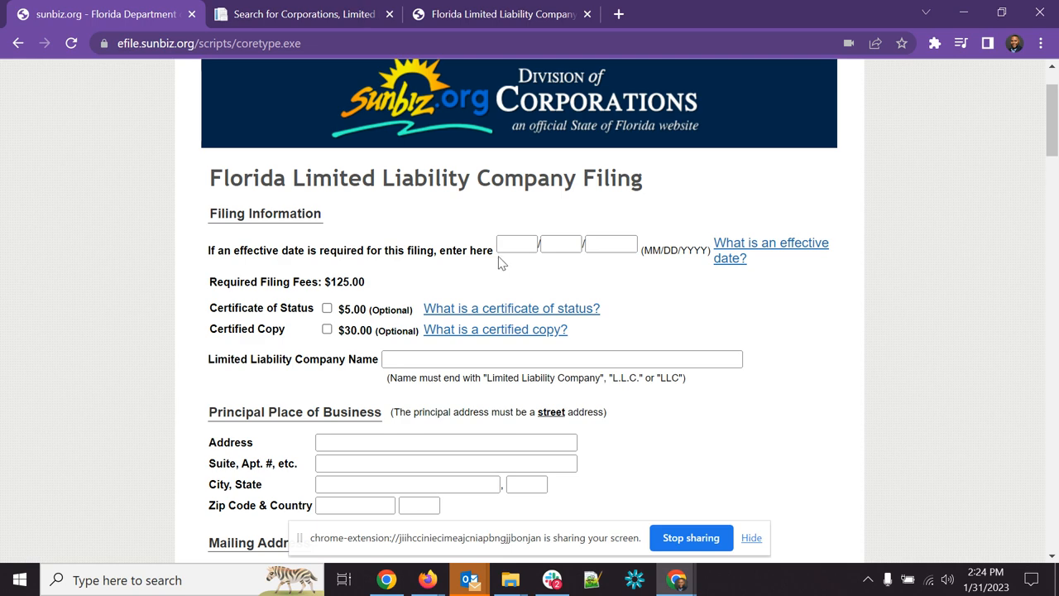
pyautogui.scroll(-3)
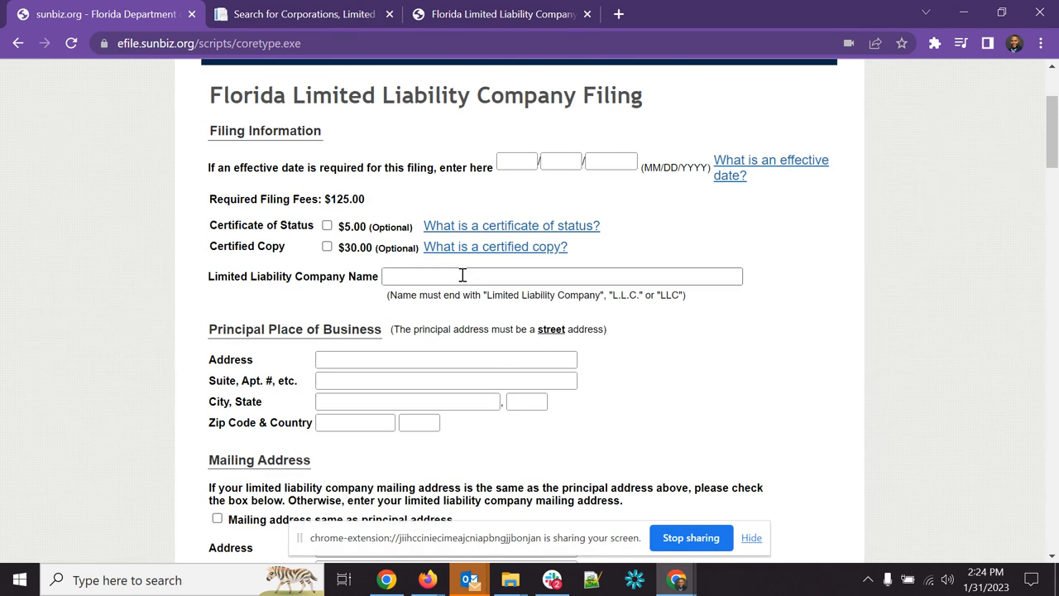
# Enter 01/01/2023 as the filing's effective date.
pyautogui.click(516, 161)
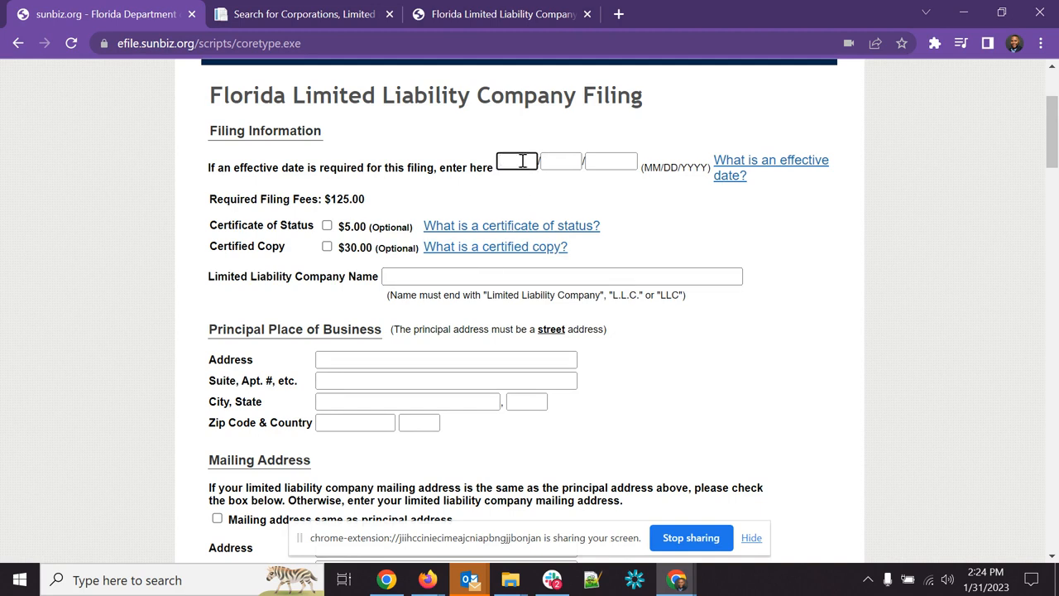
pyautogui.write('01')
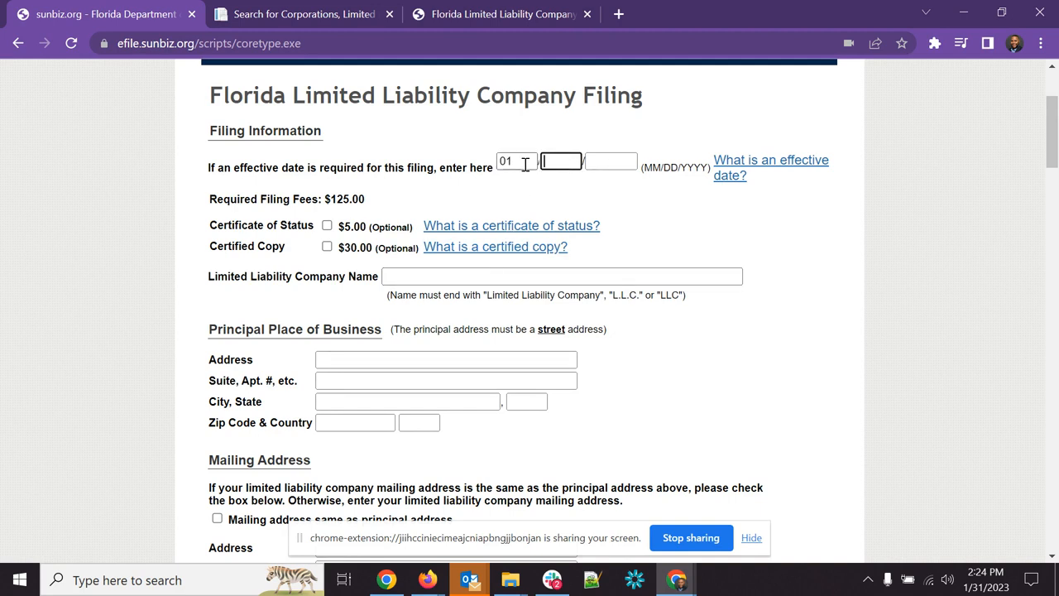
pyautogui.write('2023')
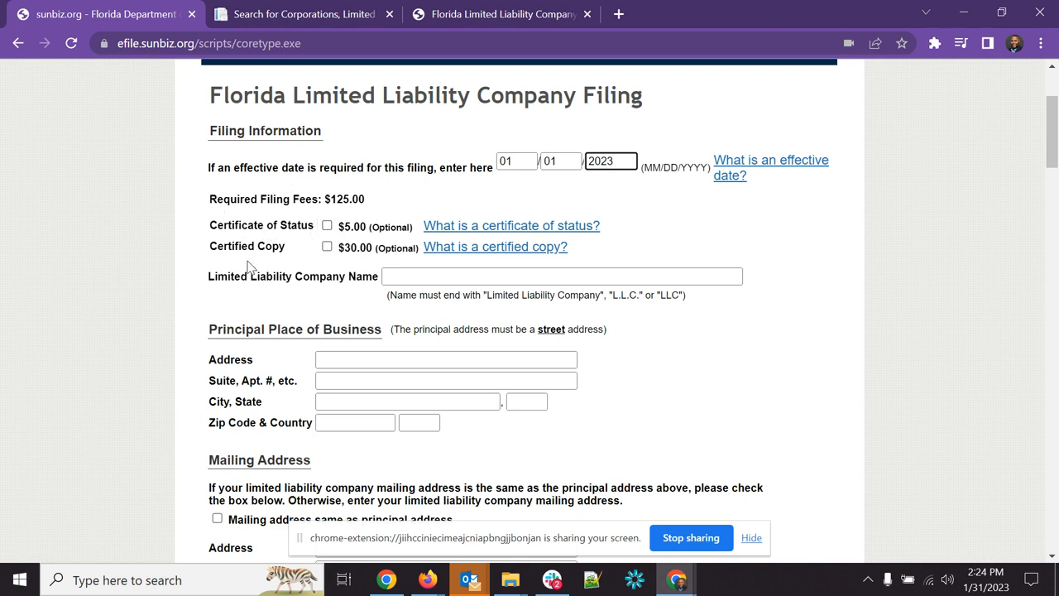
pyautogui.moveTo(450, 238)
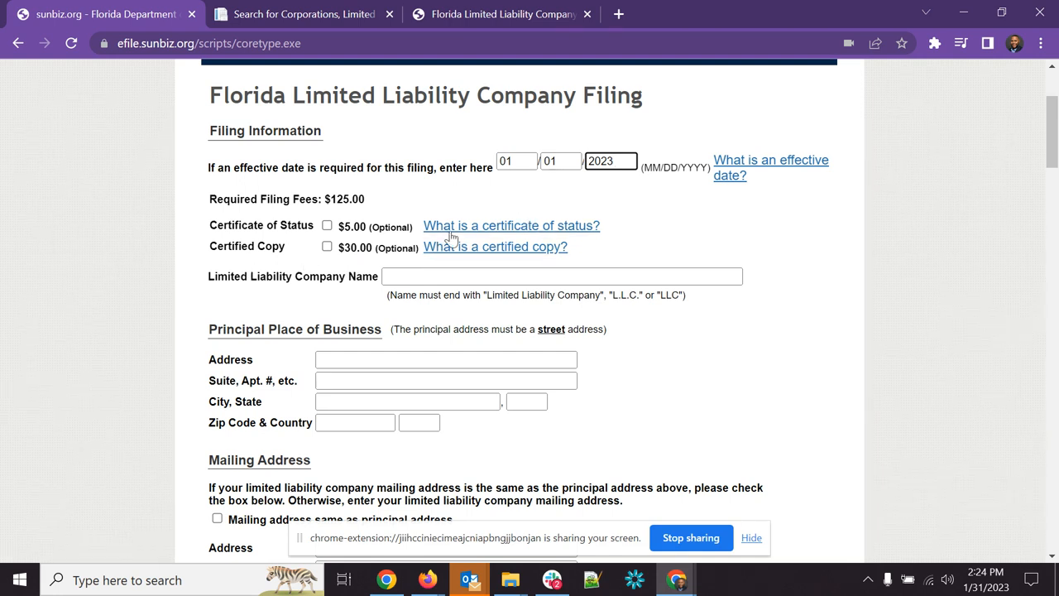
# Enter ME Consulting LLC as the limited liability company name.
pyautogui.click(562, 274)
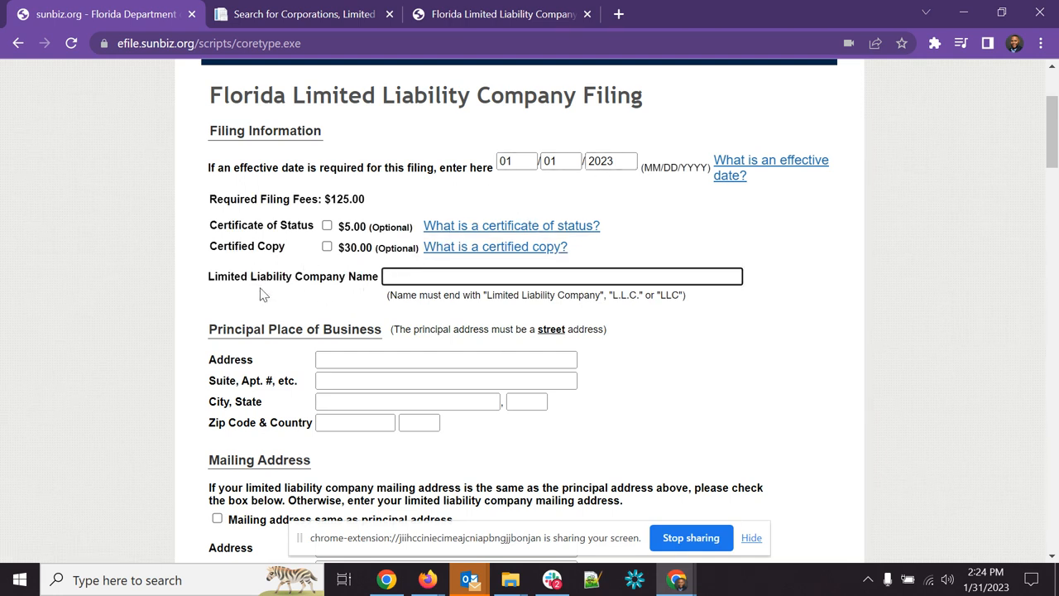
pyautogui.write('ME')
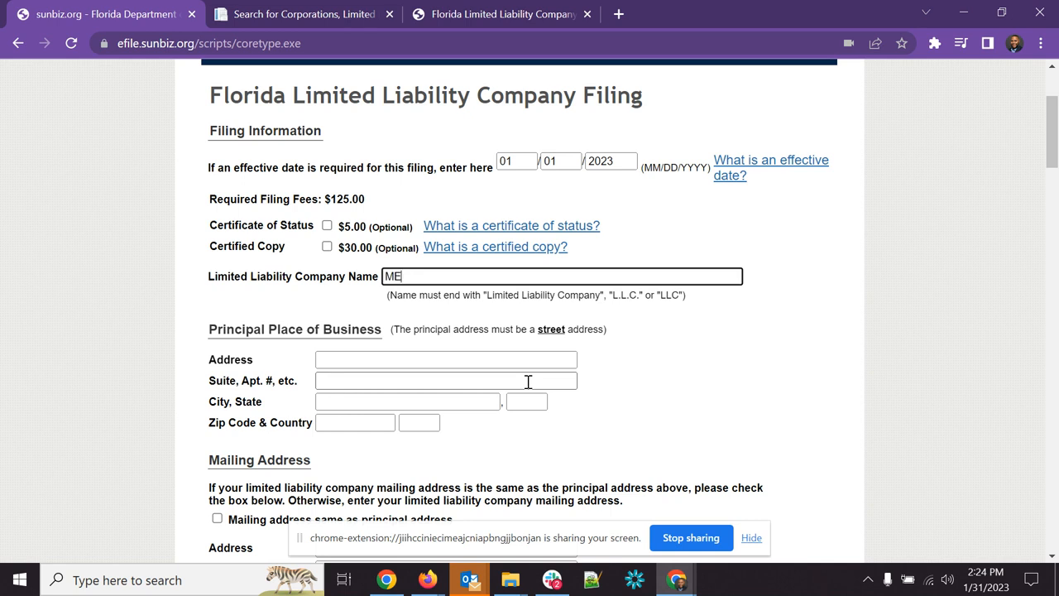
pyautogui.write('Consulting')
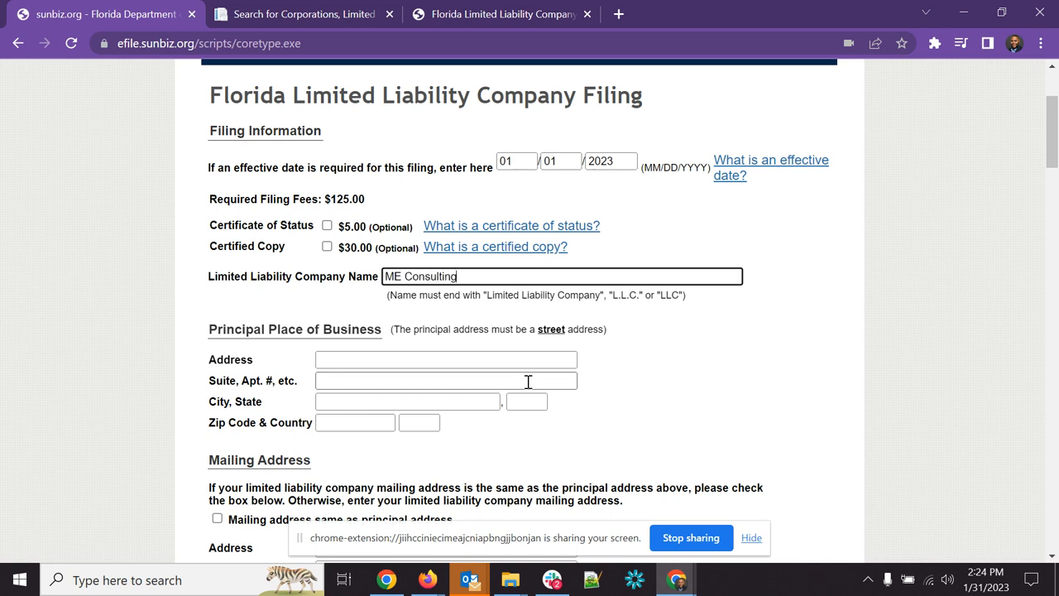
pyautogui.write('LLC')
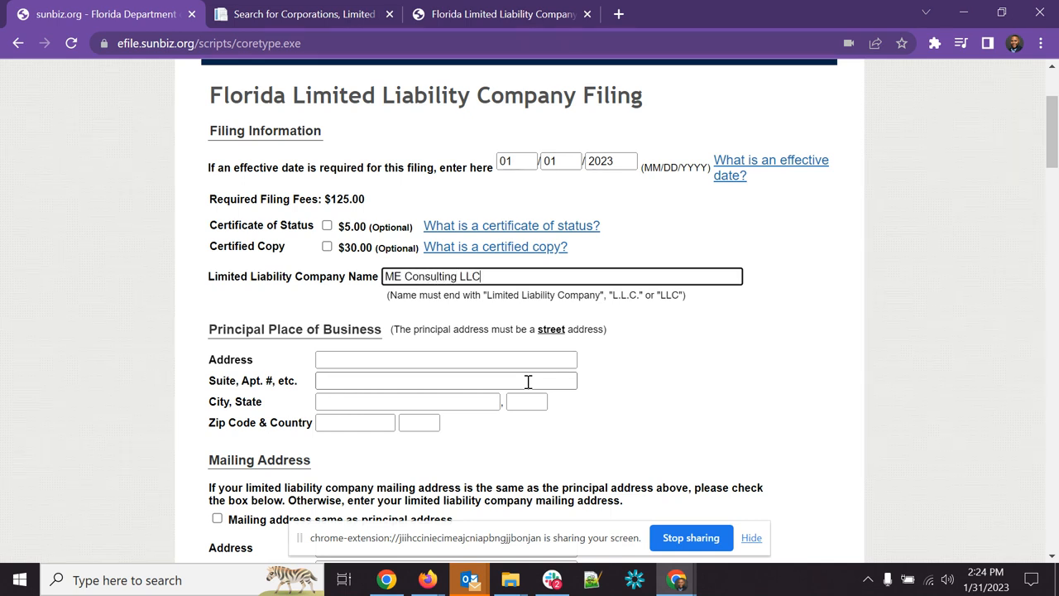
pyautogui.scroll(-3)
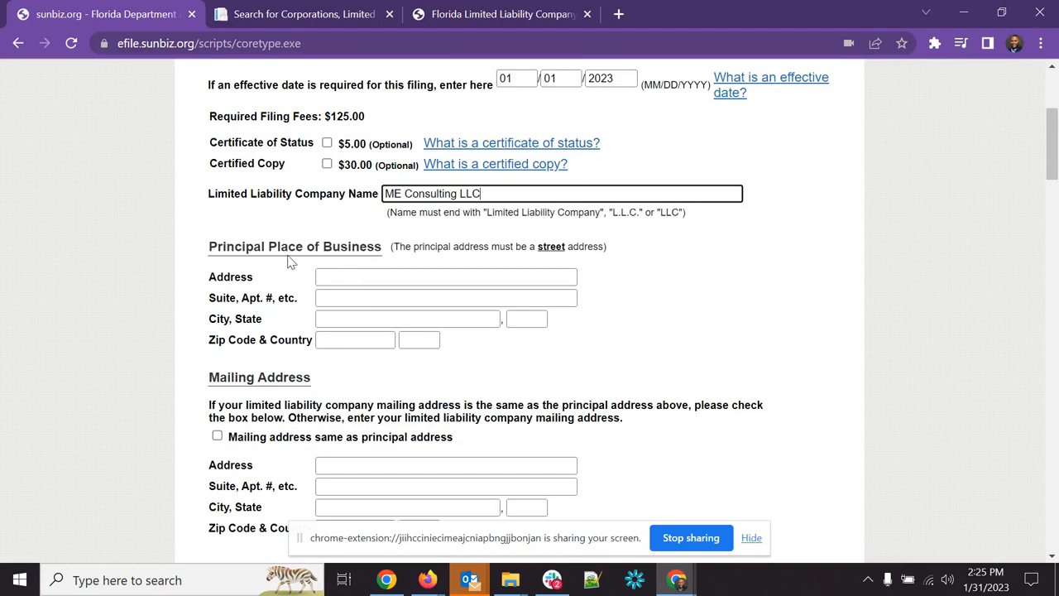
pyautogui.moveTo(561, 266)
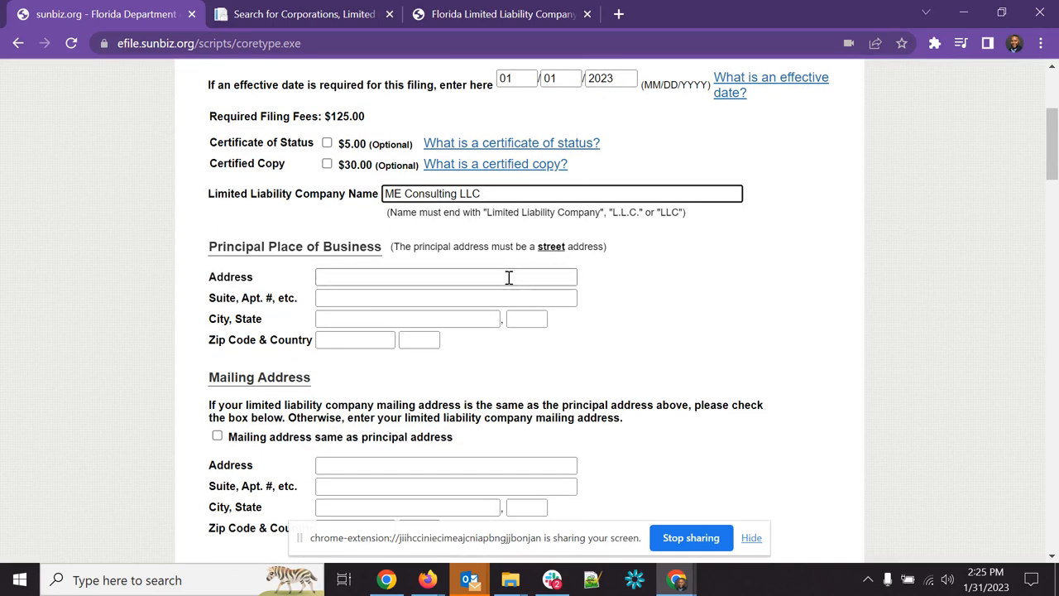
pyautogui.moveTo(364, 273)
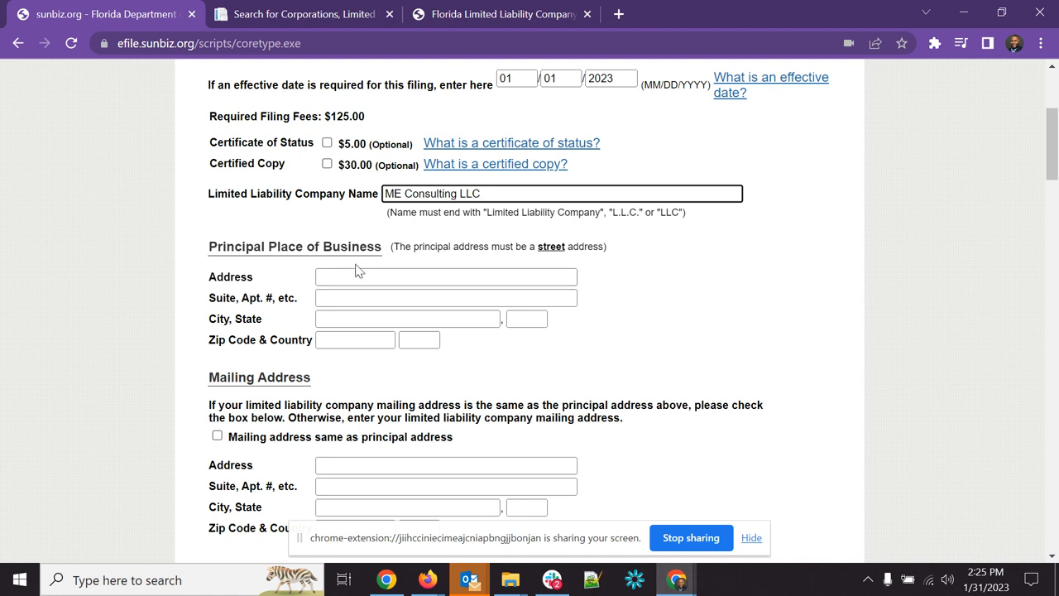
pyautogui.moveTo(347, 363)
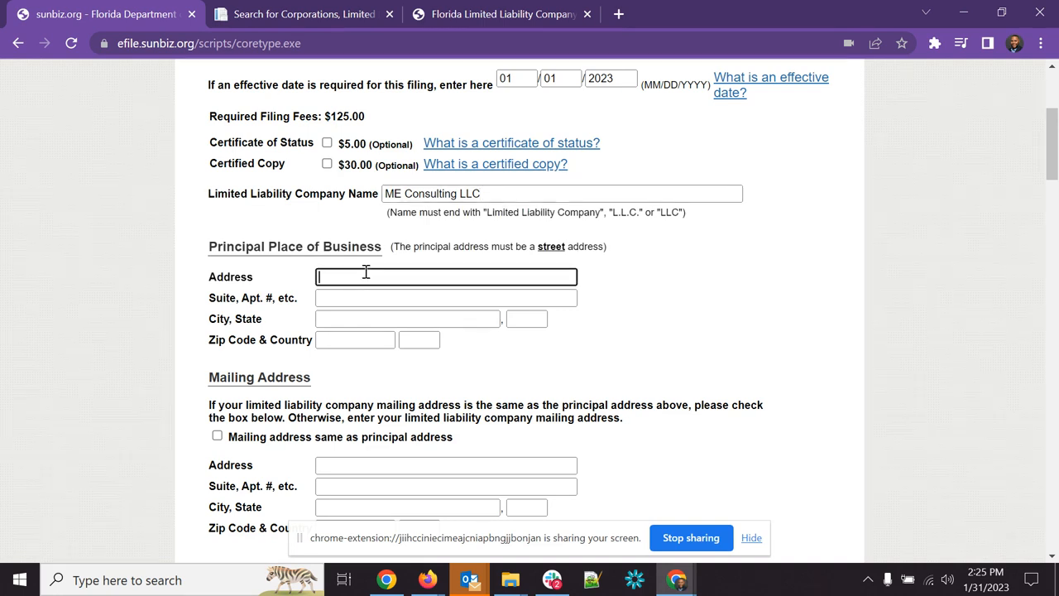
# Enter principal address 123 main st, Superverse, FL 11111 and copy it to the mailing address.
pyautogui.write('123Ma')
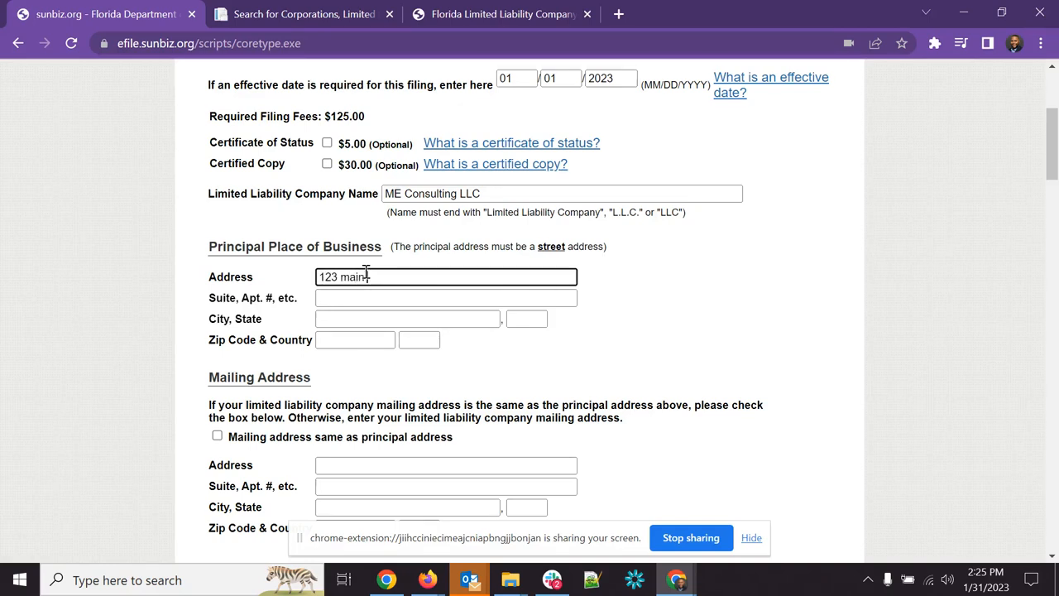
pyautogui.click(407, 318)
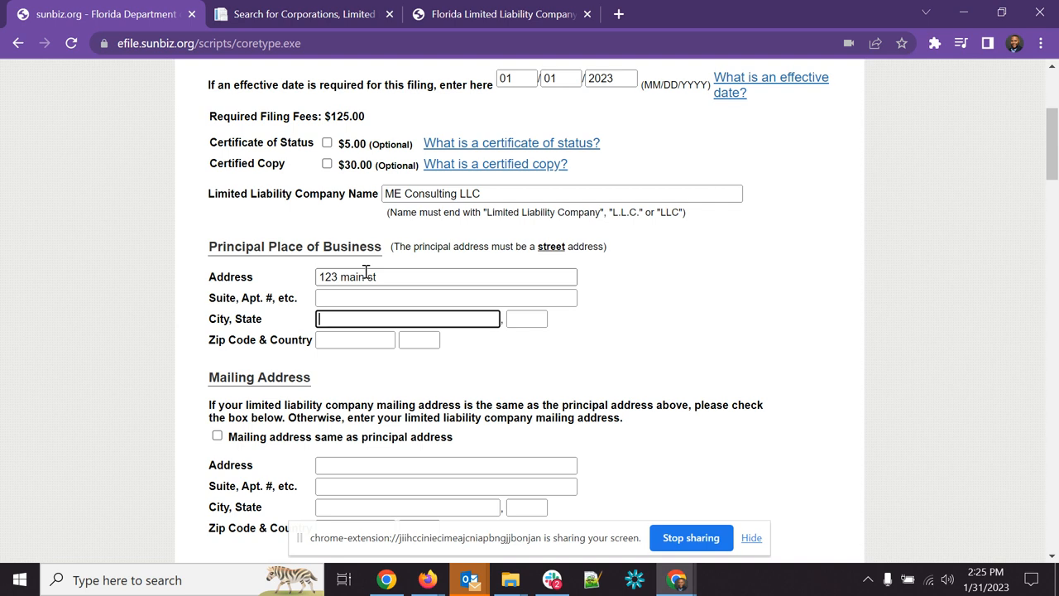
pyautogui.write('Superverse')
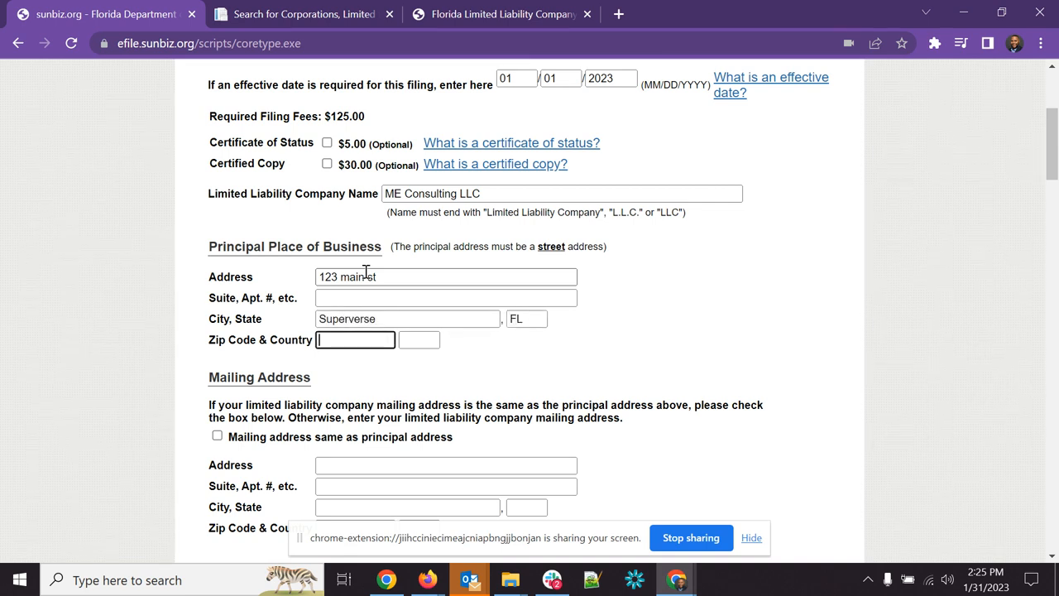
pyautogui.write('11111')
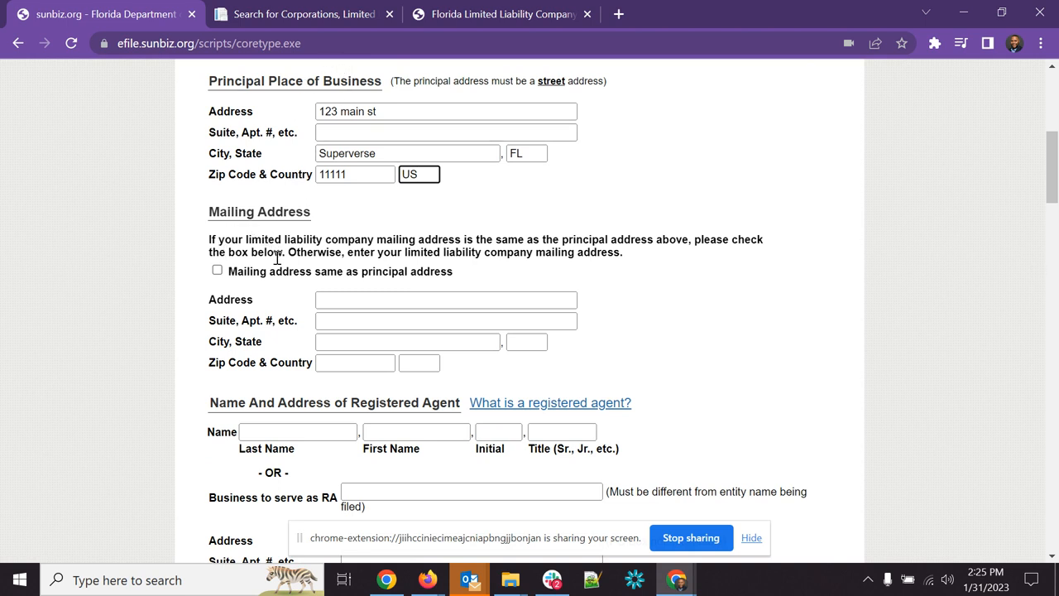
pyautogui.click(216, 271)
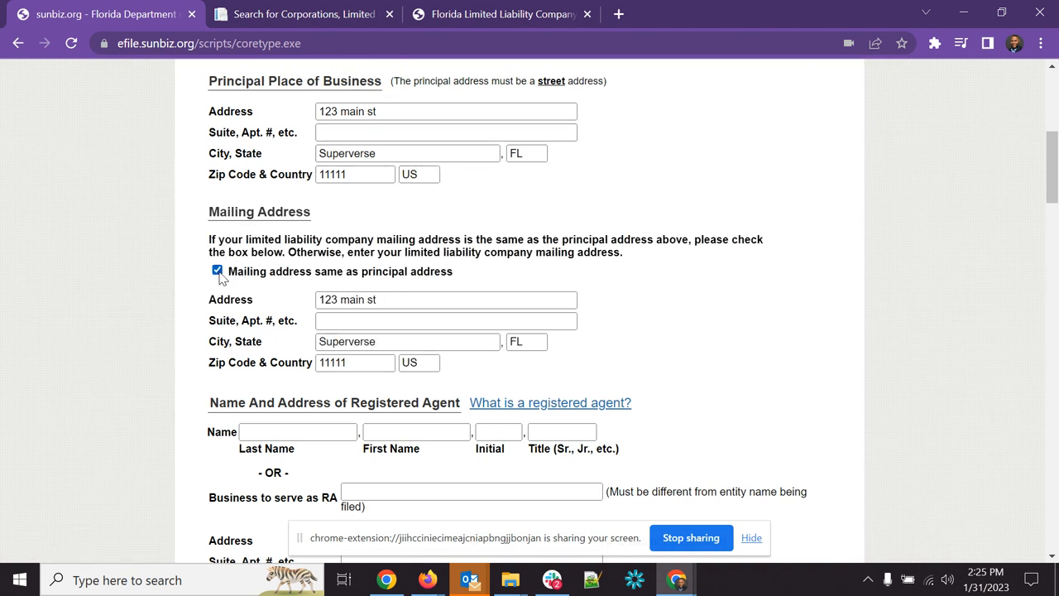
pyautogui.scroll(-3)
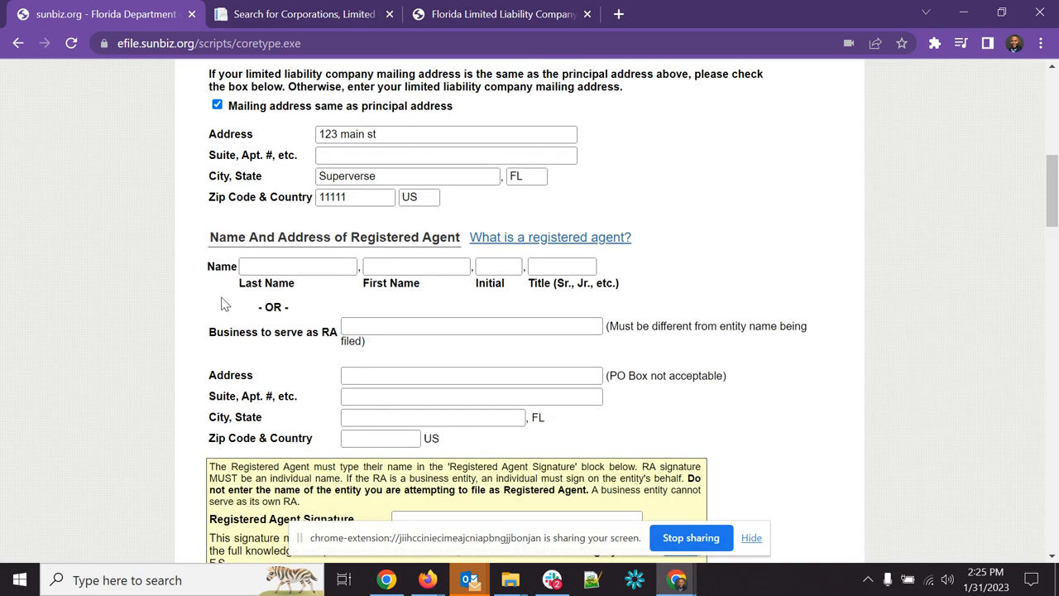
pyautogui.moveTo(520, 245)
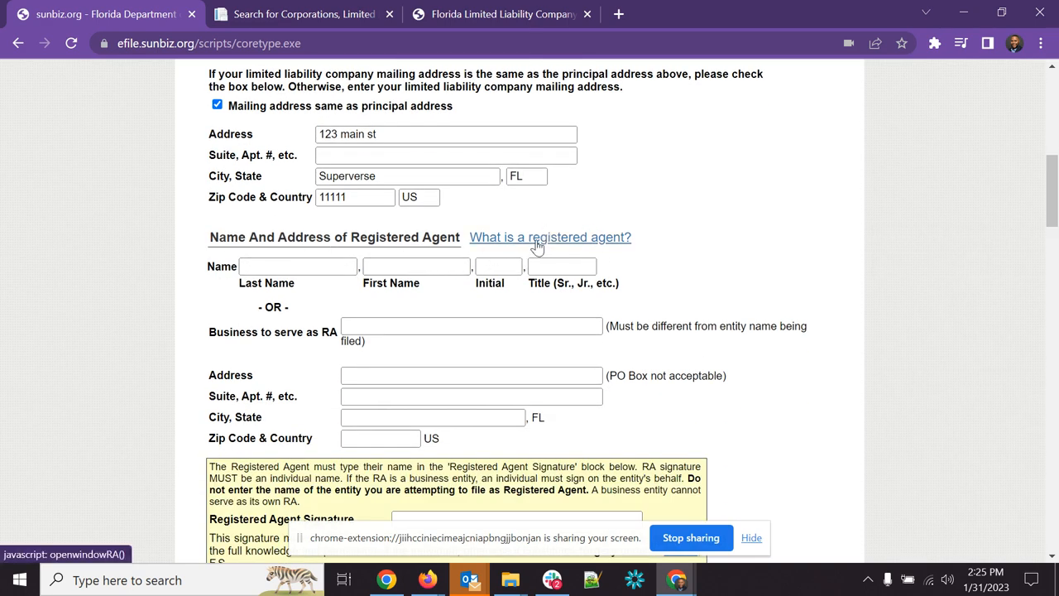
pyautogui.click(550, 237)
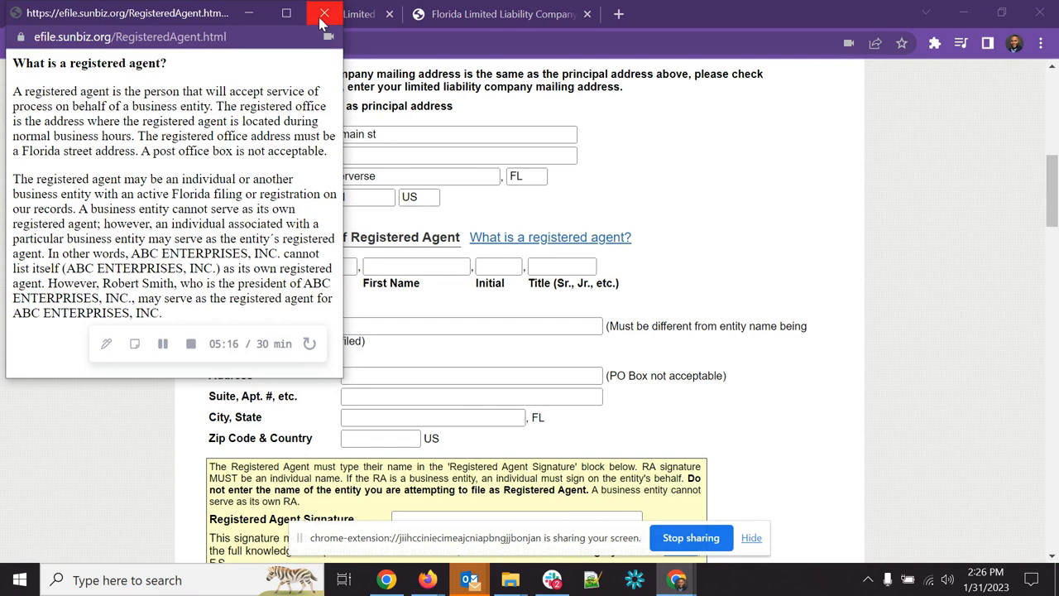
pyautogui.click(324, 13)
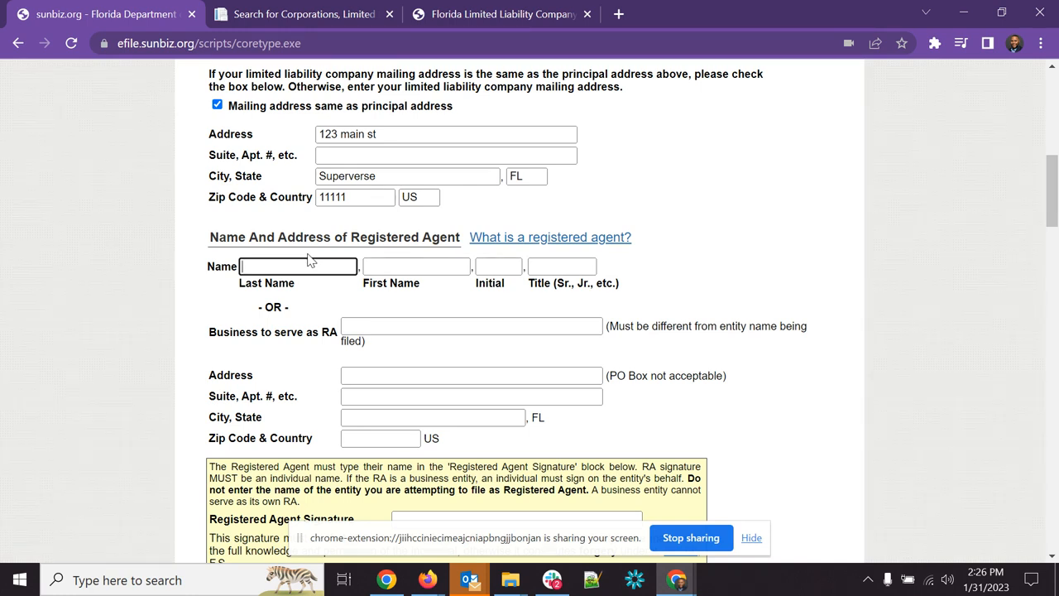
# Enter the registered agent's name and street address 123 Main St, Superverse, FL 11111.
pyautogui.write('Me')
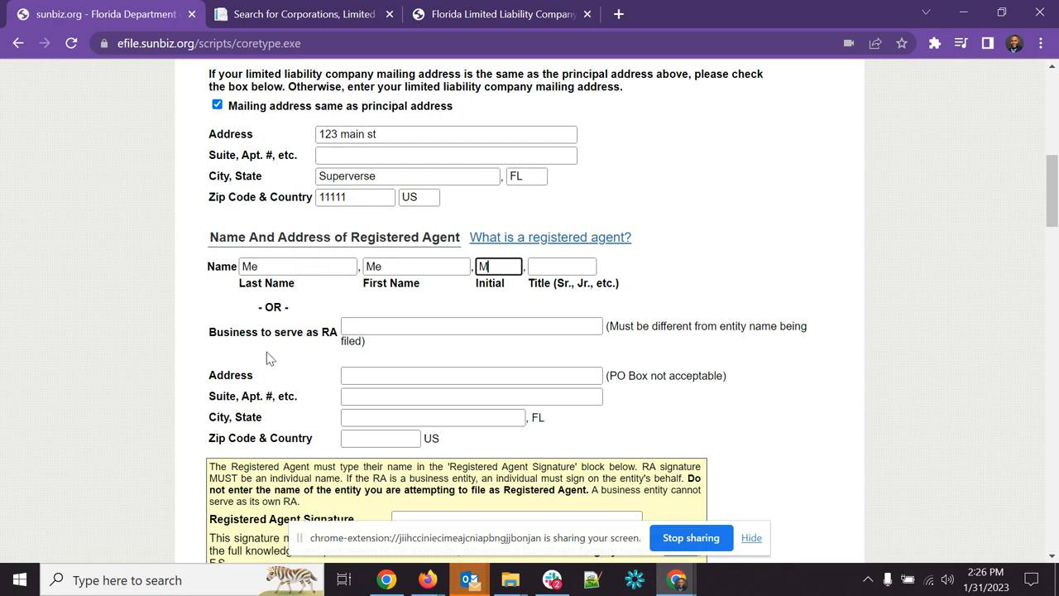
pyautogui.moveTo(387, 306)
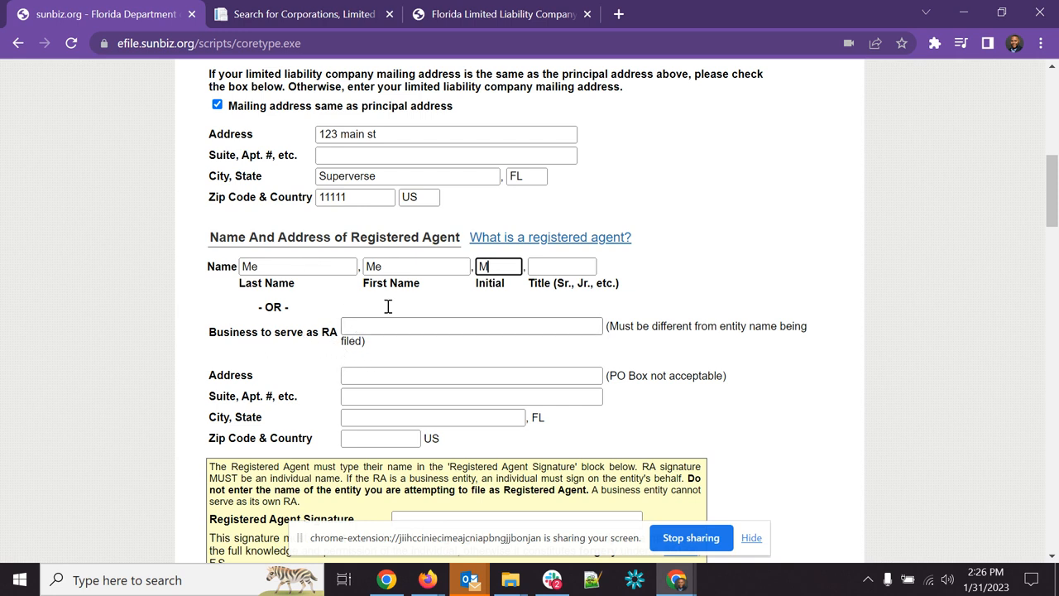
pyautogui.moveTo(304, 347)
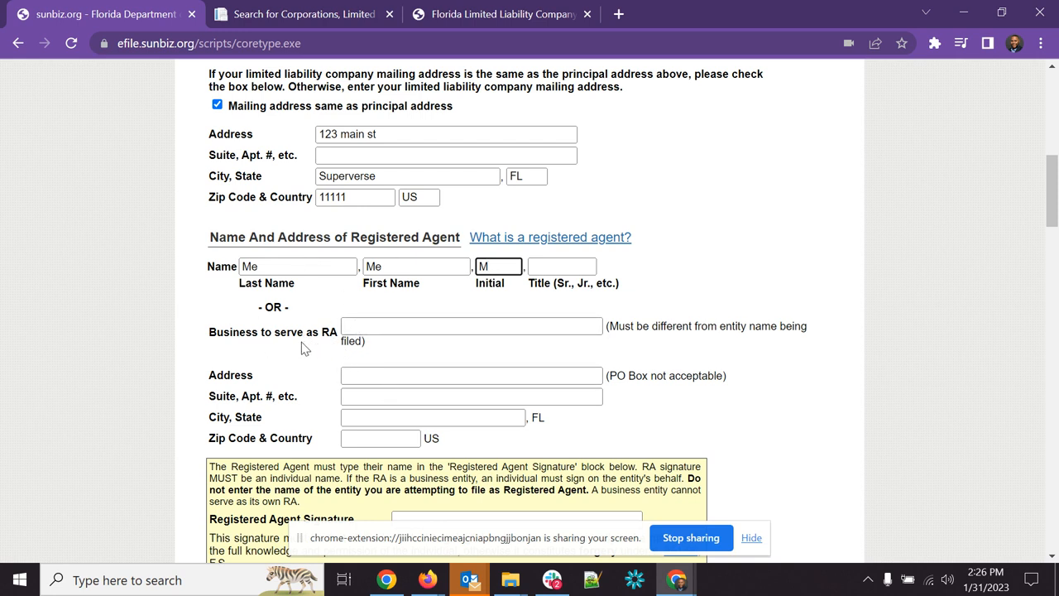
pyautogui.click(470, 375)
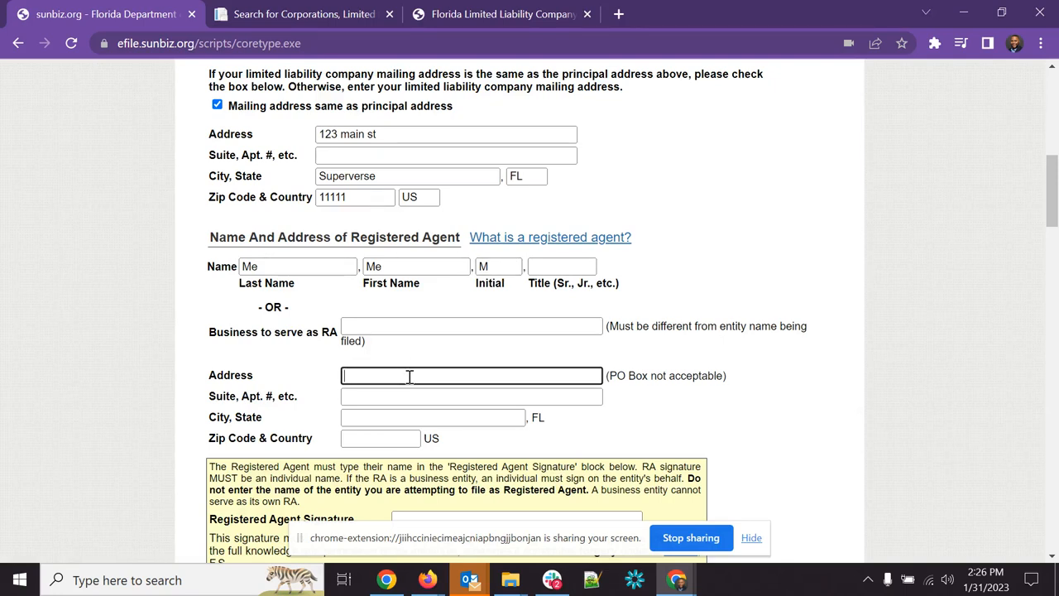
pyautogui.write('123')
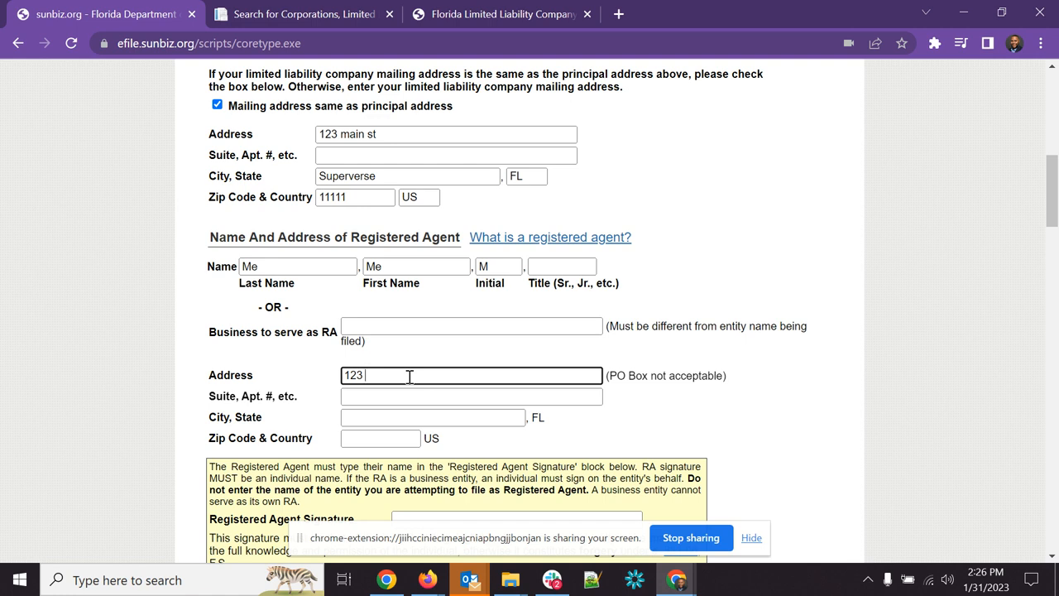
pyautogui.write('Main St')
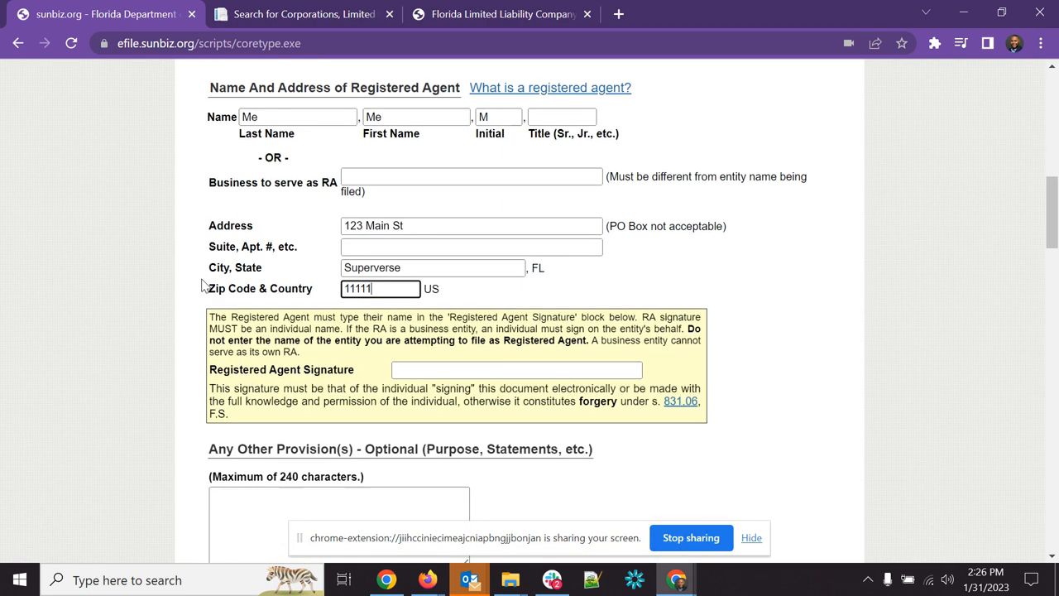
pyautogui.scroll(-3)
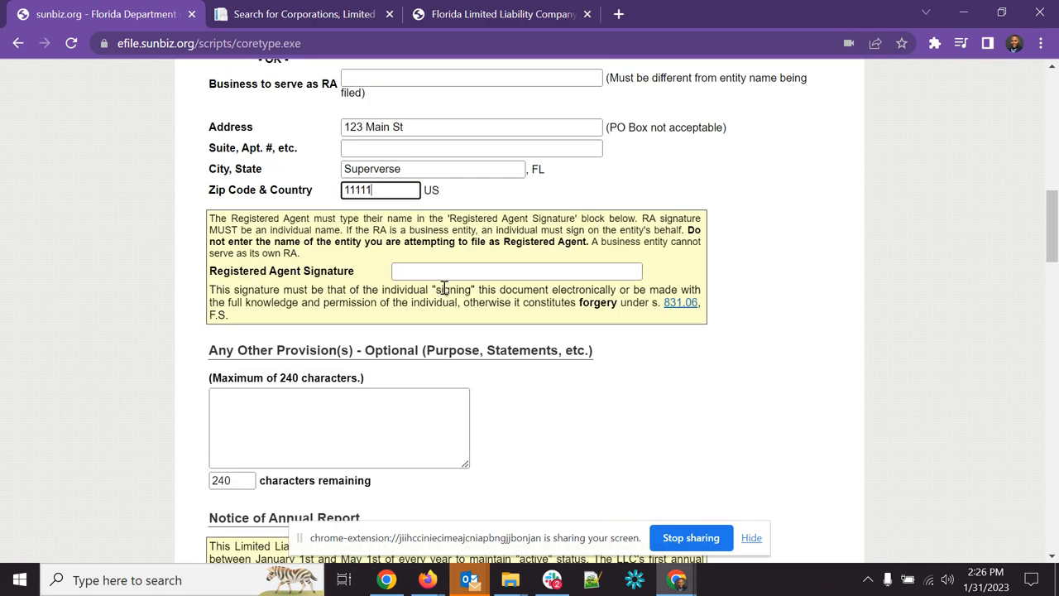
# Sign the registered agent signature field as Me Me.
pyautogui.click(506, 271)
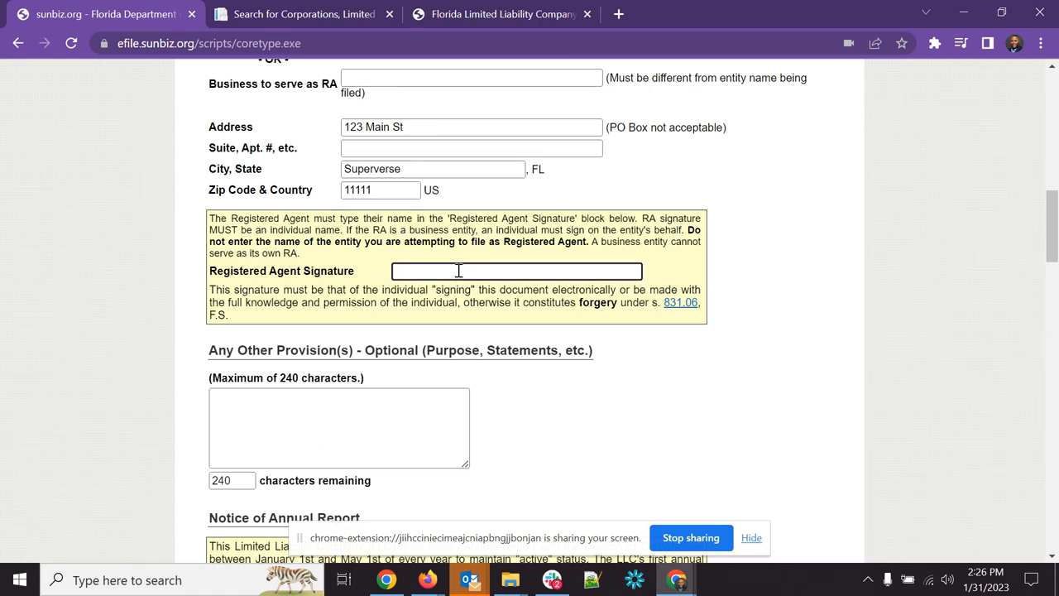
pyautogui.write('Me M')
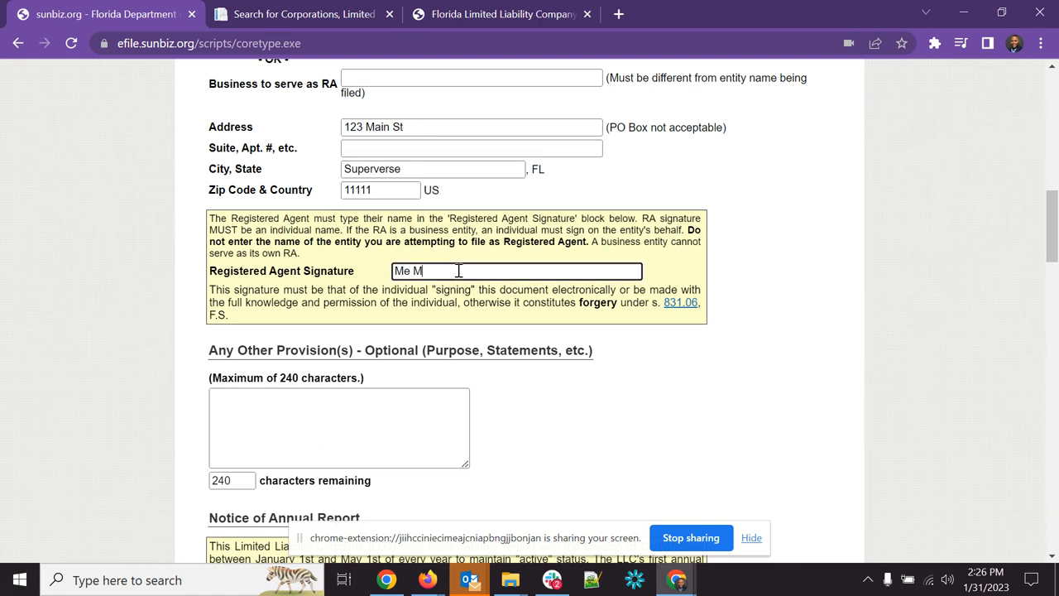
pyautogui.write('e')
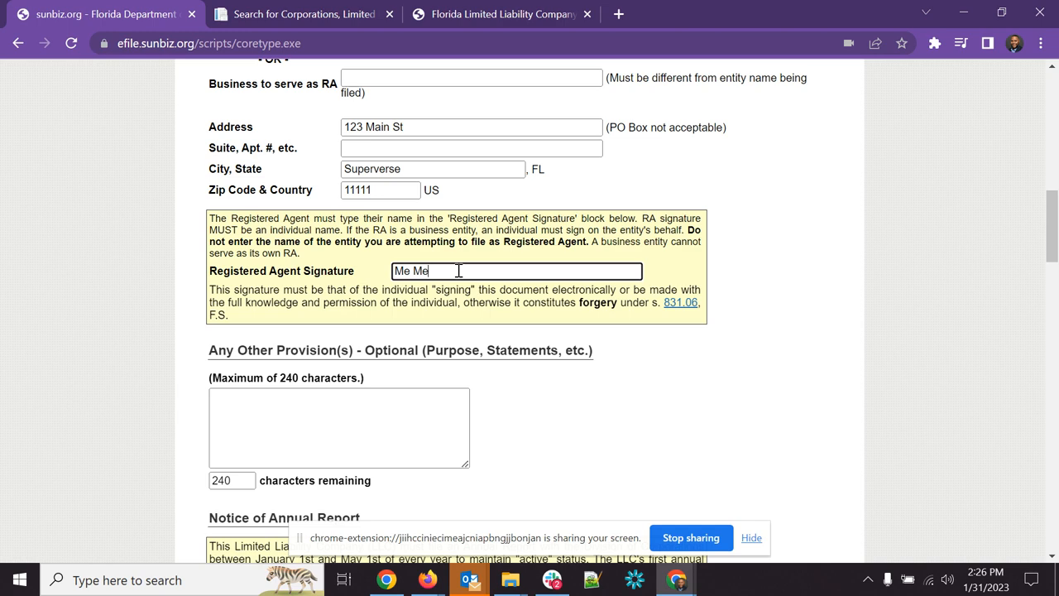
pyautogui.scroll(-3)
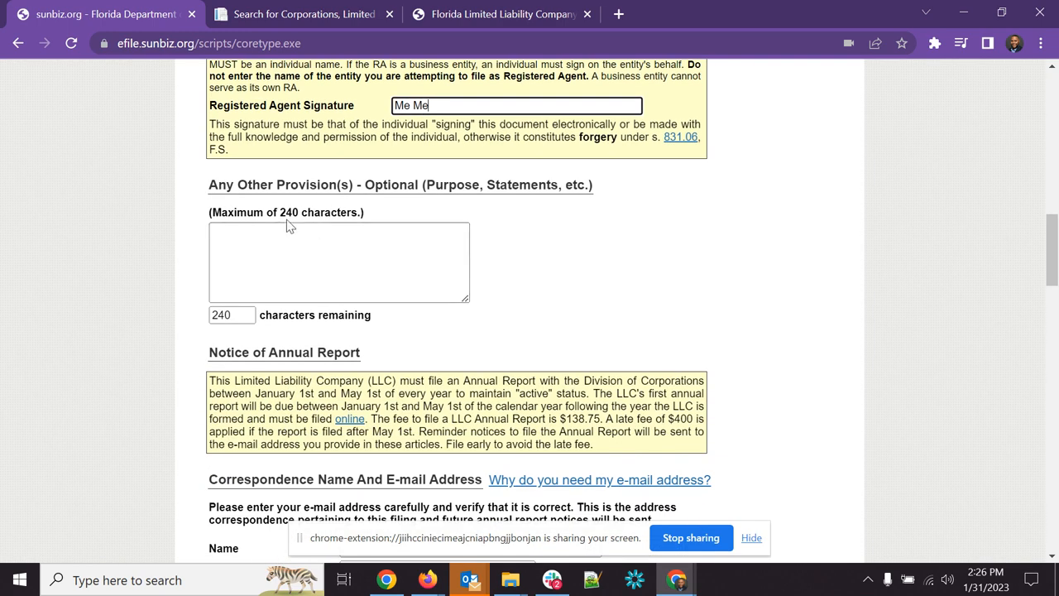
pyautogui.moveTo(439, 215)
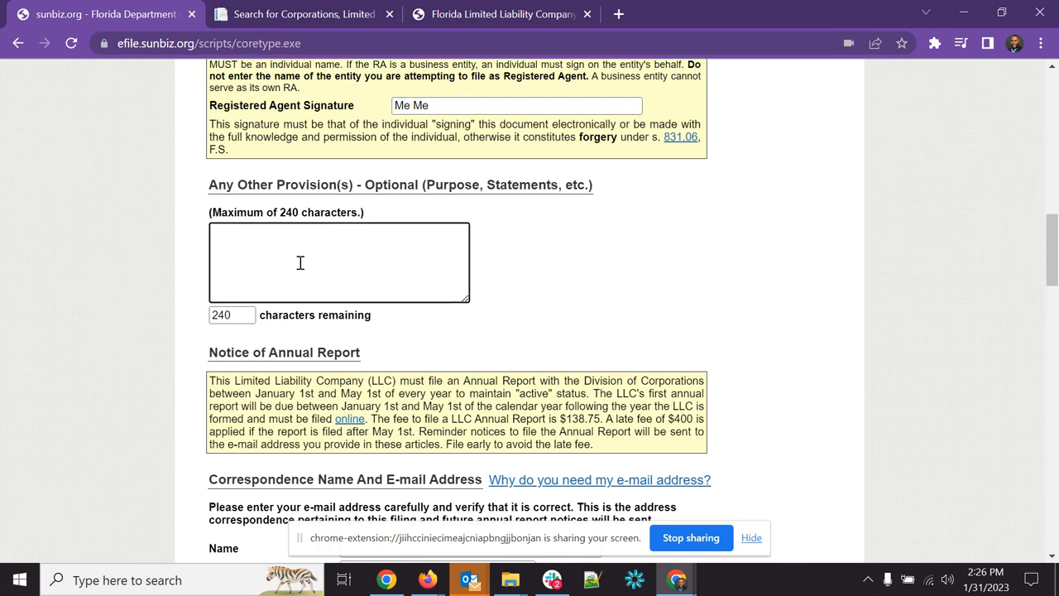
pyautogui.moveTo(433, 235)
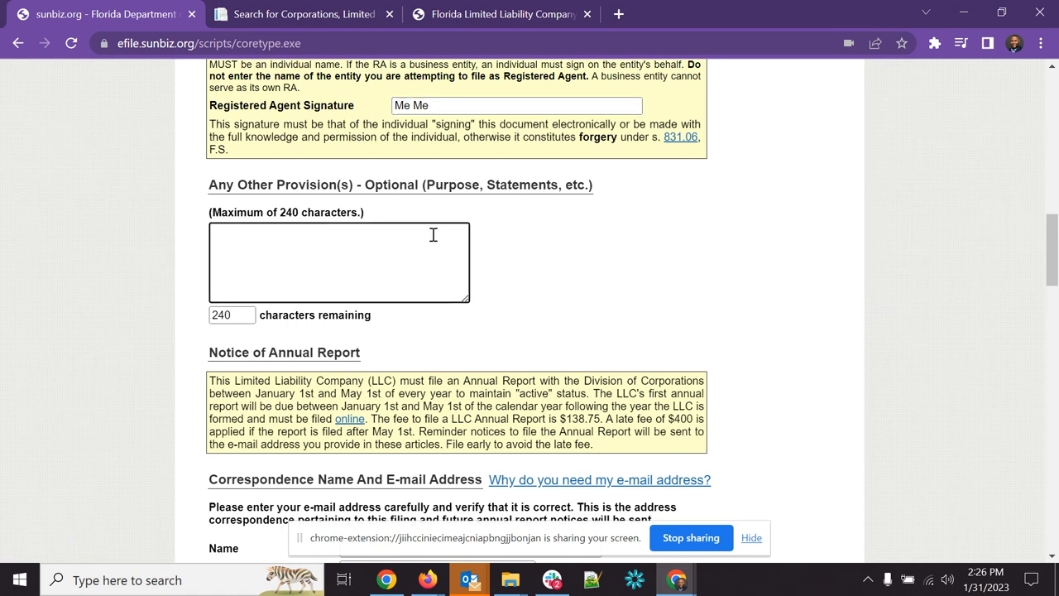
pyautogui.moveTo(374, 235)
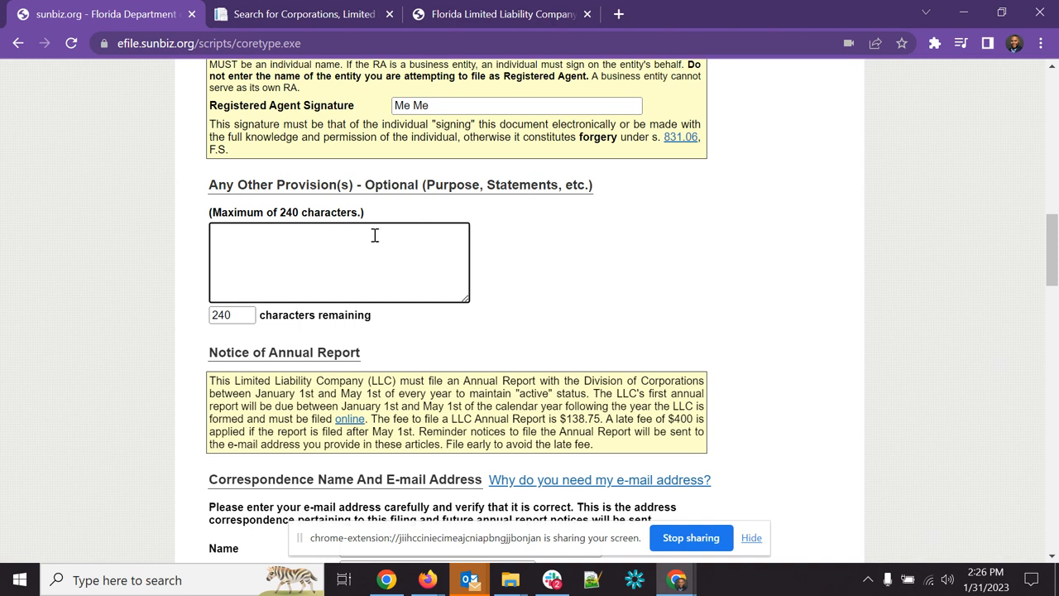
# Write the provision 'ME Consulting LLC is a consulting firm on all things.' in the optional provisions box.
pyautogui.write('ME')
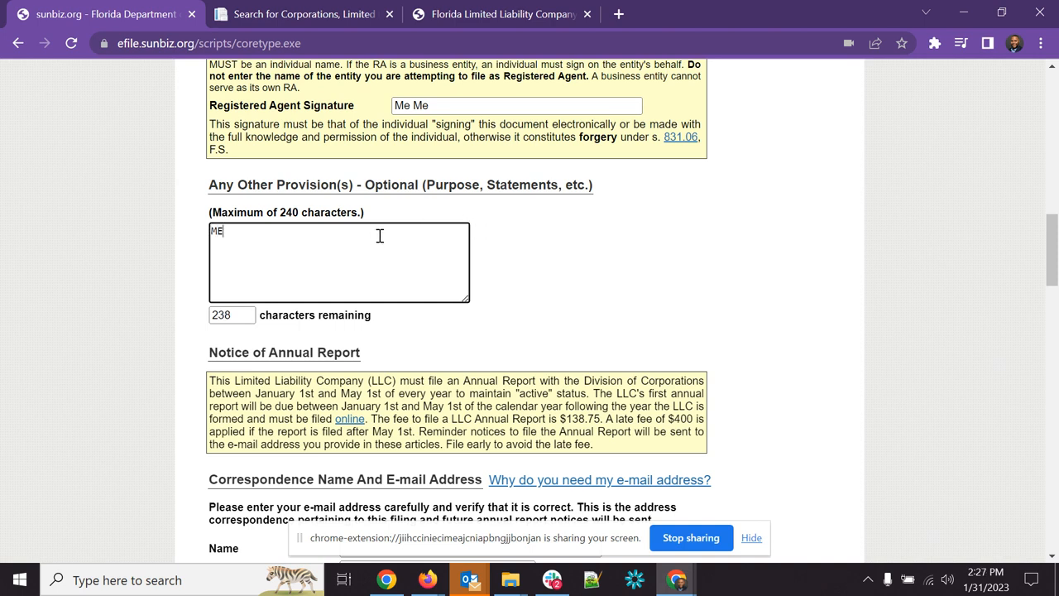
pyautogui.write('Consulting L')
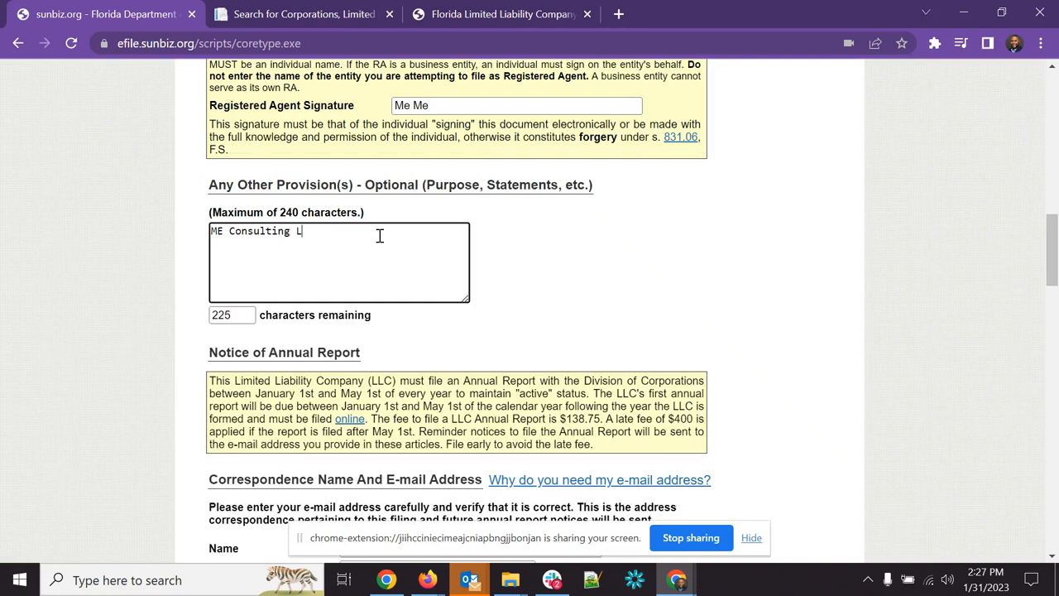
pyautogui.write('LC is a cons')
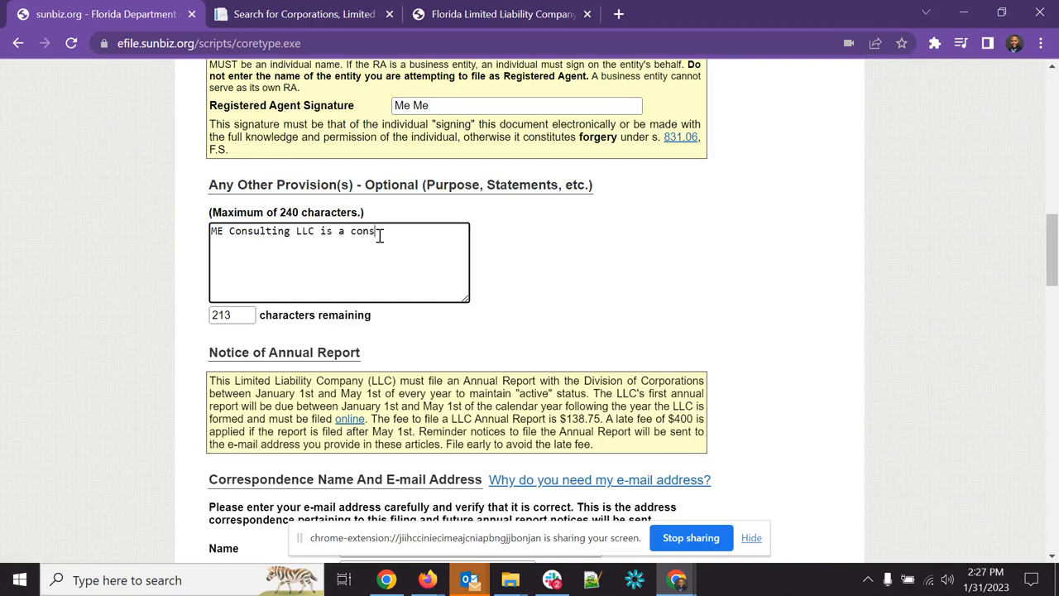
pyautogui.write('ulting firm')
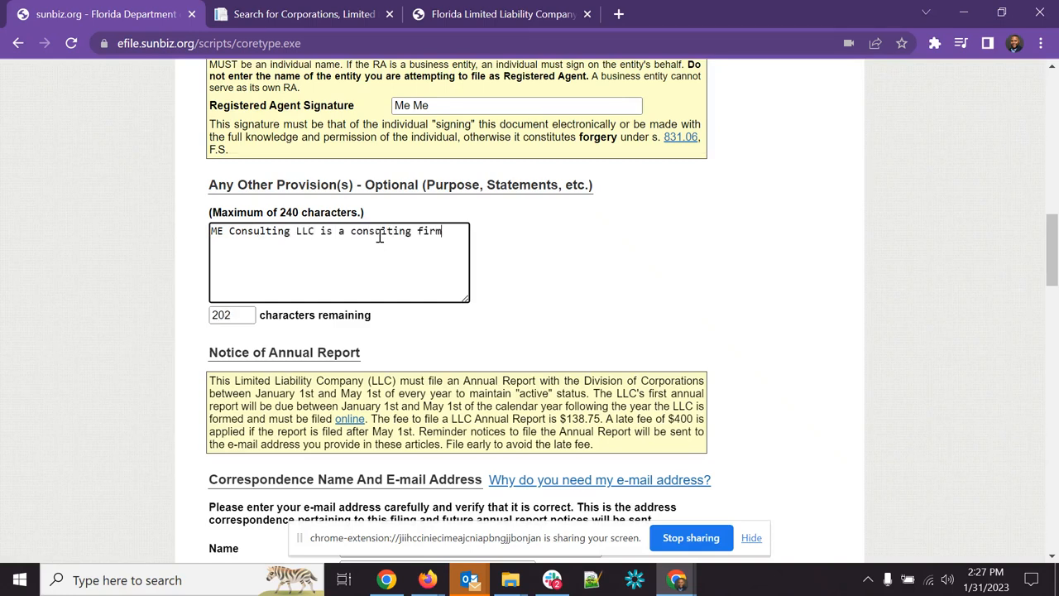
pyautogui.write('on all')
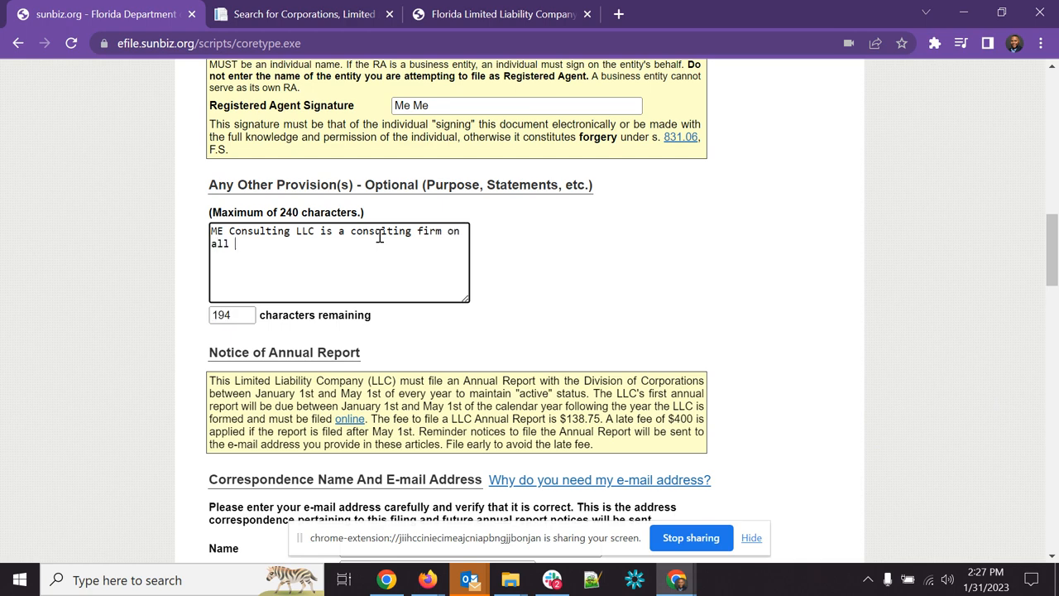
pyautogui.write('things.')
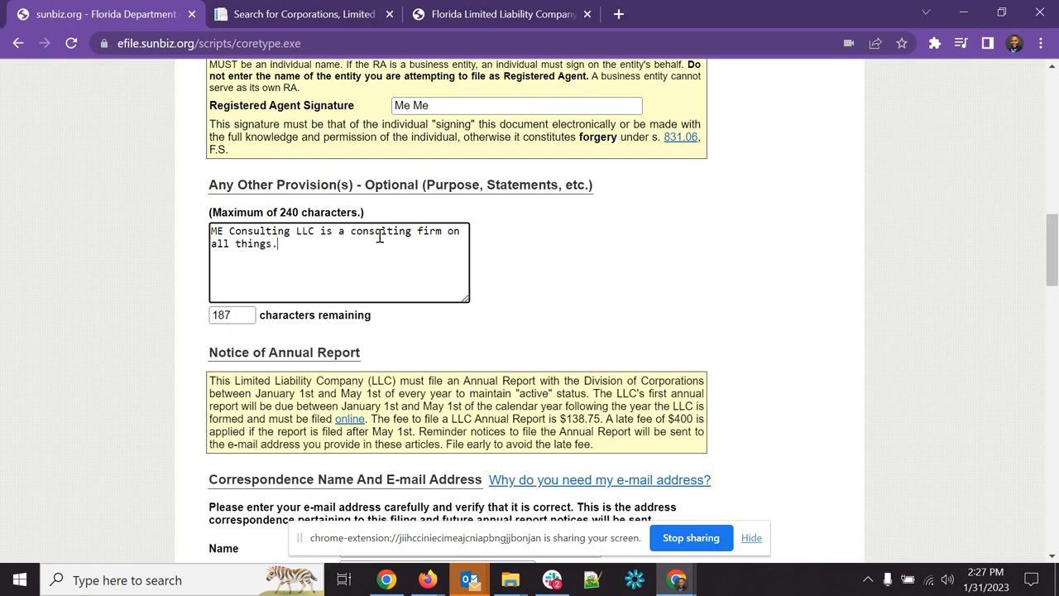
pyautogui.scroll(-3)
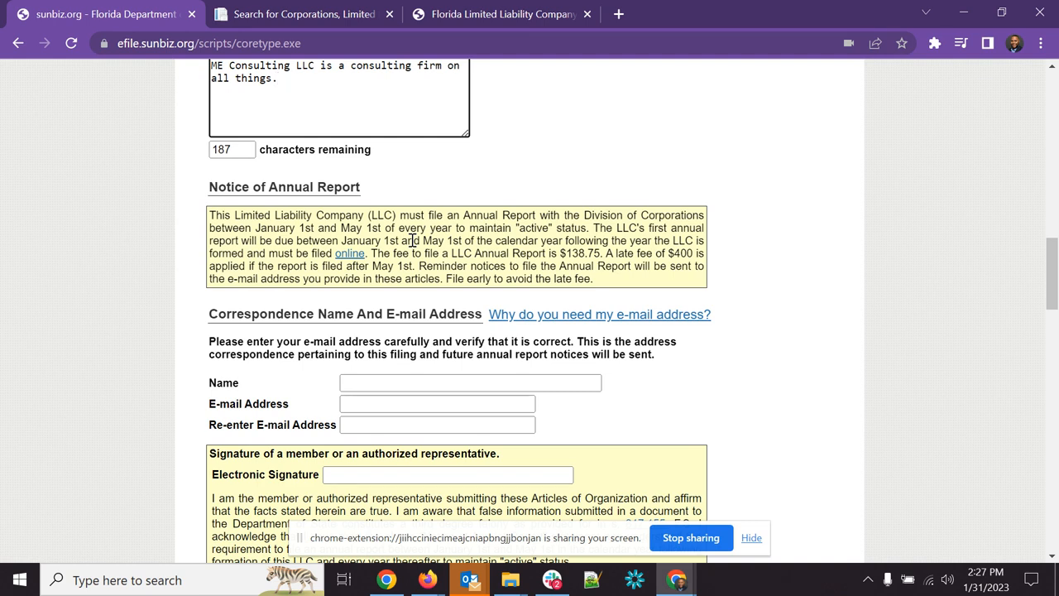
pyautogui.moveTo(602, 263)
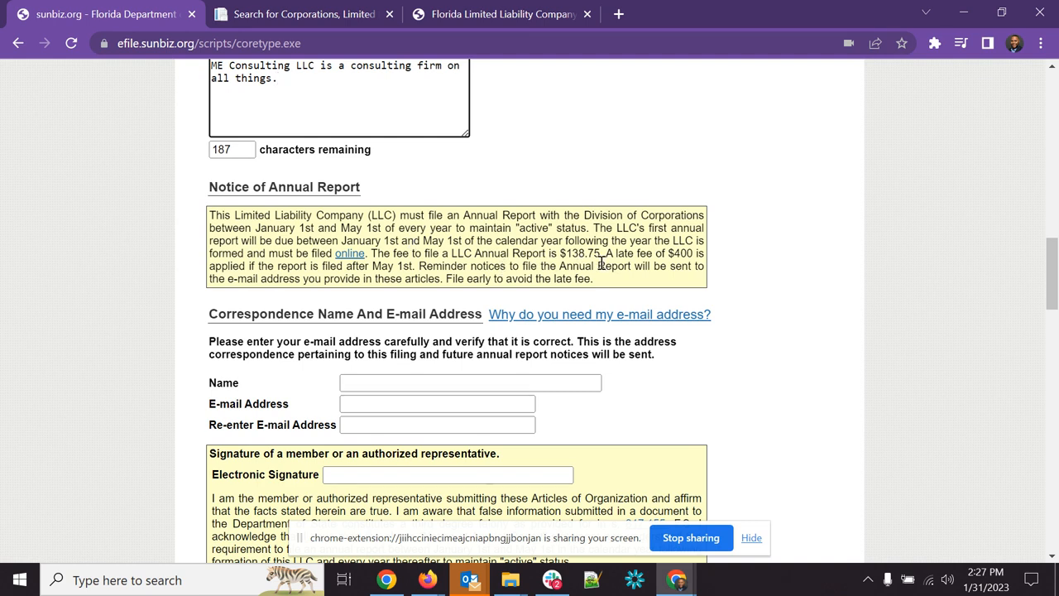
pyautogui.moveTo(675, 263)
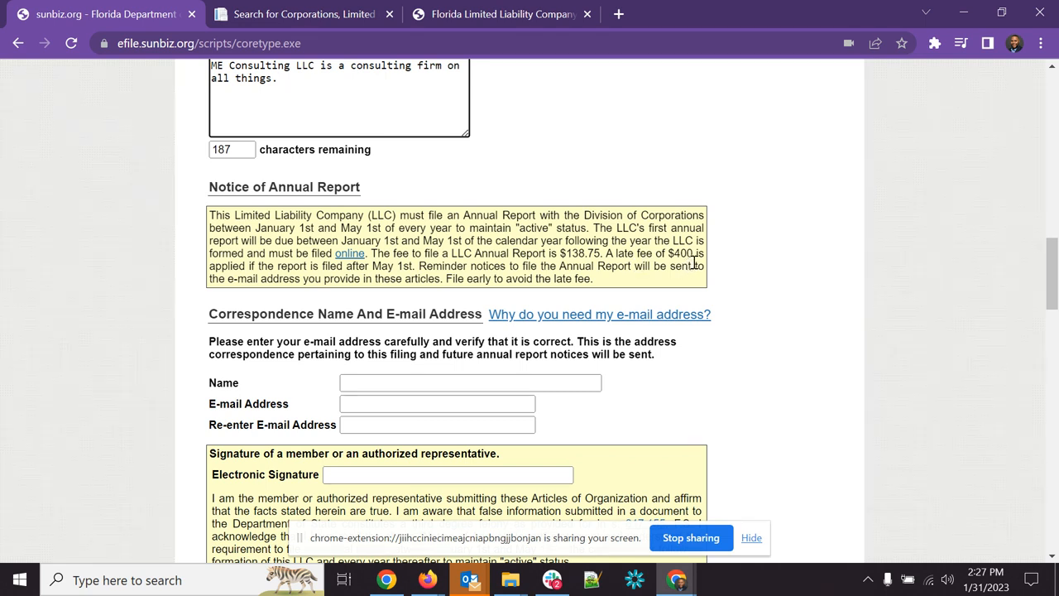
pyautogui.moveTo(604, 296)
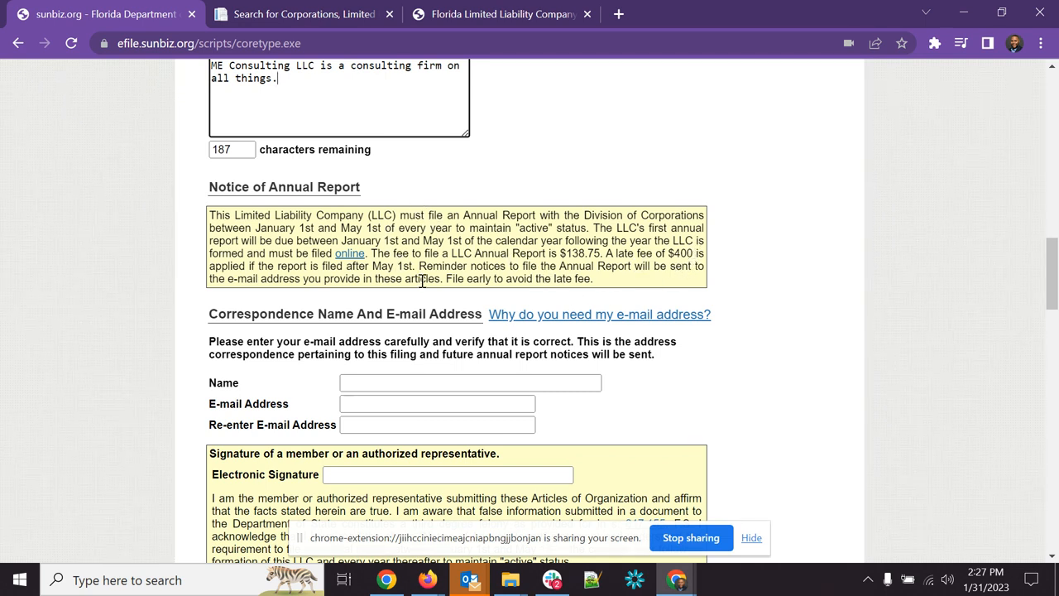
pyautogui.moveTo(400, 253)
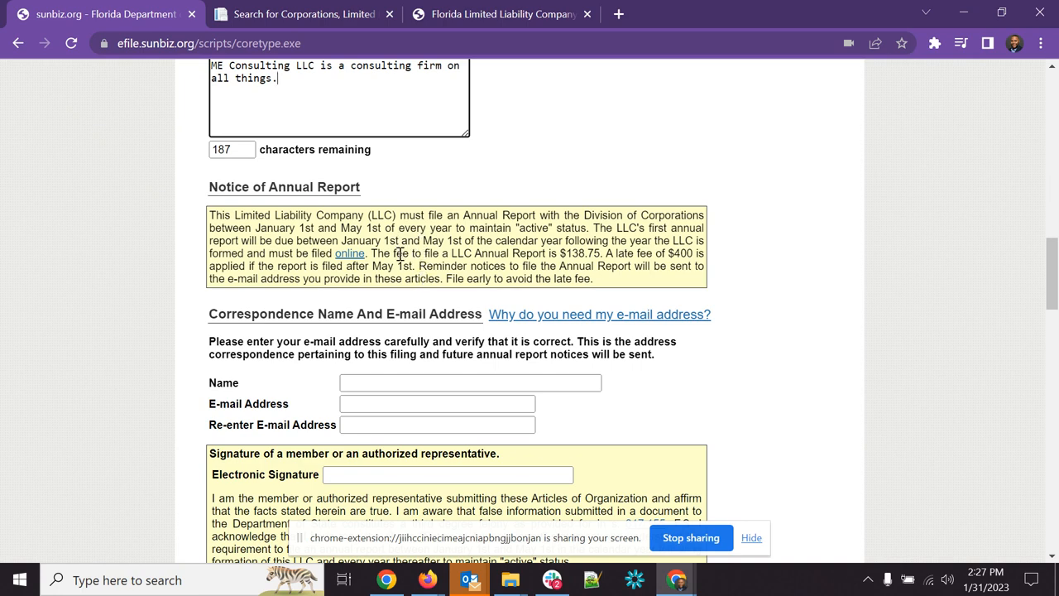
# Scroll the filing form to the Correspondence Name And E-mail Address section.
pyautogui.scroll(-3)
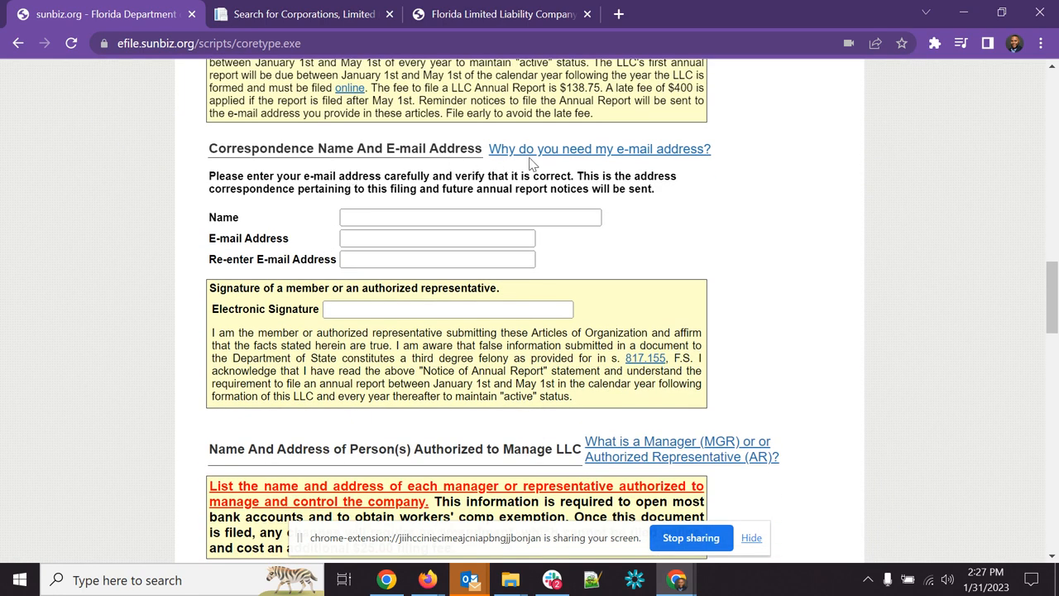
pyautogui.moveTo(338, 171)
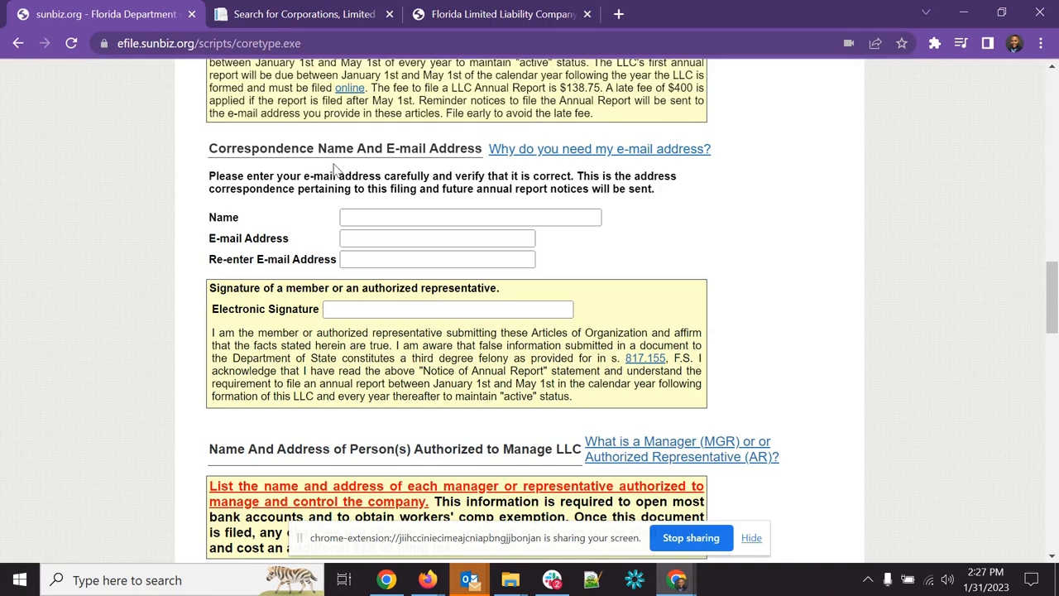
pyautogui.moveTo(427, 208)
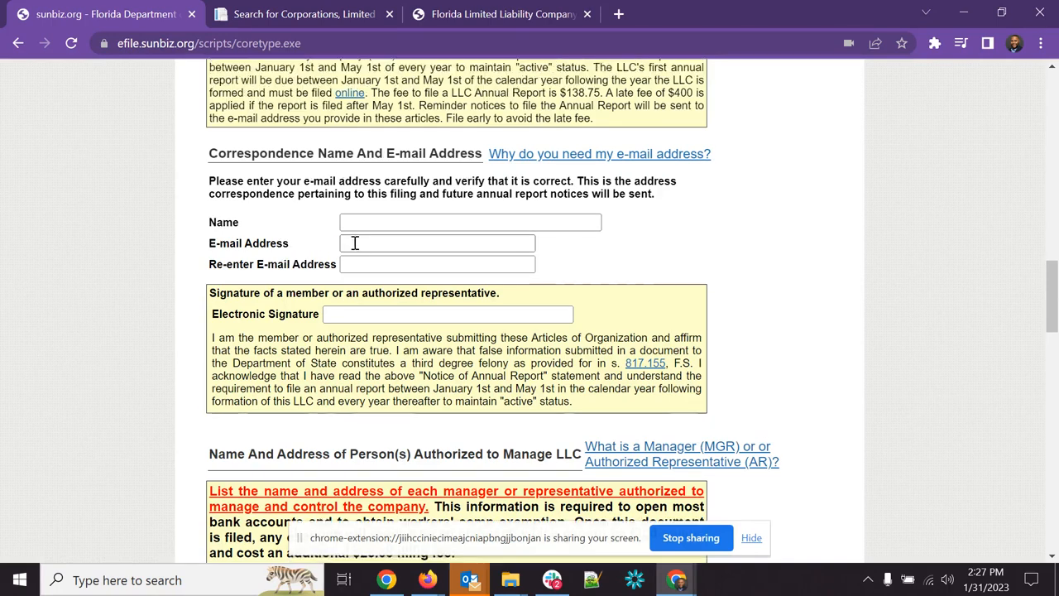
pyautogui.scroll(3)
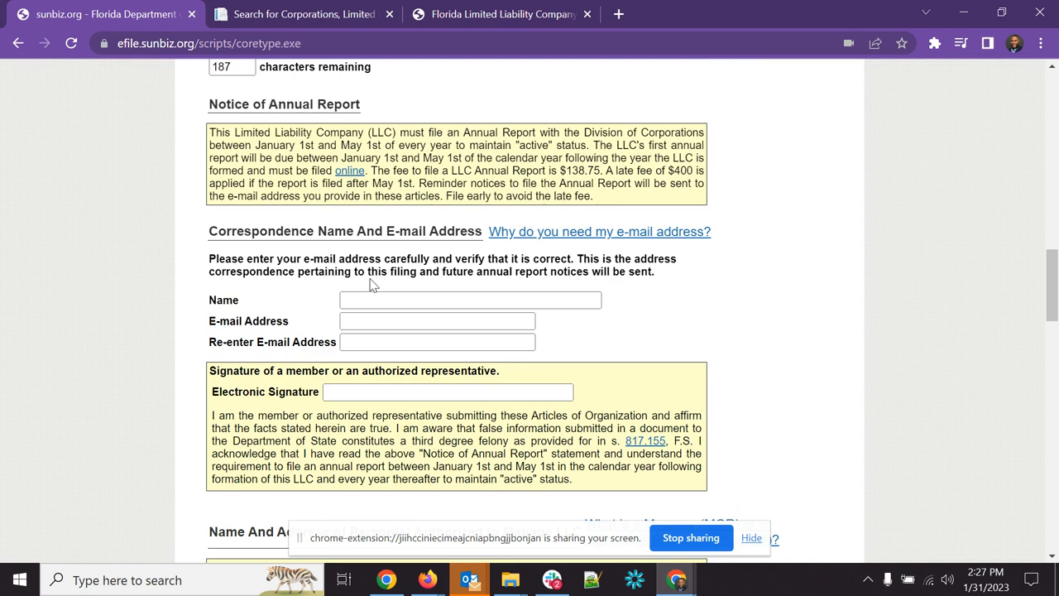
pyautogui.write('Me M')
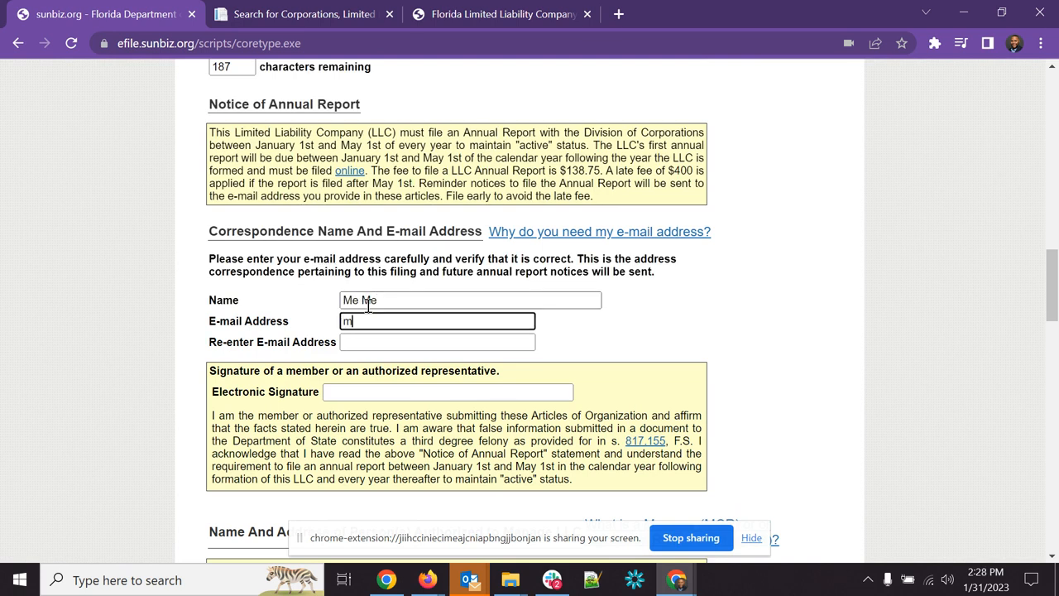
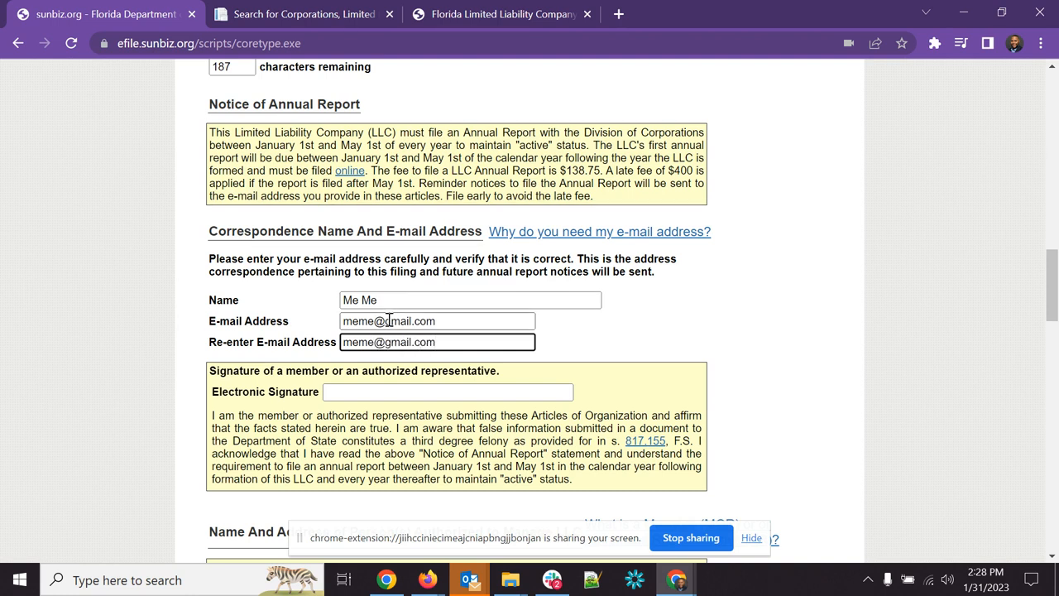
pyautogui.click(449, 390)
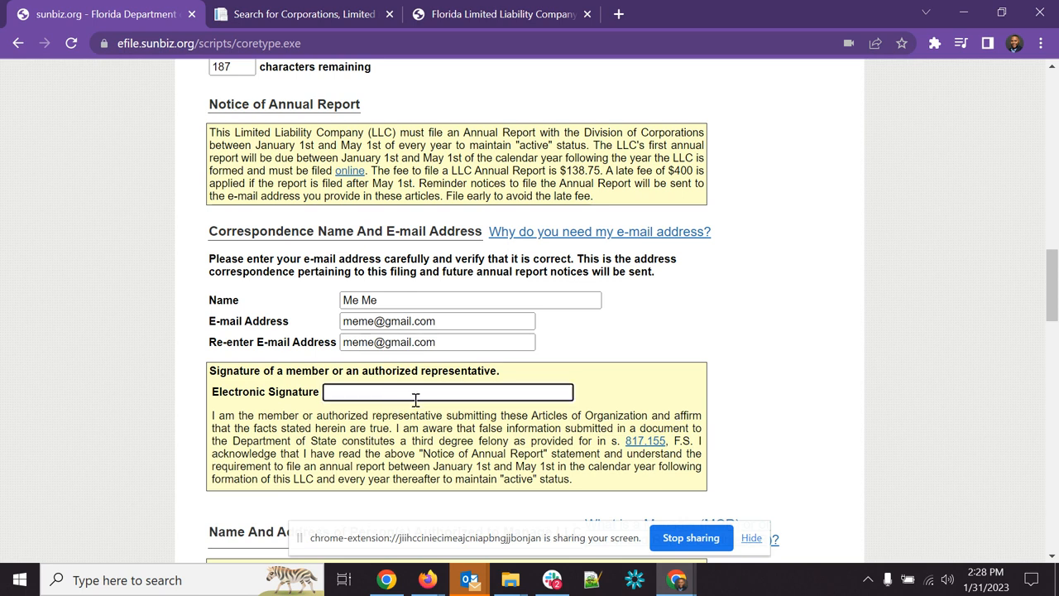
# Complete the electronic signature as Me Me and open the Manager versus Authorized Representative explanation.
pyautogui.write('Me')
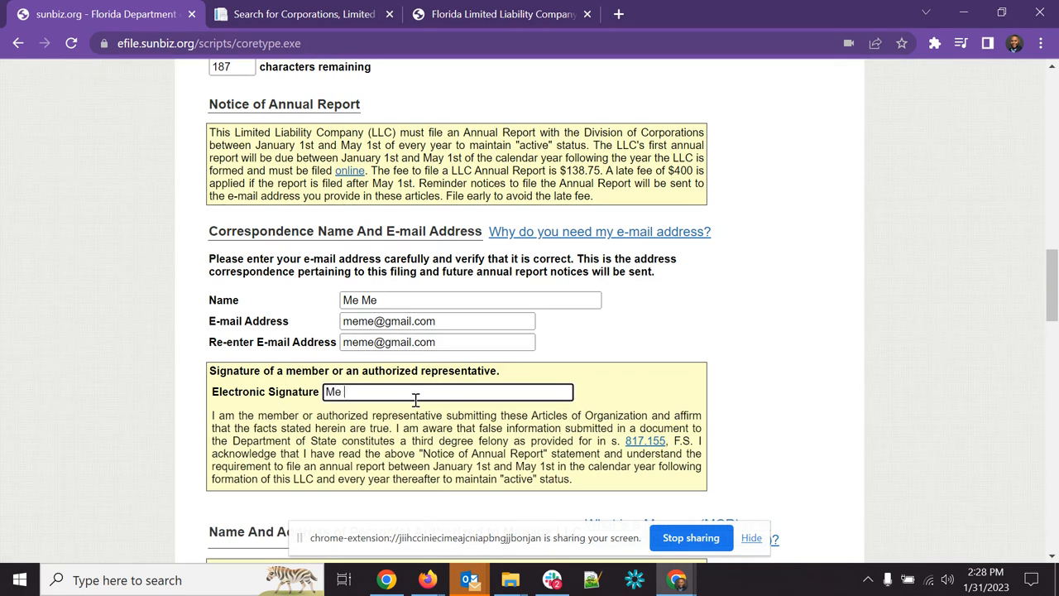
pyautogui.write('Me')
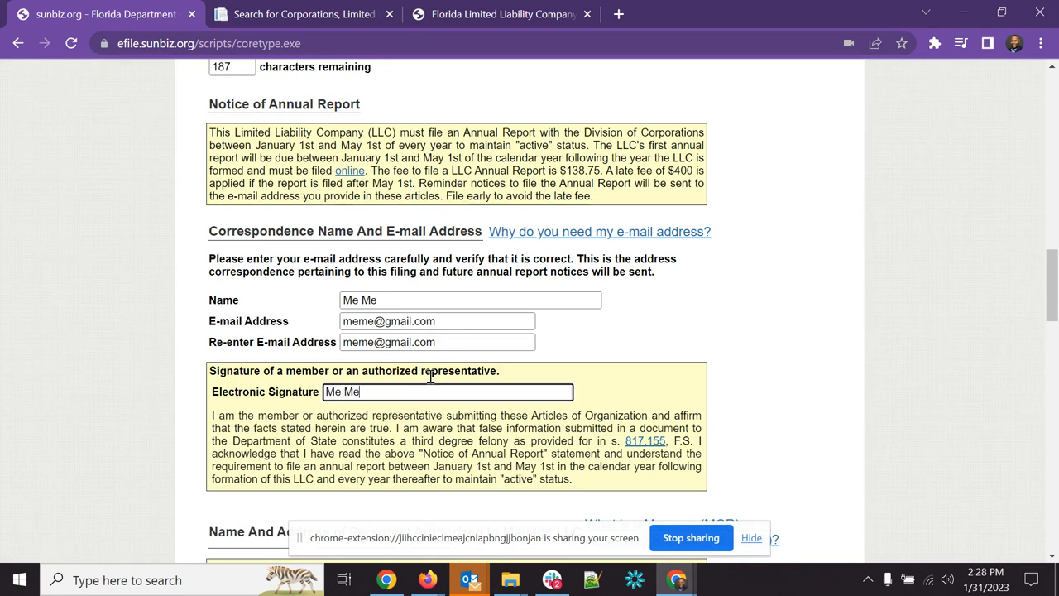
pyautogui.scroll(-3)
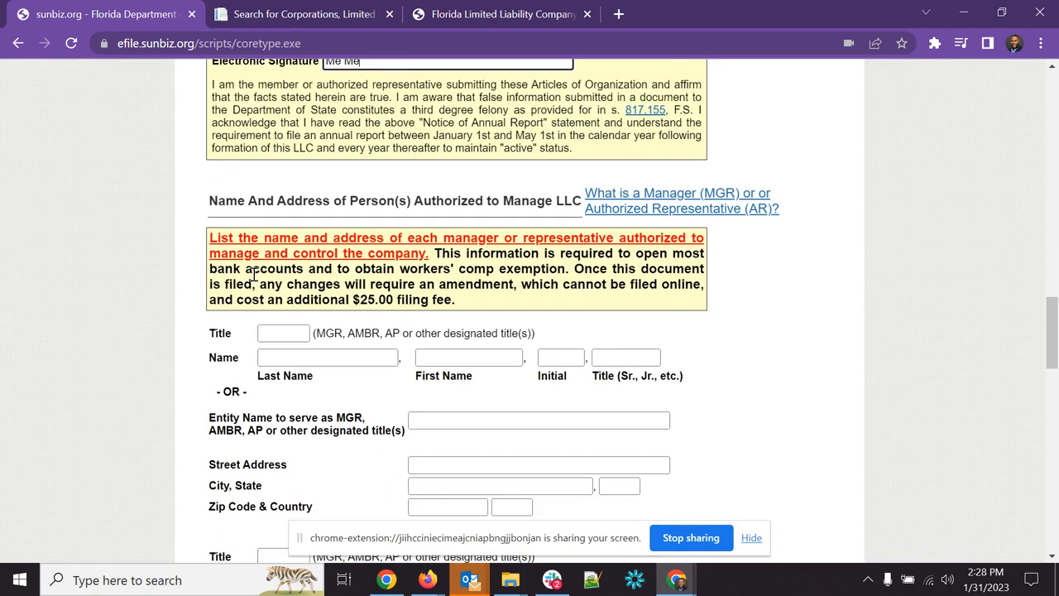
pyautogui.moveTo(533, 190)
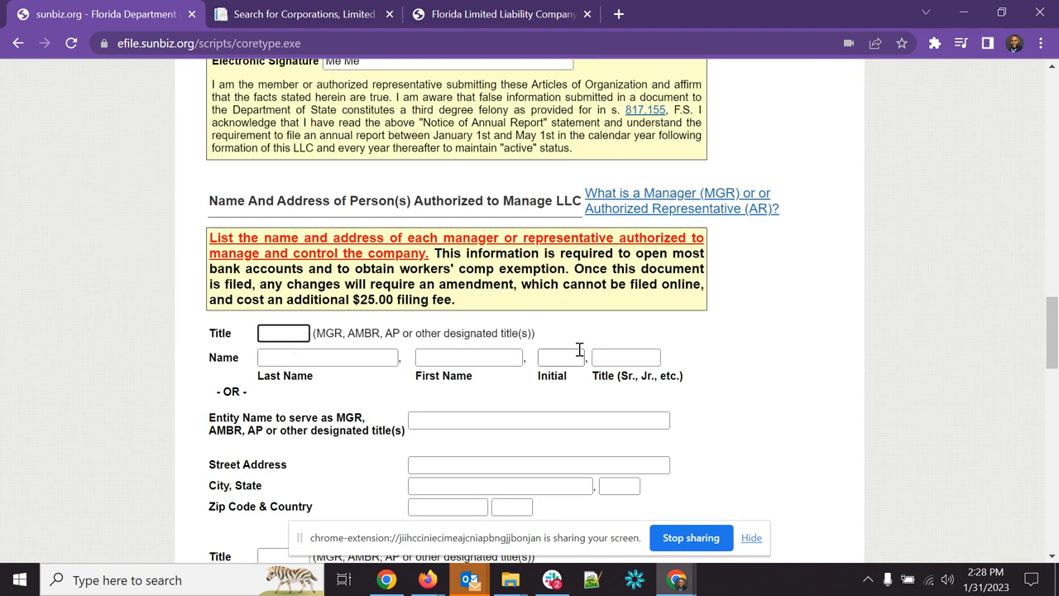
pyautogui.click(679, 200)
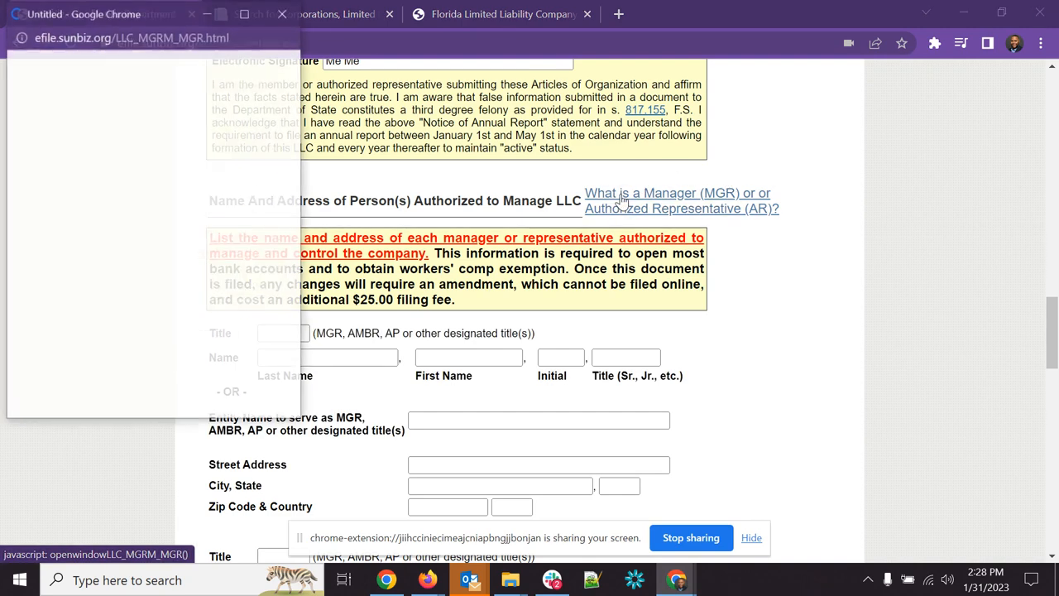
pyautogui.click(676, 200)
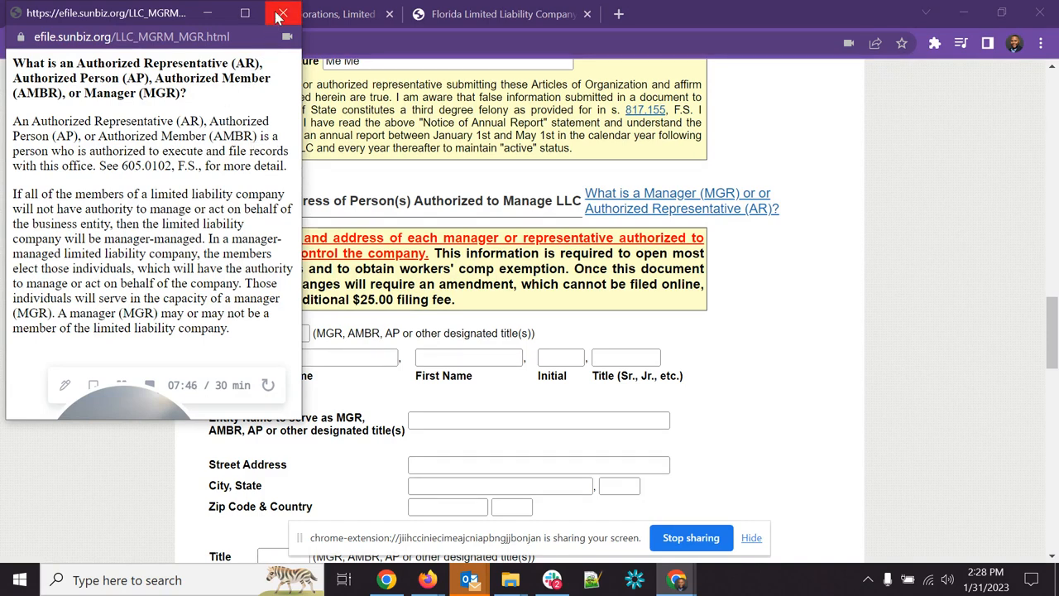
# Enter the first manager as MGR Me ME M at 123 Main St, Superverse, FL 11111, US.
pyautogui.click(282, 14)
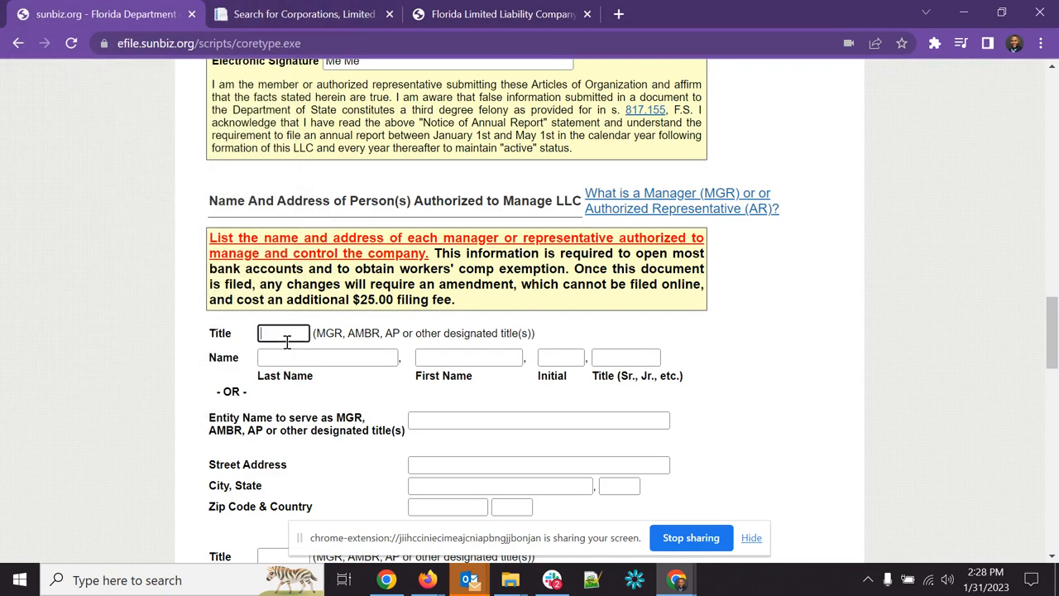
pyautogui.write('MGR')
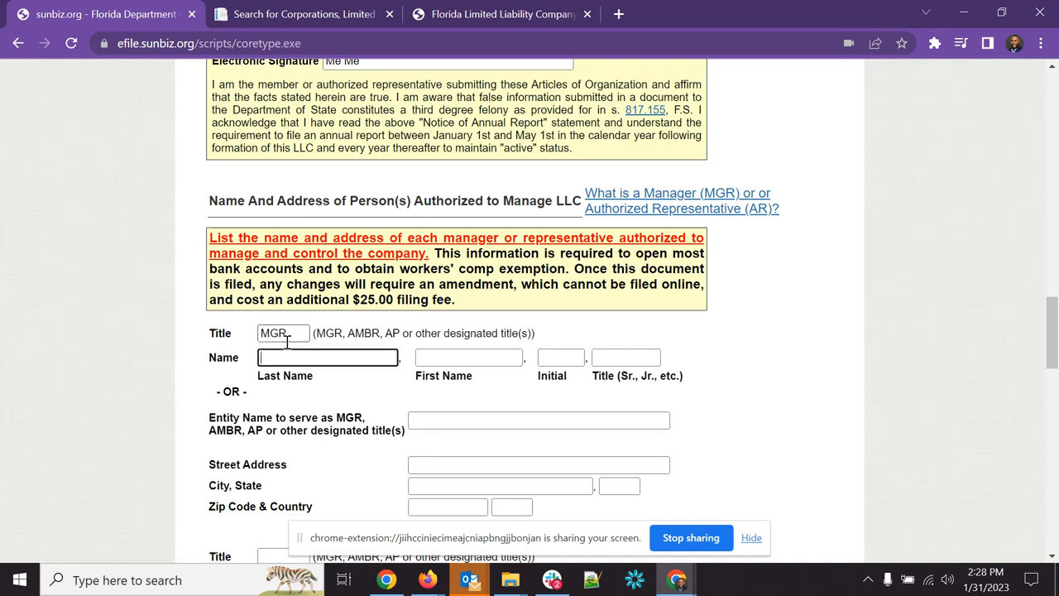
pyautogui.write('ME')
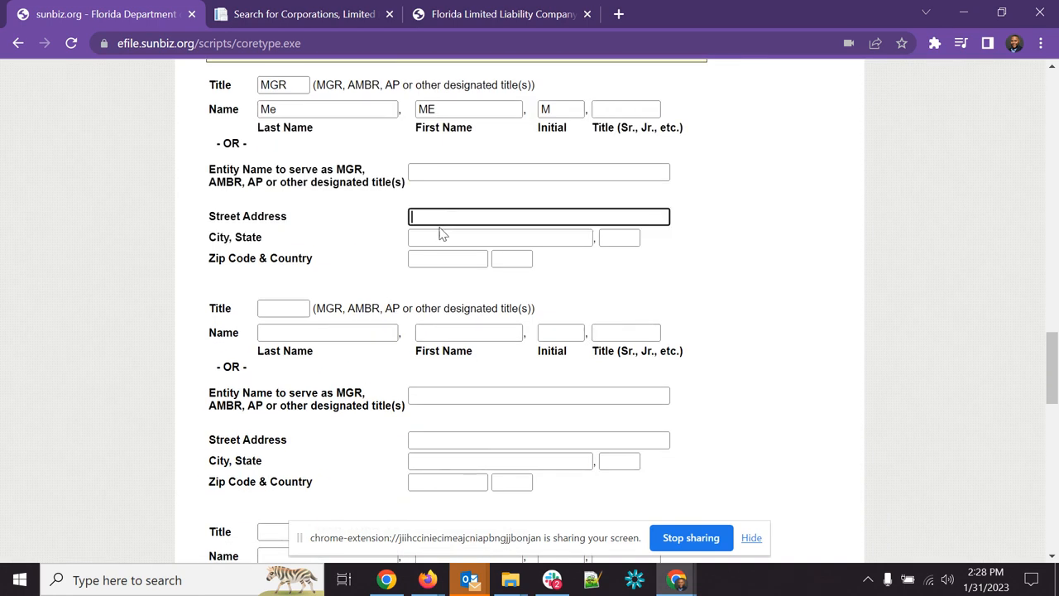
pyautogui.write('123 Main St')
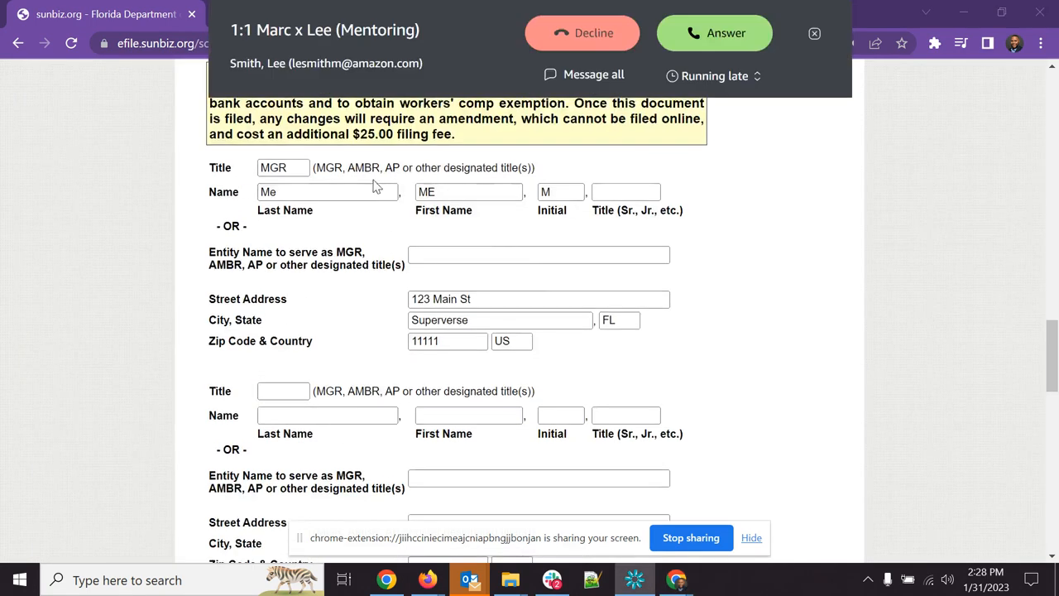
pyautogui.click(814, 33)
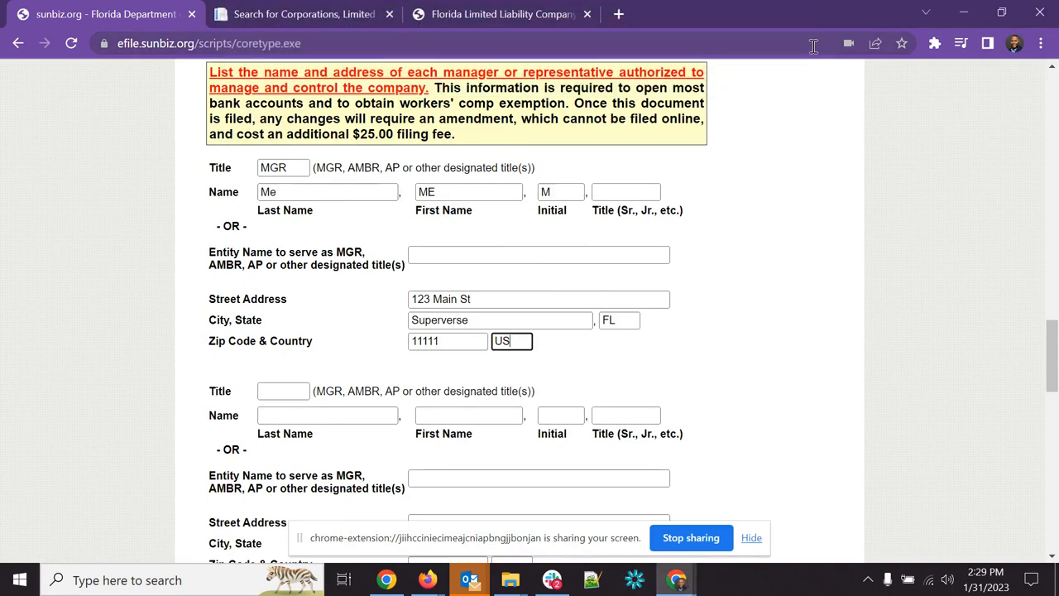
pyautogui.moveTo(364, 288)
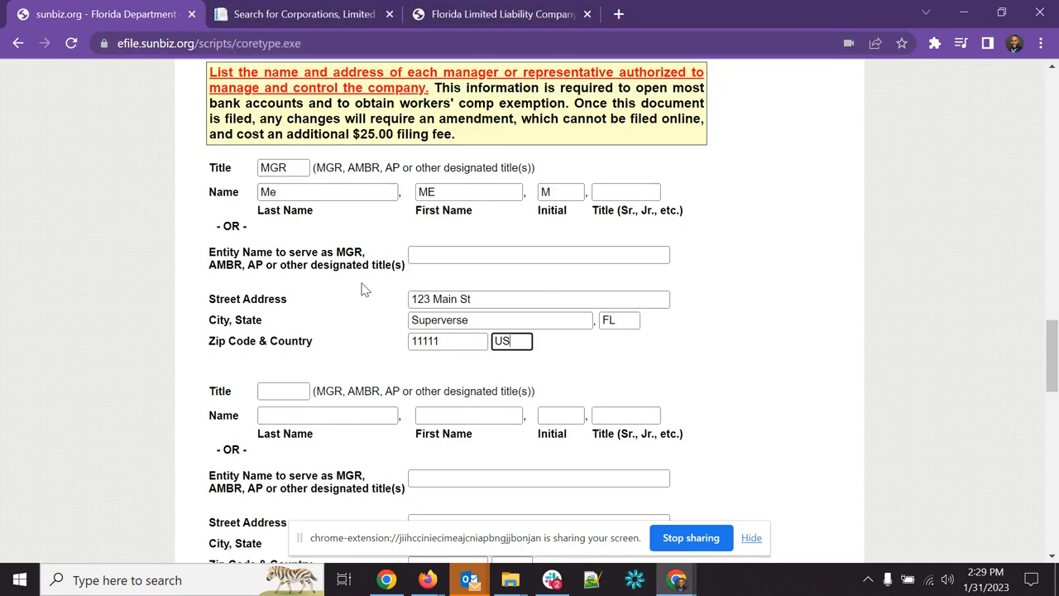
pyautogui.moveTo(379, 333)
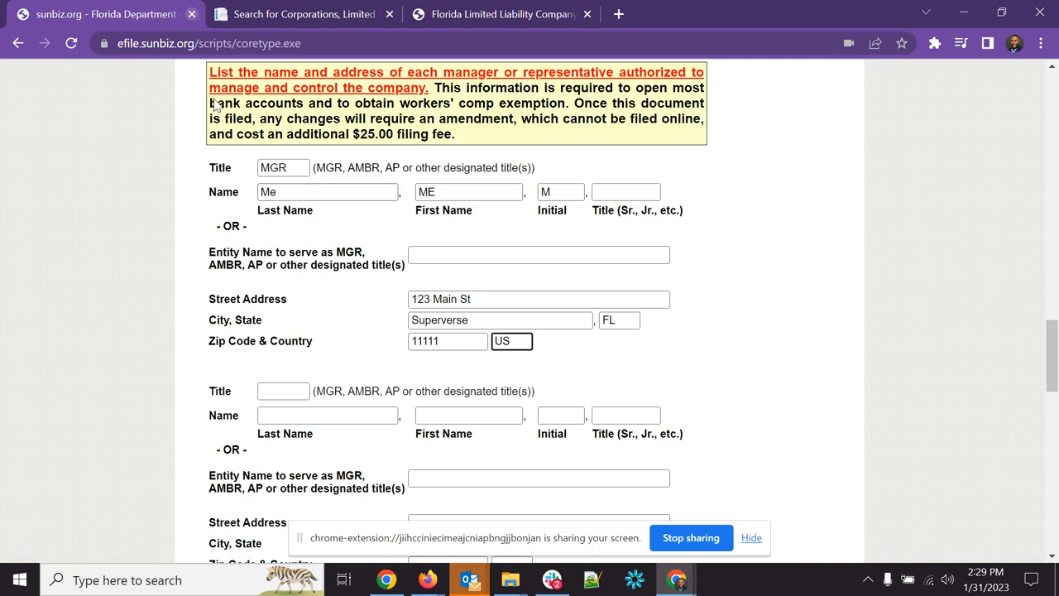
# Continue from the bottom of the form; Sunbiz rejects it with an invalid effective date error.
pyautogui.scroll(-3)
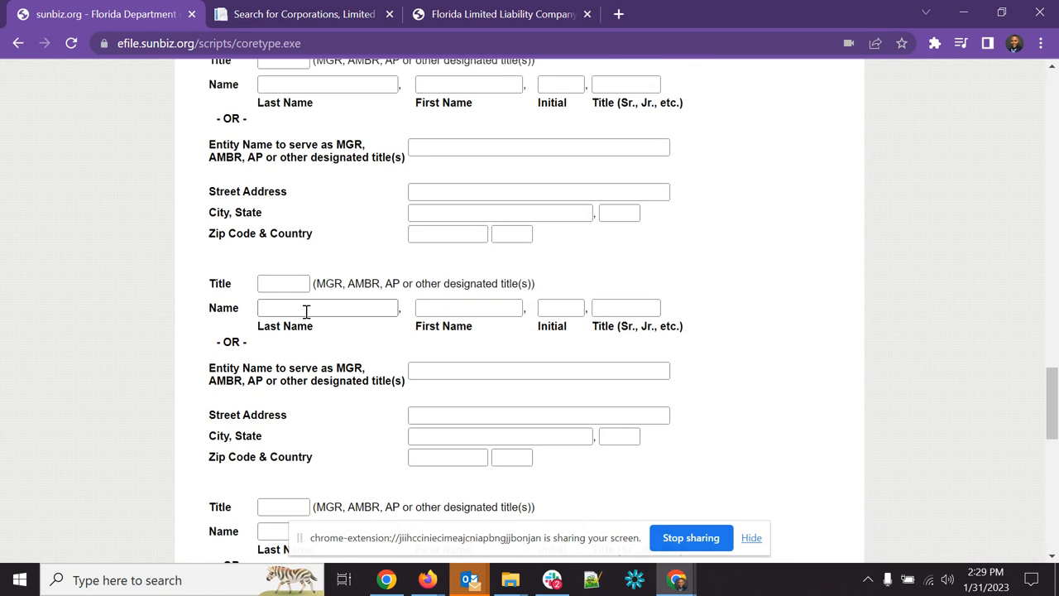
pyautogui.scroll(-3)
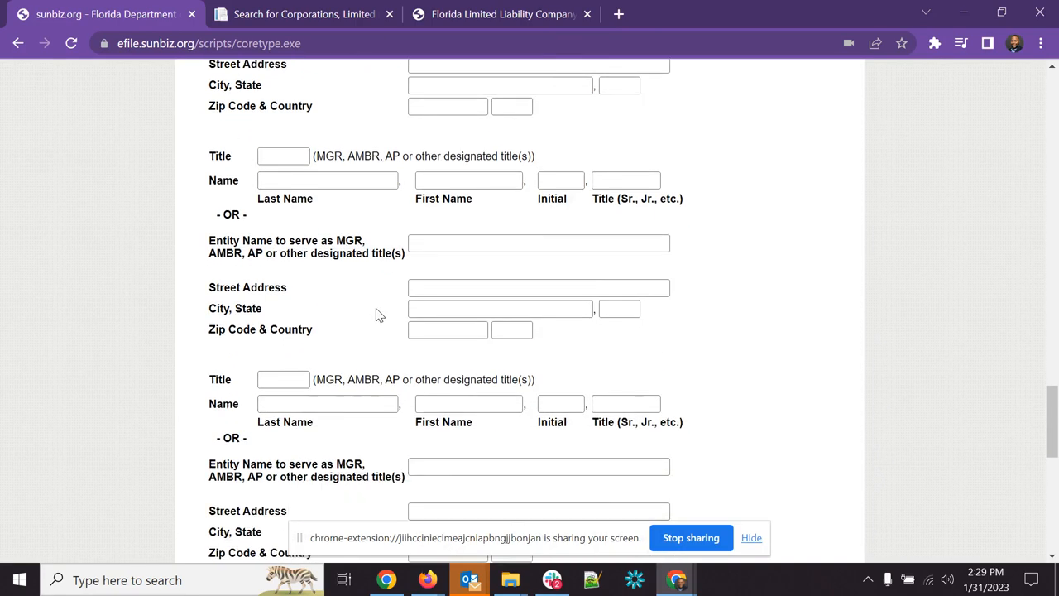
pyautogui.scroll(-3)
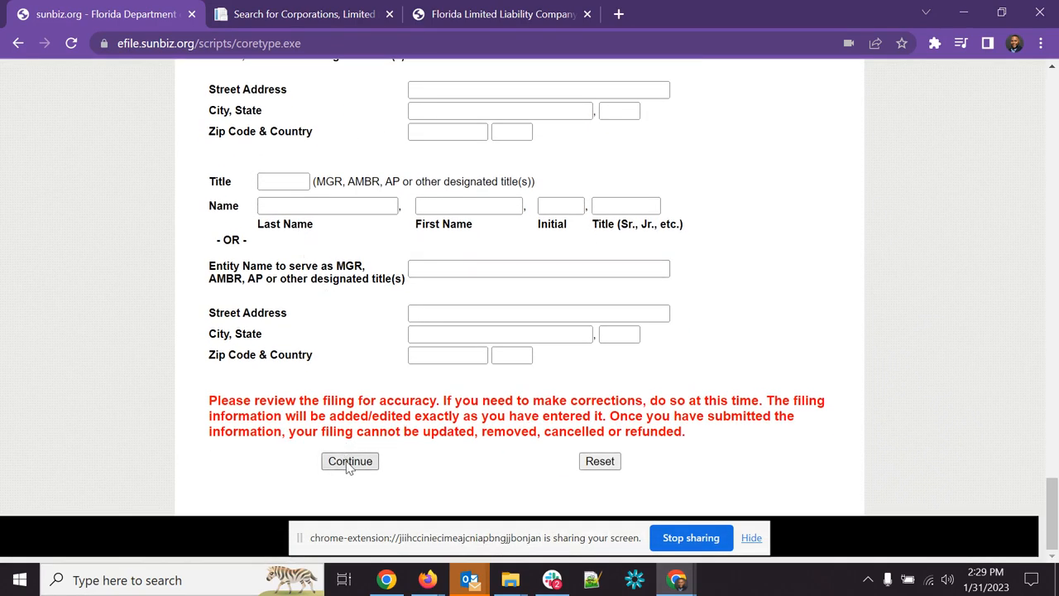
pyautogui.click(350, 460)
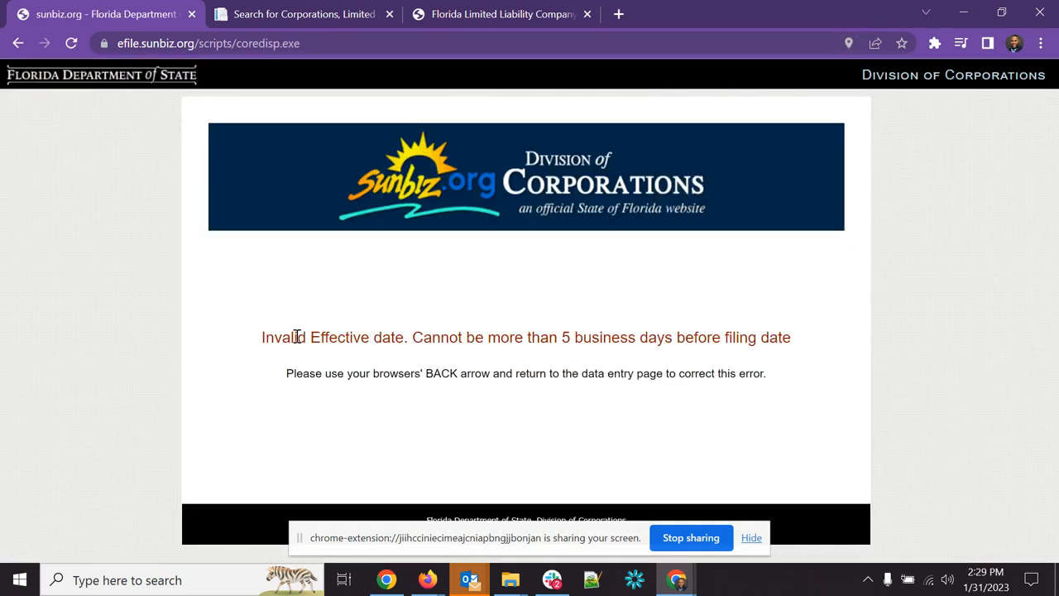
pyautogui.moveTo(367, 389)
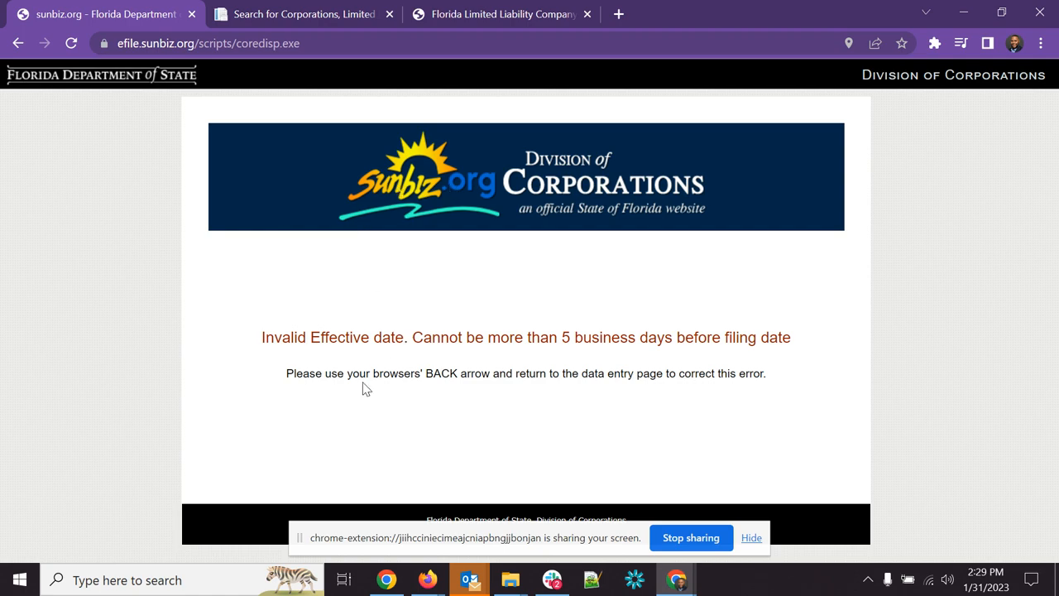
pyautogui.moveTo(20, 43)
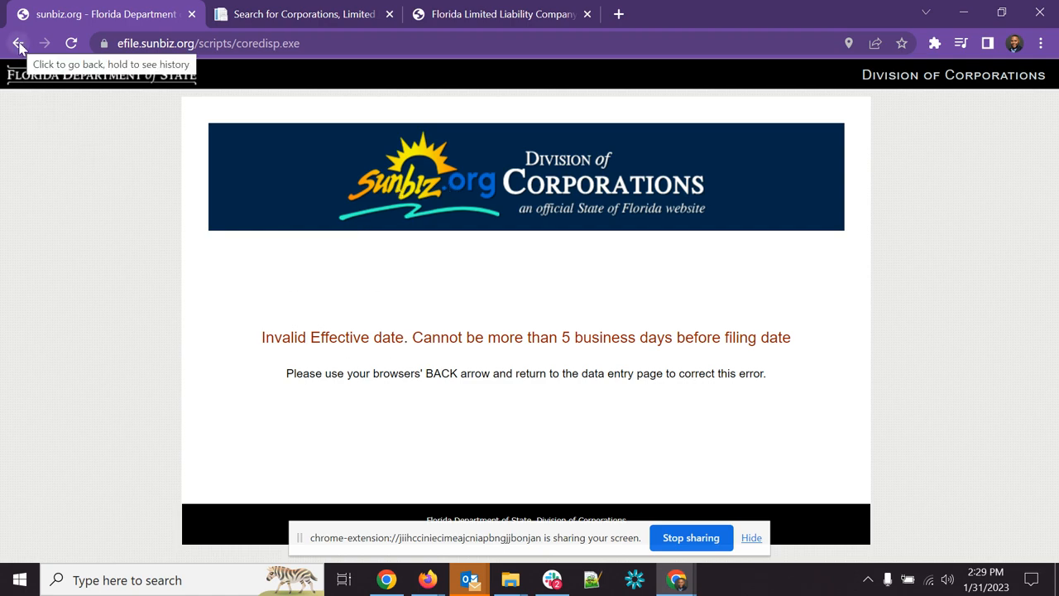
# Correct the effective date day to 31 (01/31/2023) and resubmit, reaching the filing summary.
pyautogui.click(18, 43)
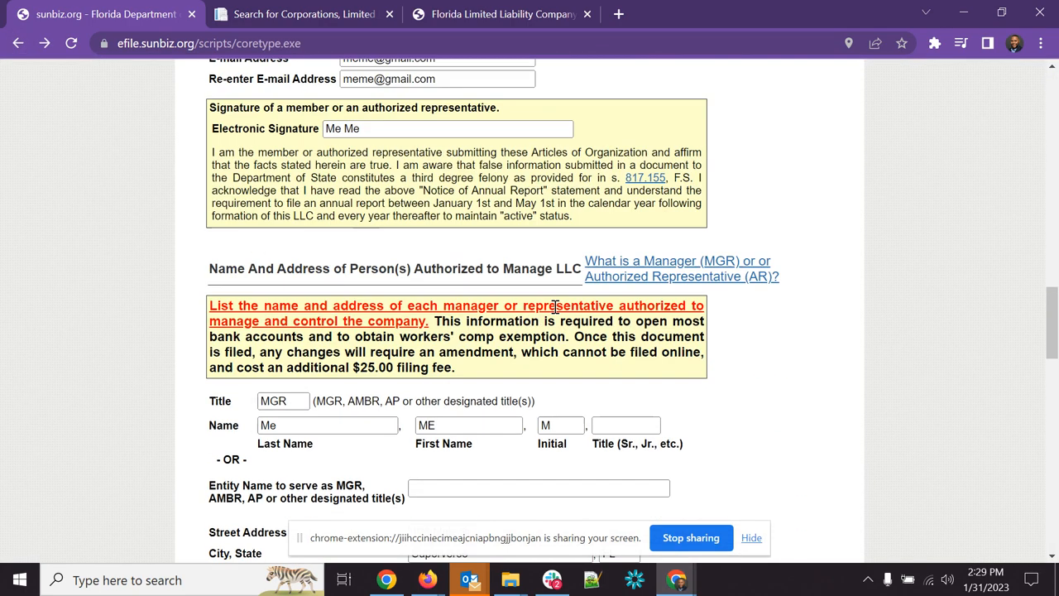
pyautogui.scroll(3)
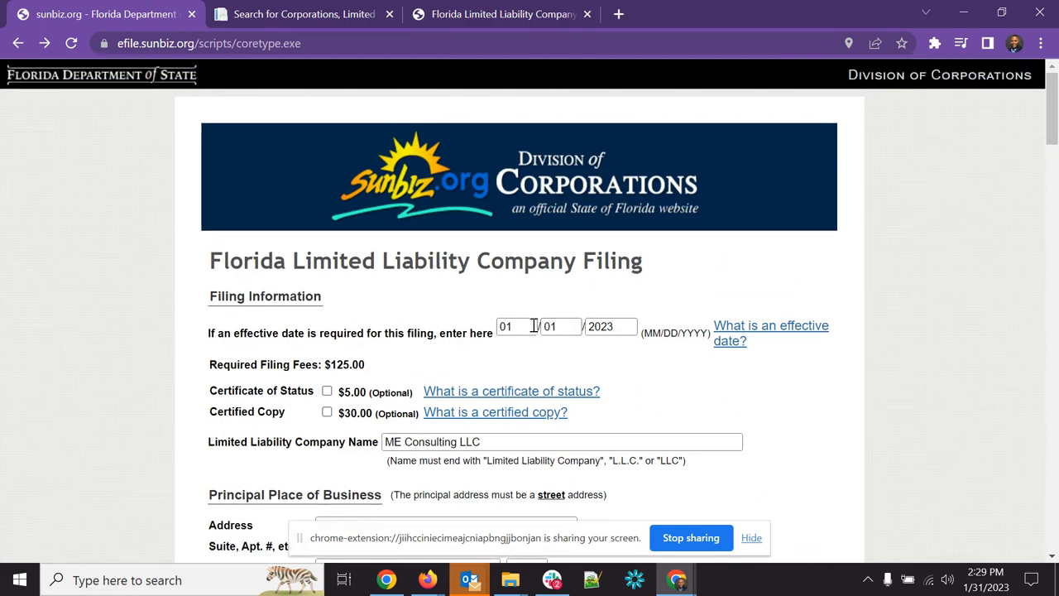
pyautogui.write('31')
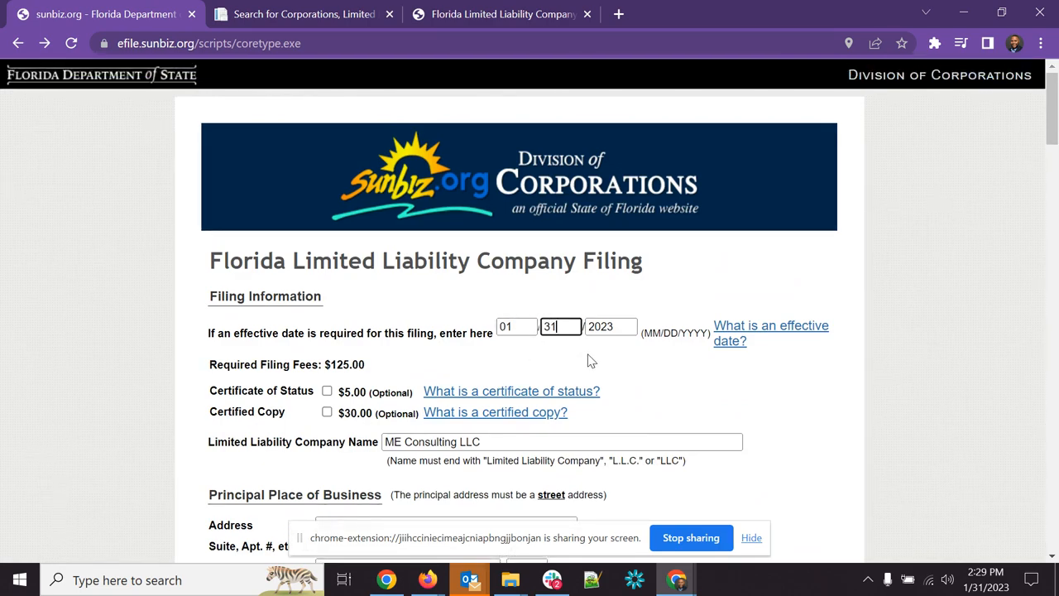
pyautogui.scroll(-3)
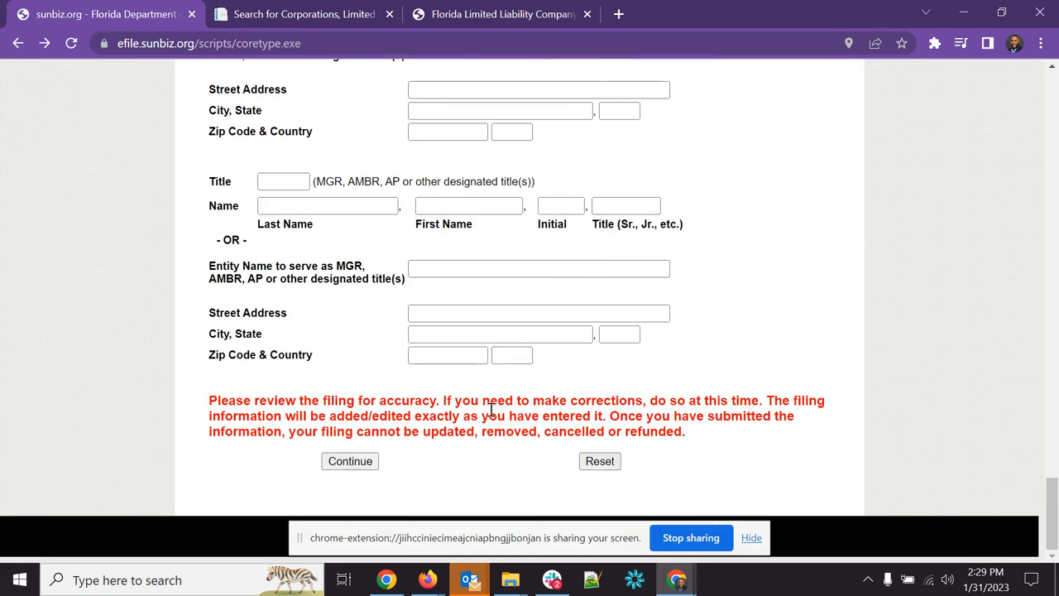
pyautogui.click(349, 460)
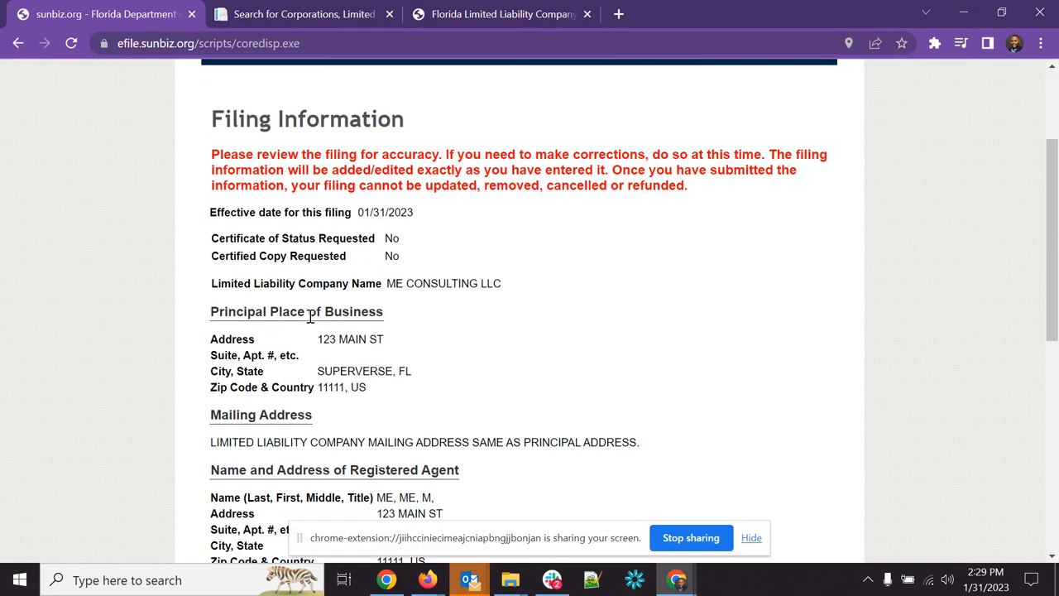
pyautogui.moveTo(429, 205)
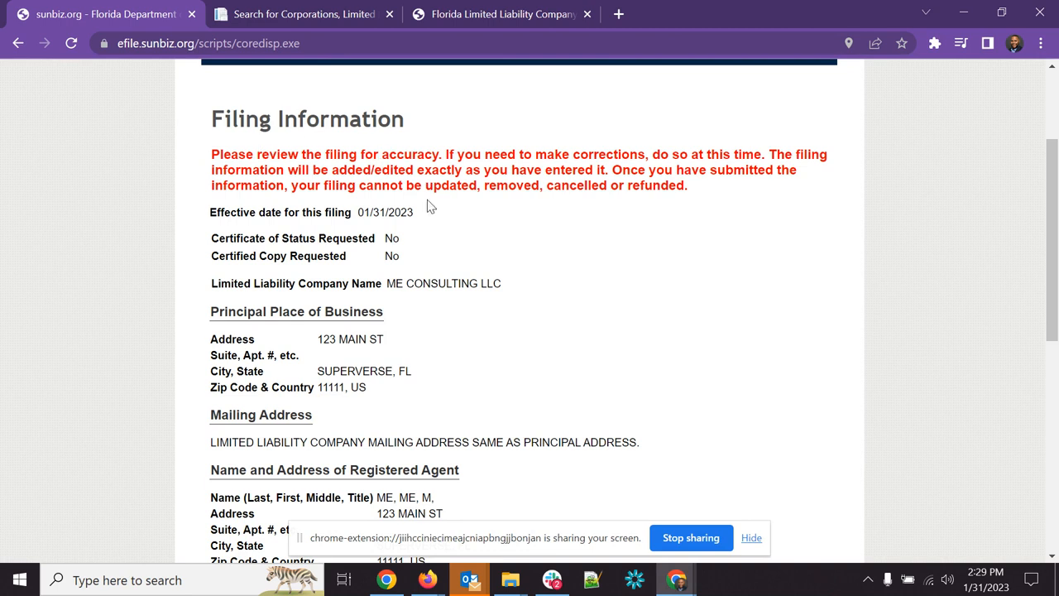
pyautogui.moveTo(225, 196)
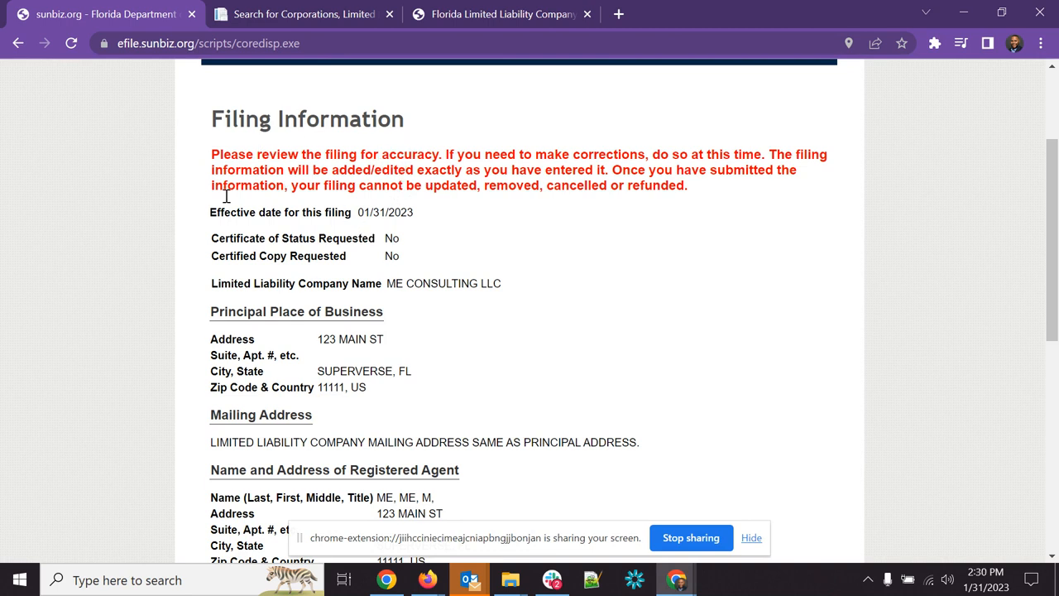
pyautogui.moveTo(245, 228)
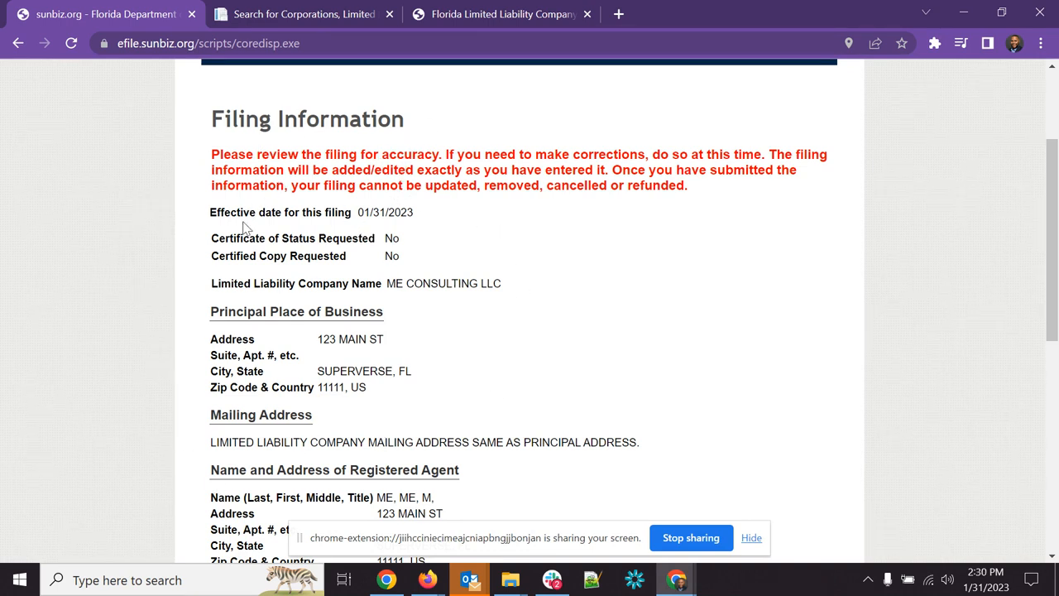
# Review ME CONSULTING LLC's filing information and continue, raising the cannot-be-changed warning.
pyautogui.scroll(-3)
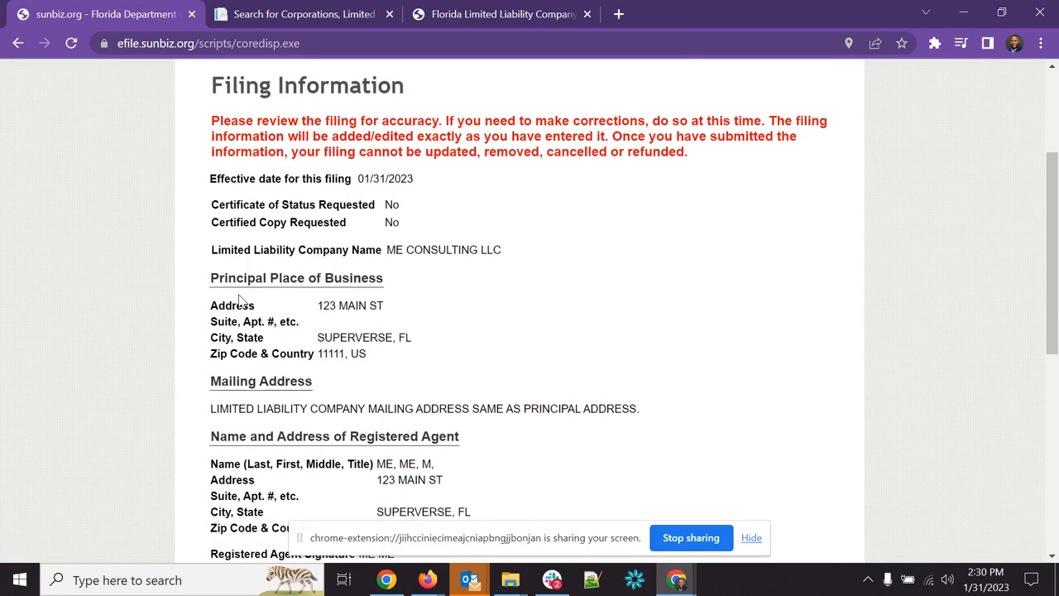
pyautogui.scroll(3)
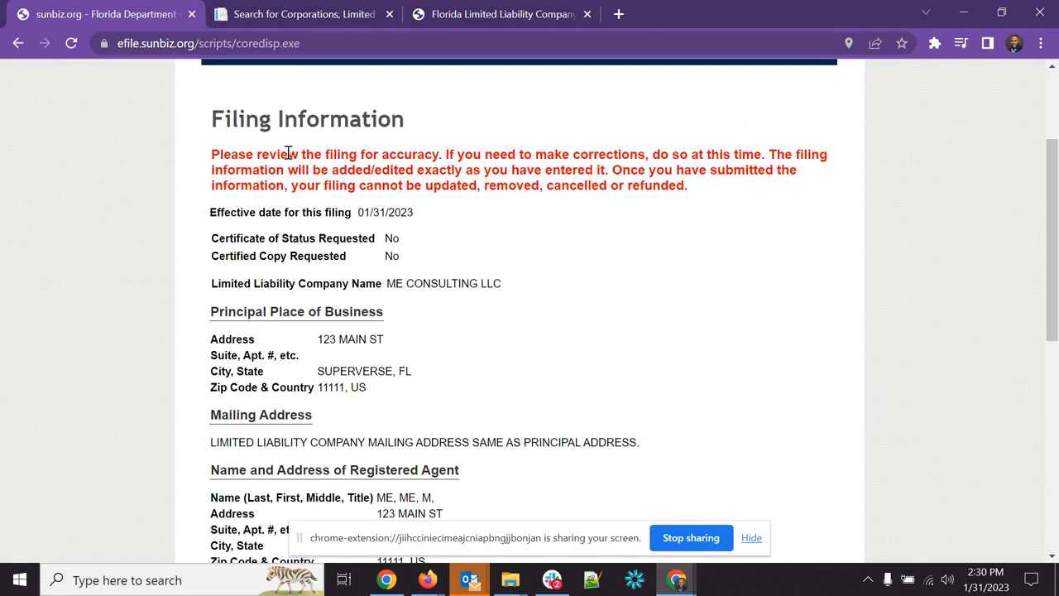
pyautogui.scroll(-3)
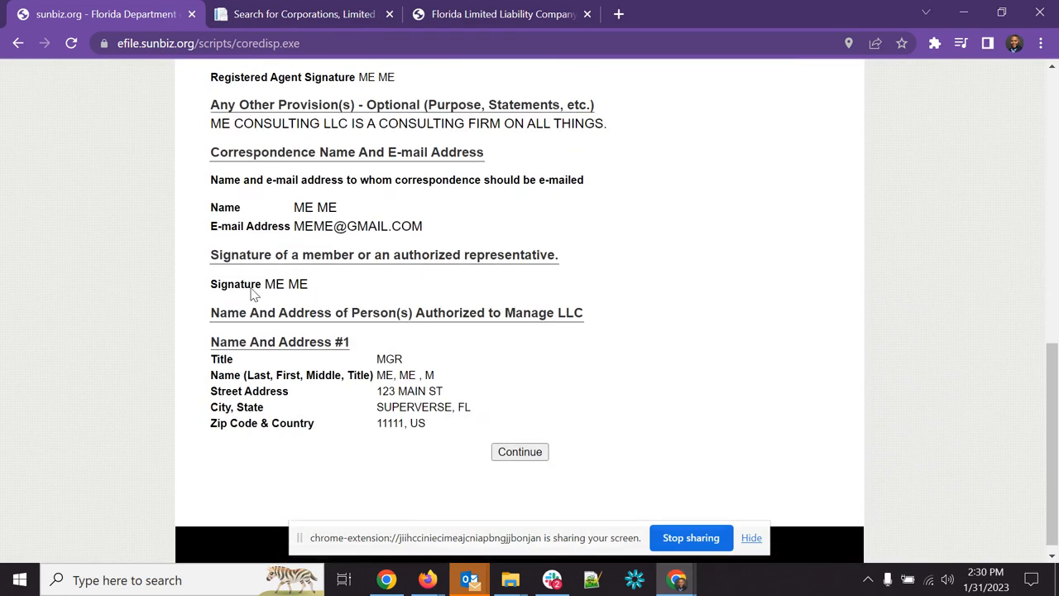
pyautogui.click(520, 450)
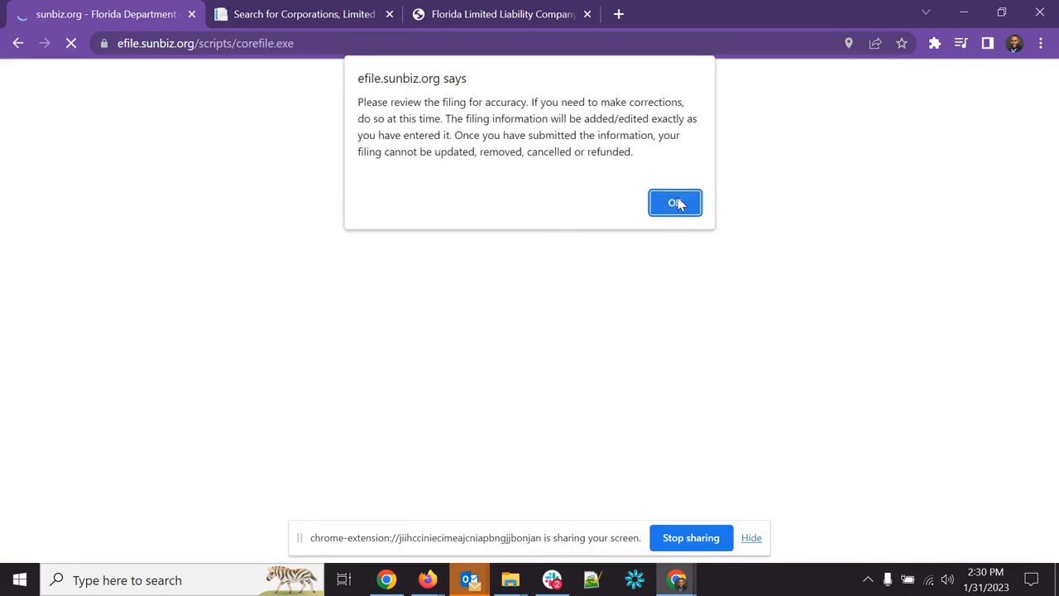
# Accept the accuracy warning and continue to the $125.00 Payment Page with its tracking number.
pyautogui.click(676, 204)
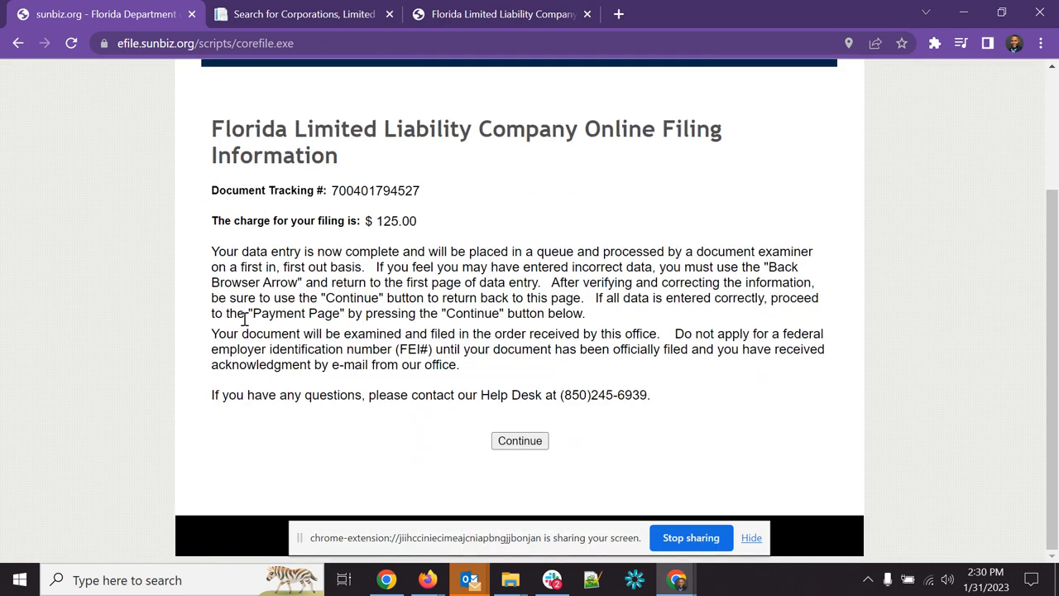
pyautogui.moveTo(339, 234)
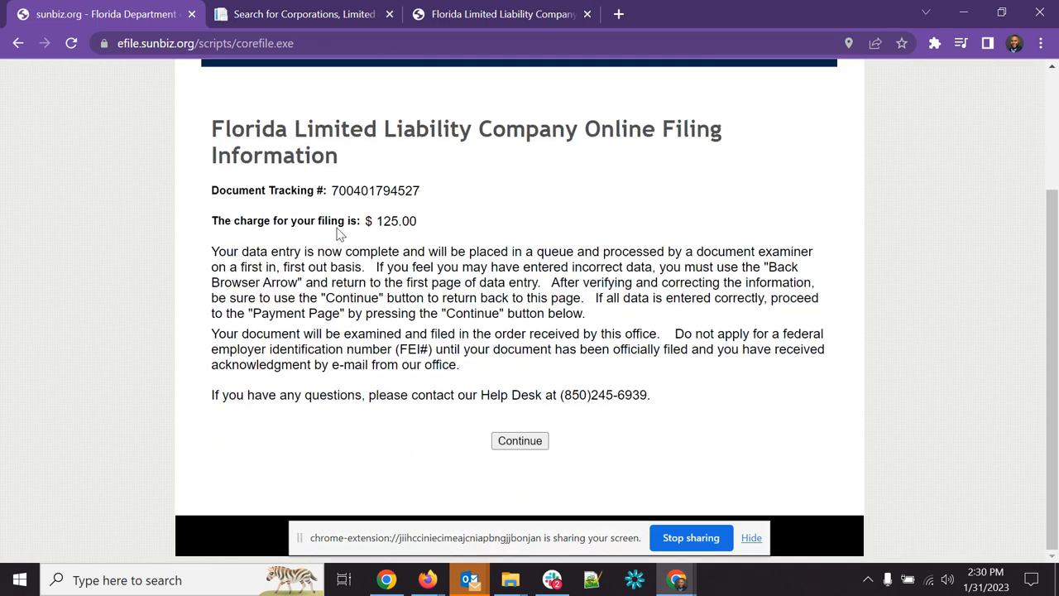
pyautogui.moveTo(528, 424)
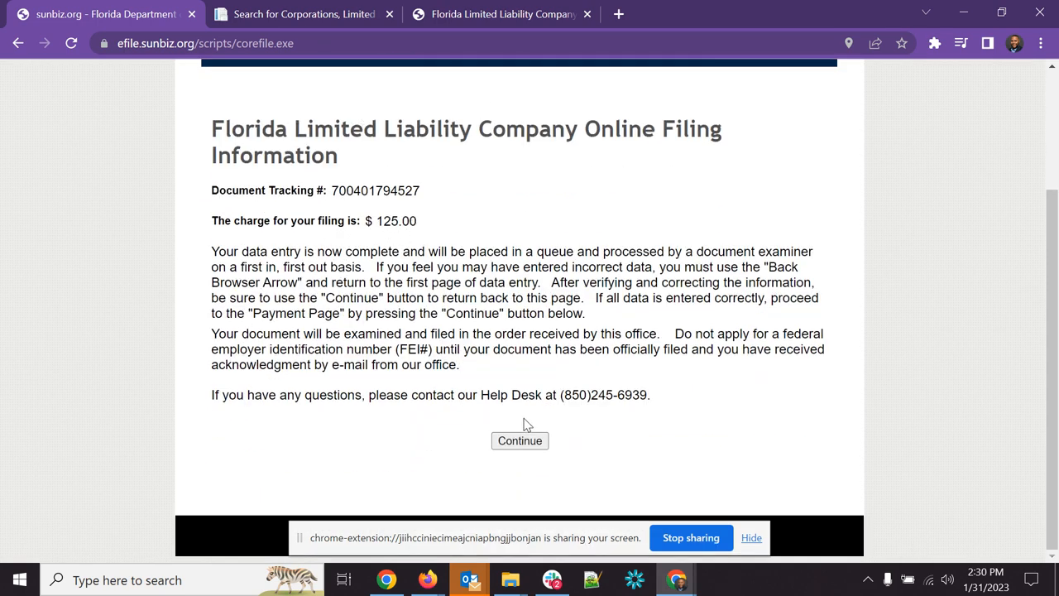
pyautogui.click(520, 440)
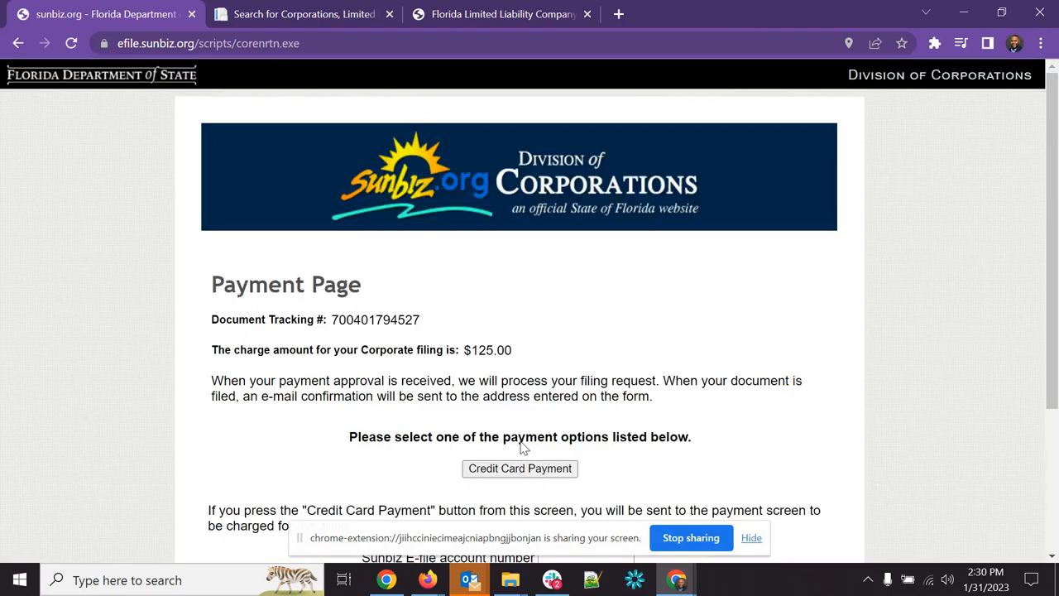
pyautogui.scroll(-3)
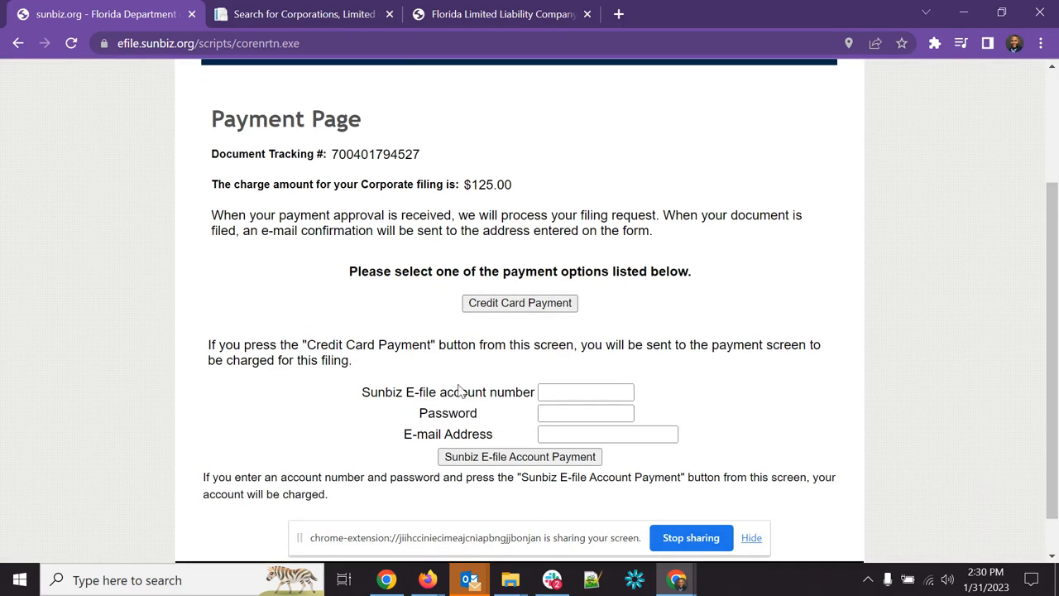
pyautogui.moveTo(520, 303)
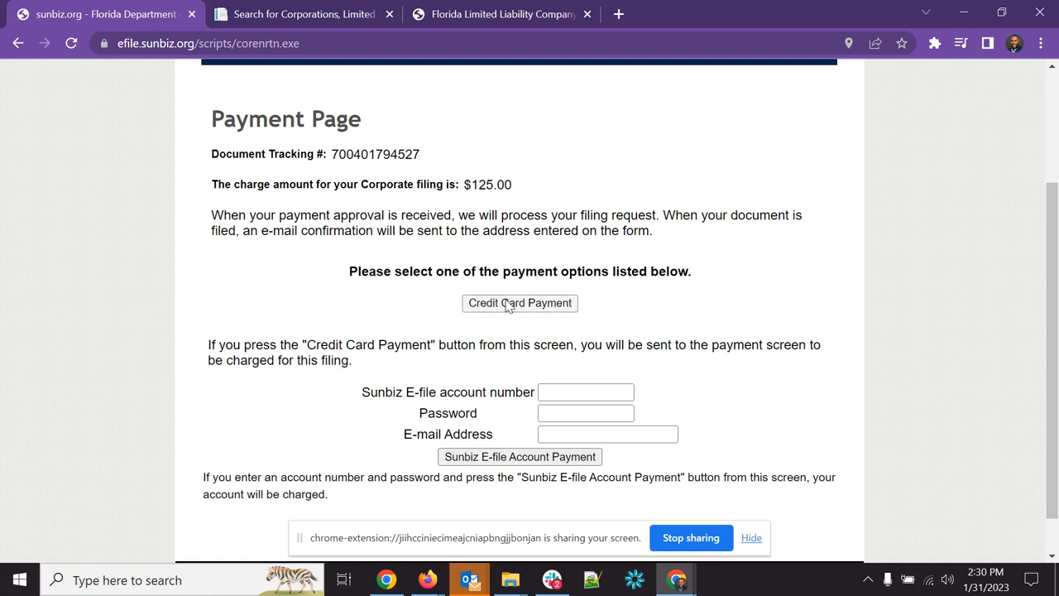
# Choose Credit Card Payment and advance into the $125.00 E-Payment checkout.
pyautogui.click(520, 303)
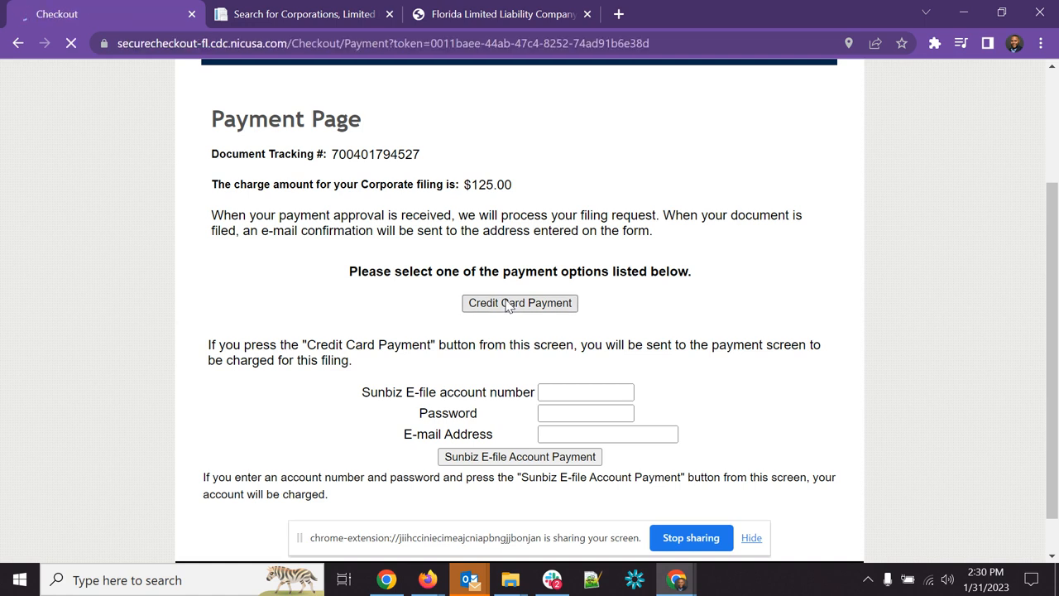
pyautogui.click(519, 303)
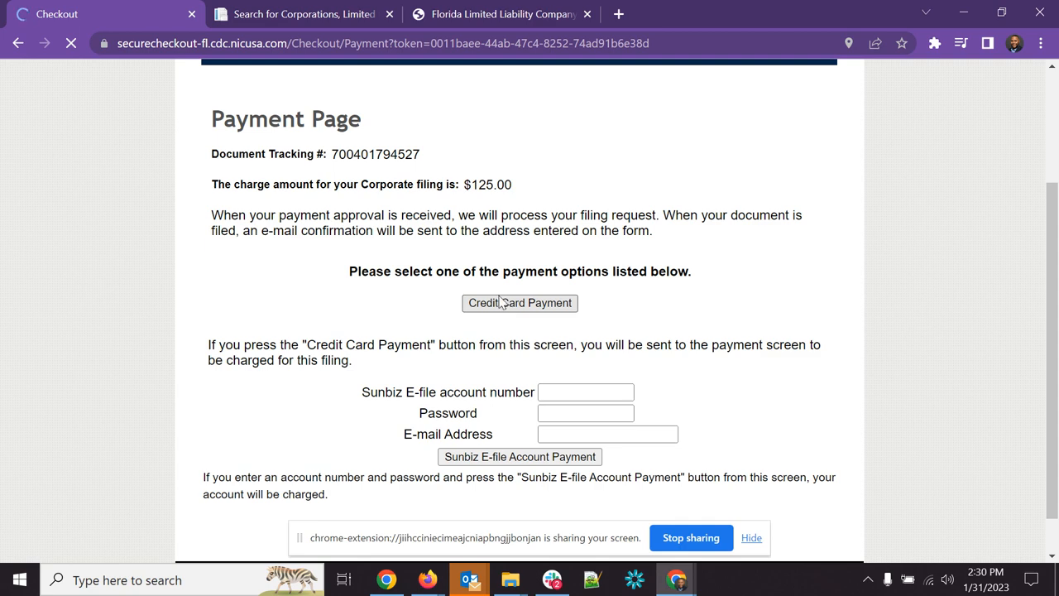
pyautogui.click(519, 303)
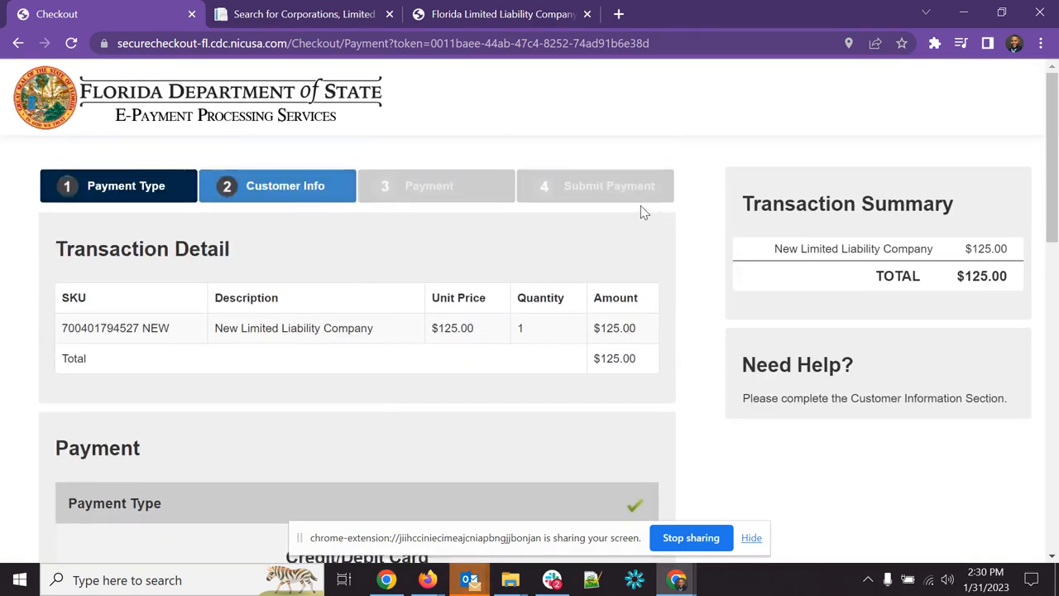
pyautogui.scroll(-3)
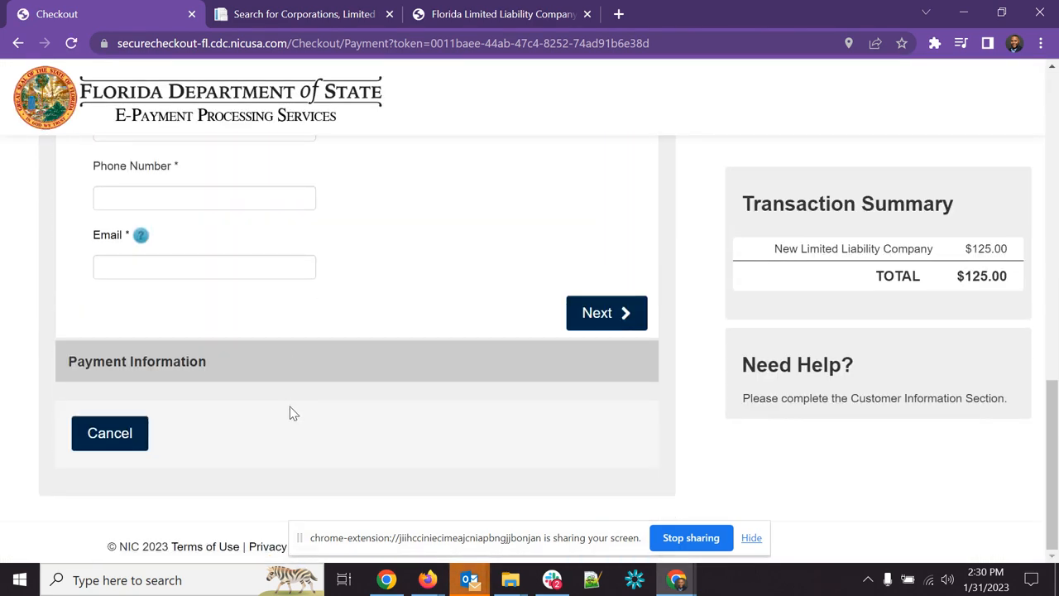
pyautogui.click(606, 311)
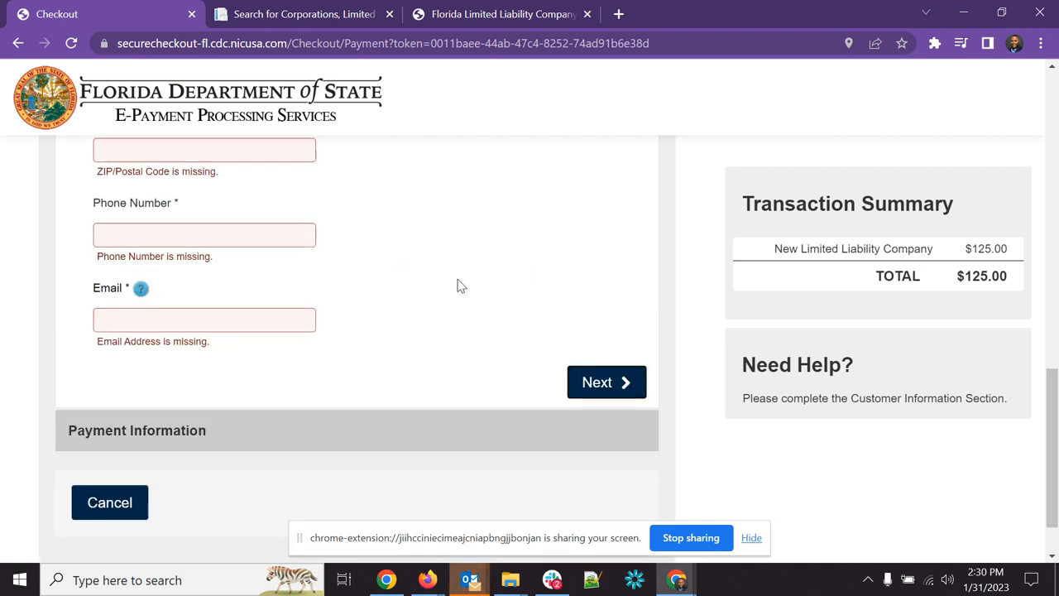
# Return to the Me Consulting LLC corporation name search results.
pyautogui.scroll(3)
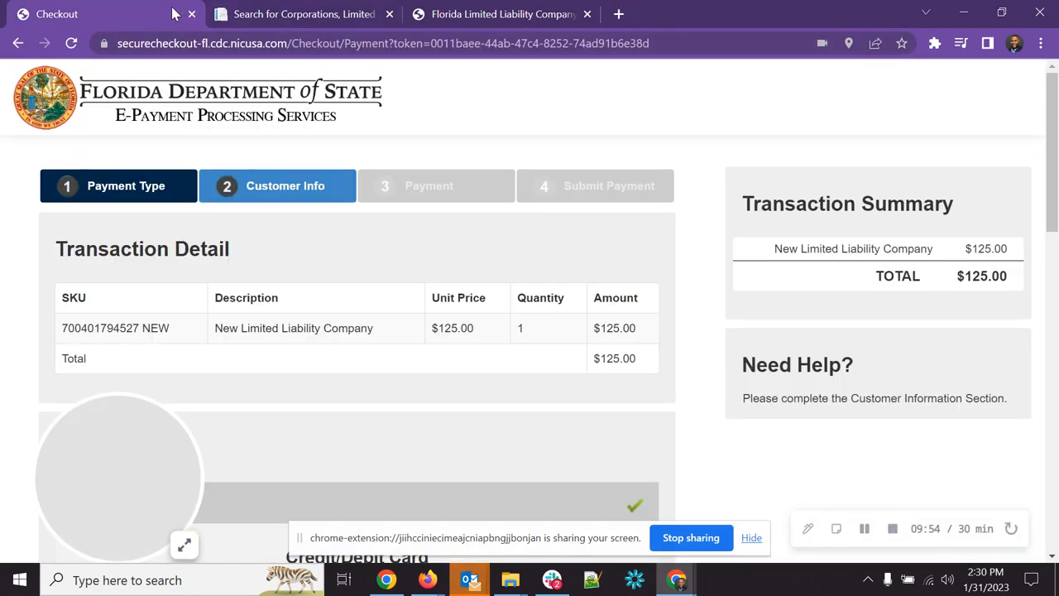
pyautogui.click(298, 13)
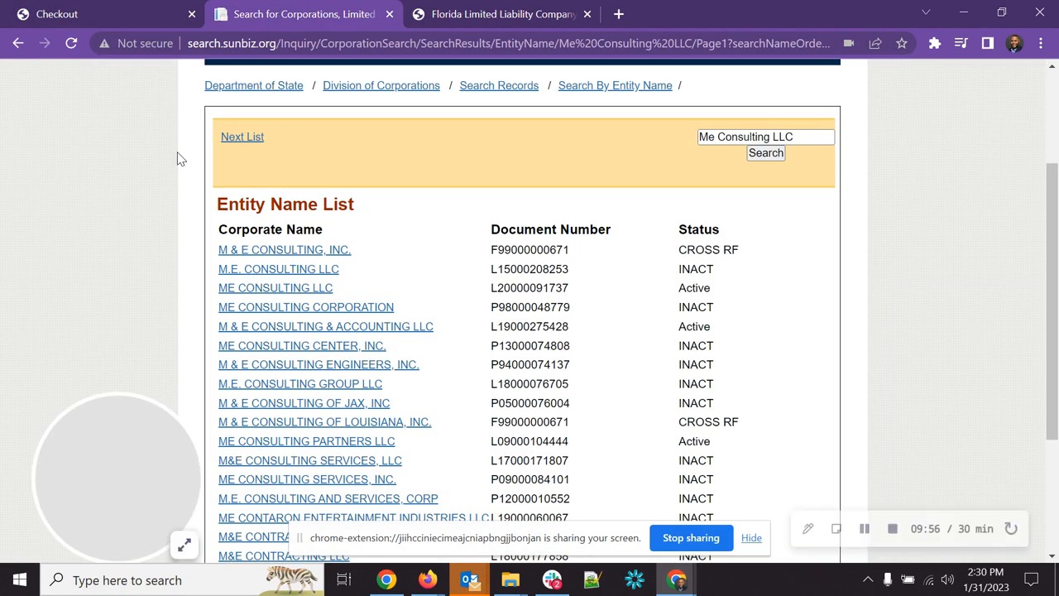